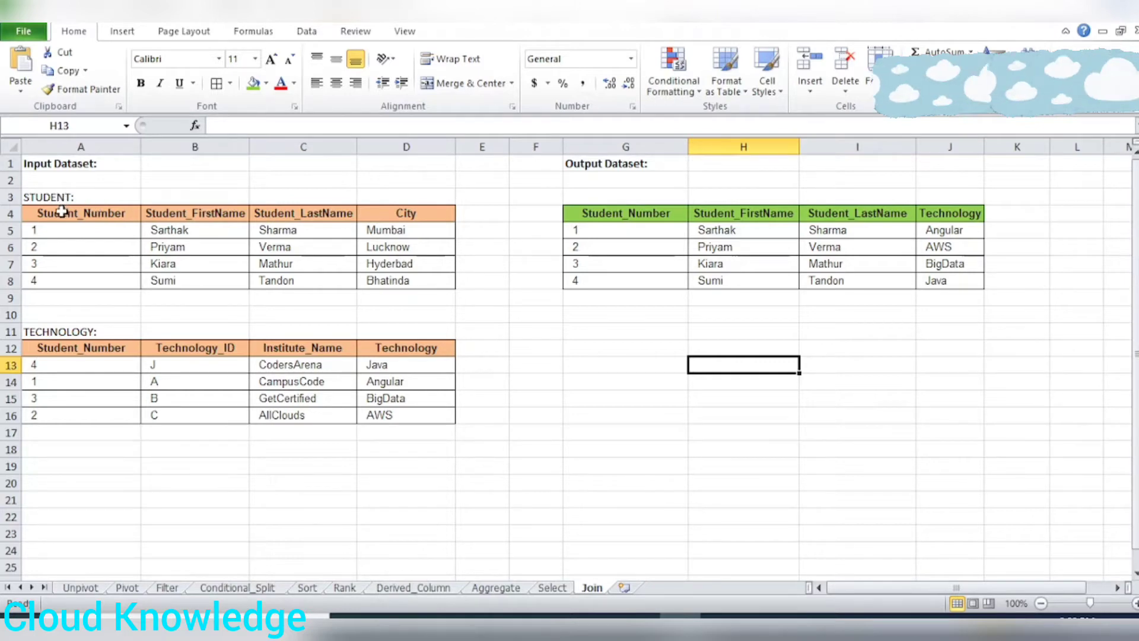
# Step: Examine the Student_Number columns of the Student and Technology tables on the Join sheet
pyautogui.moveTo(80, 213); pyautogui.dragTo(405, 281)
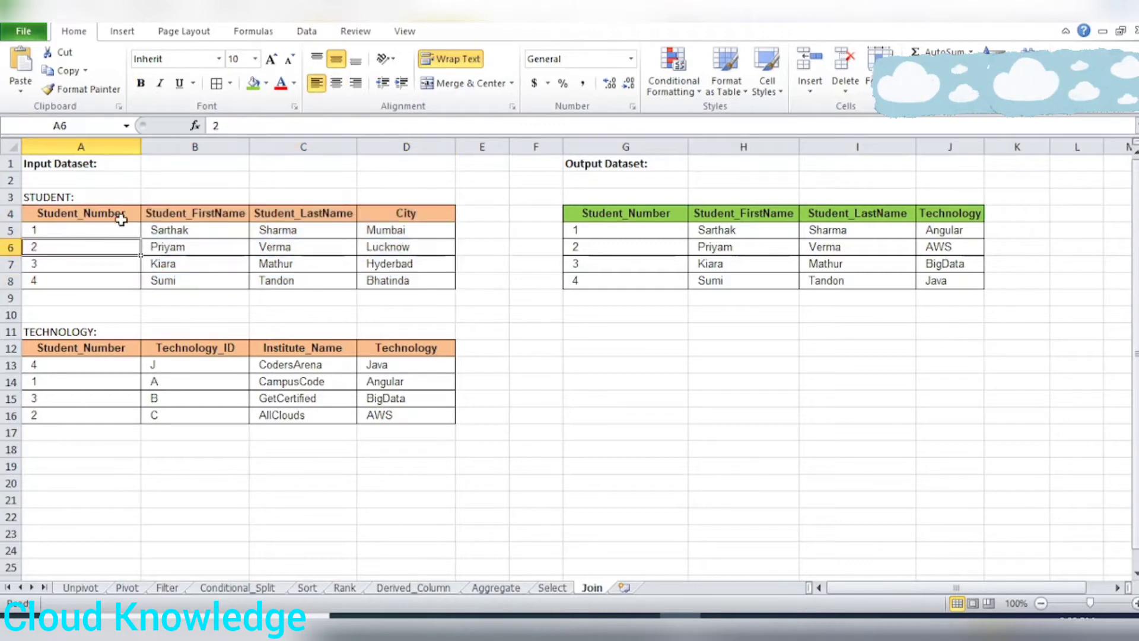
pyautogui.moveTo(232, 235)
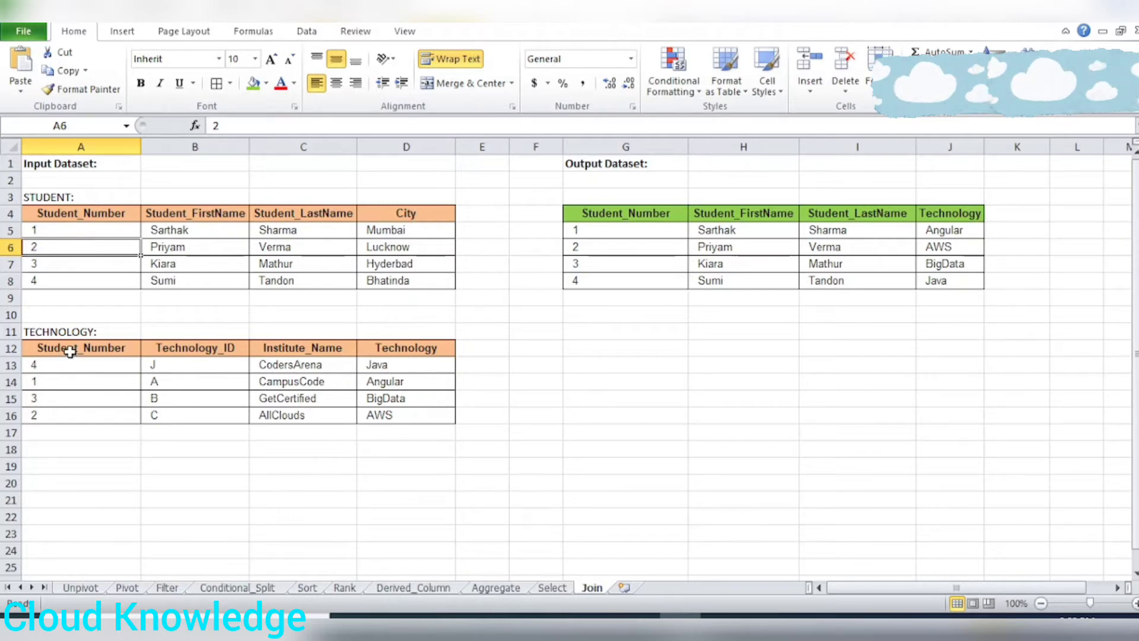
pyautogui.moveTo(131, 339)
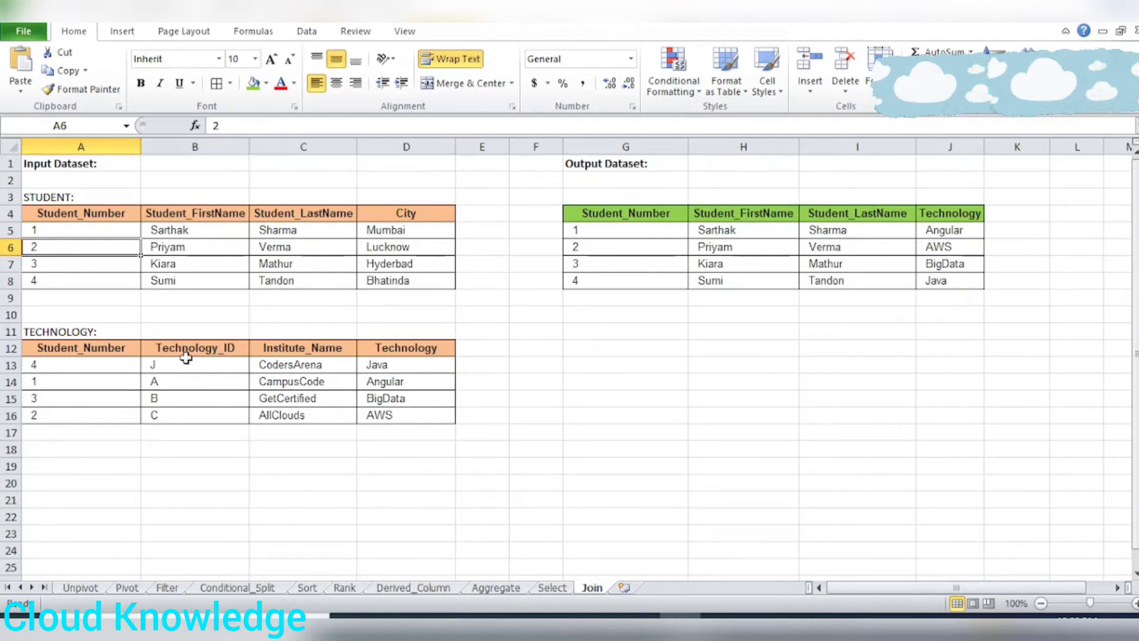
pyautogui.moveTo(440, 347)
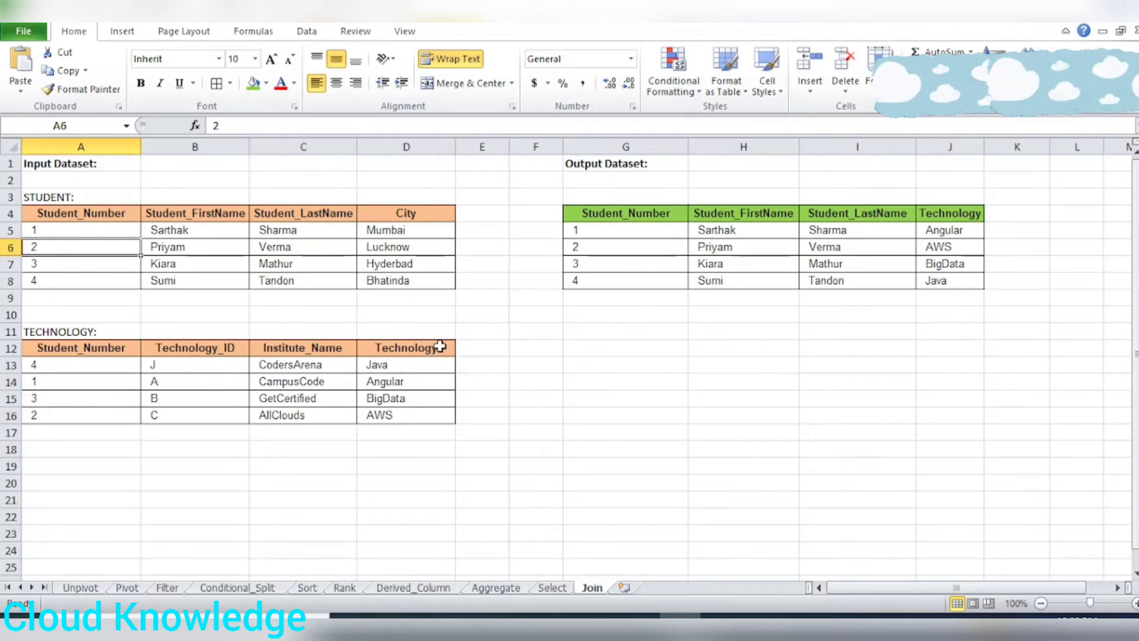
pyautogui.moveTo(428, 331)
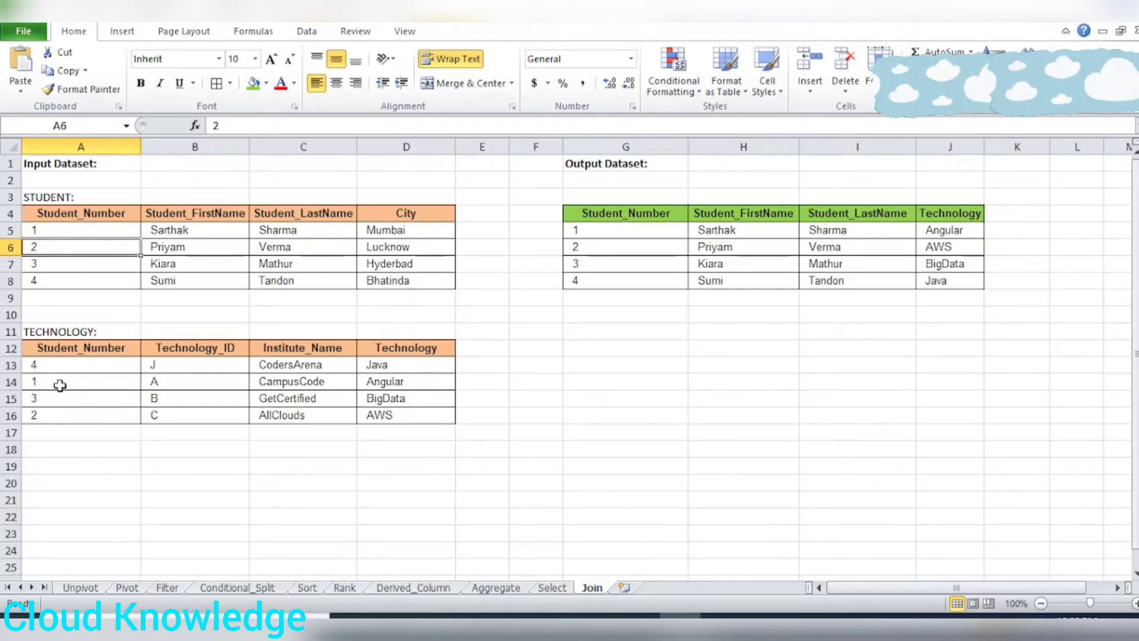
pyautogui.click(80, 213)
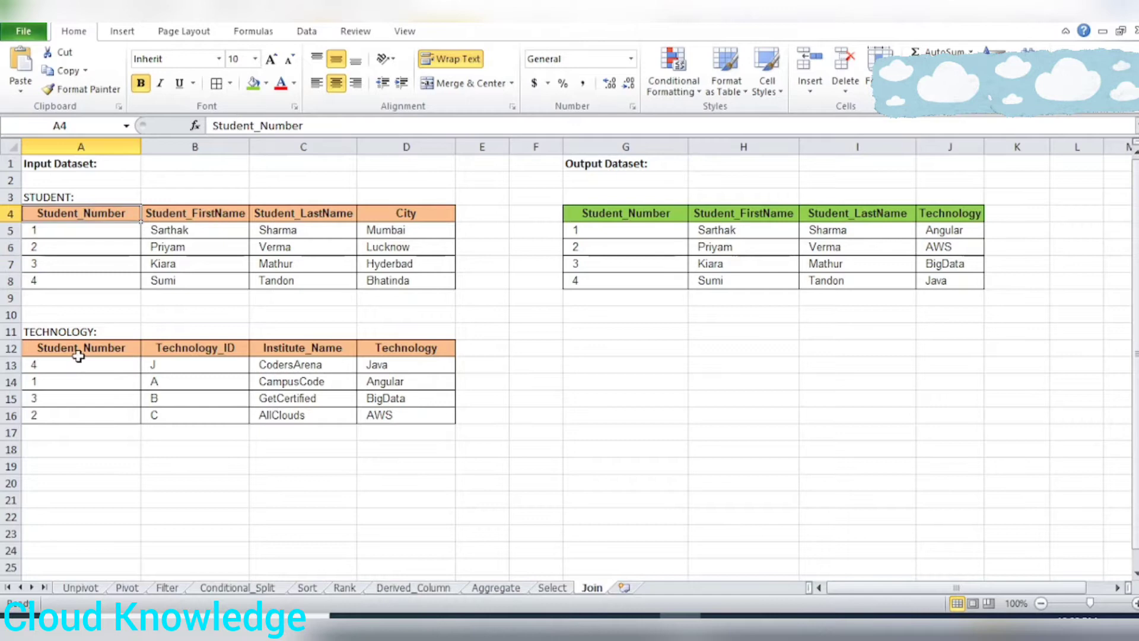
pyautogui.click(80, 347)
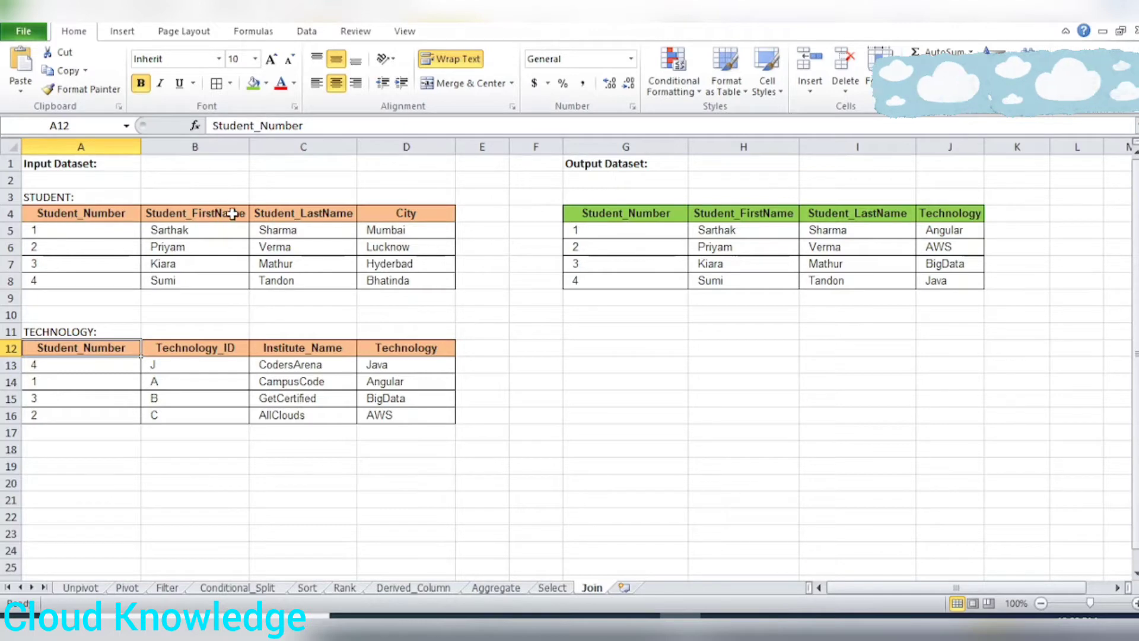
pyautogui.moveTo(344, 518)
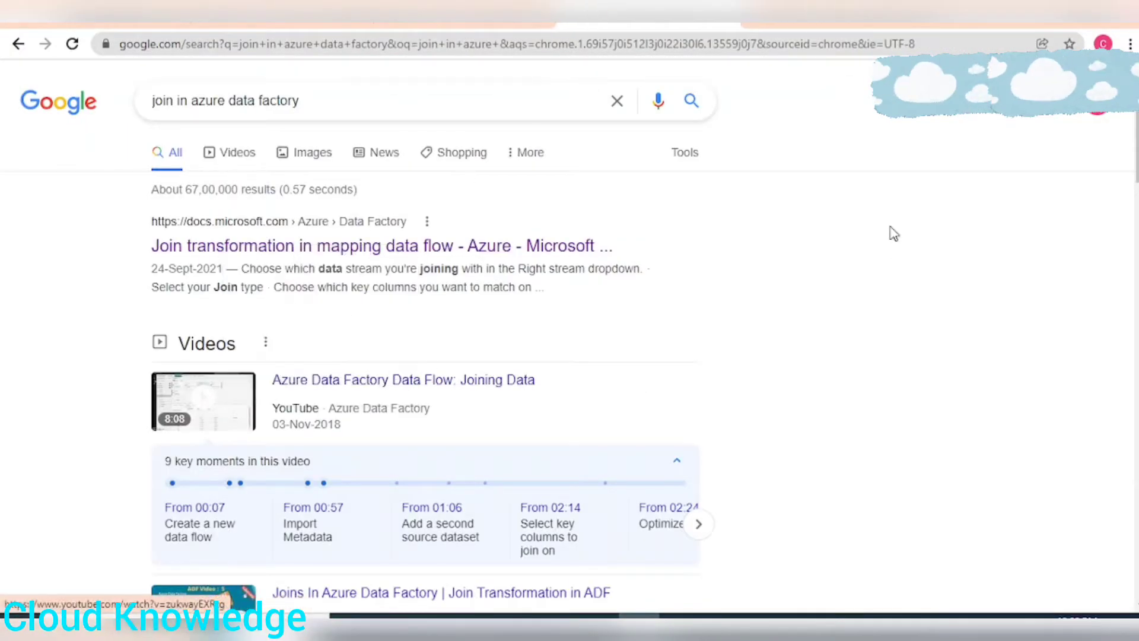
# Step: Read the Microsoft Docs join transformation article's introduction and its join types section
pyautogui.click(381, 246)
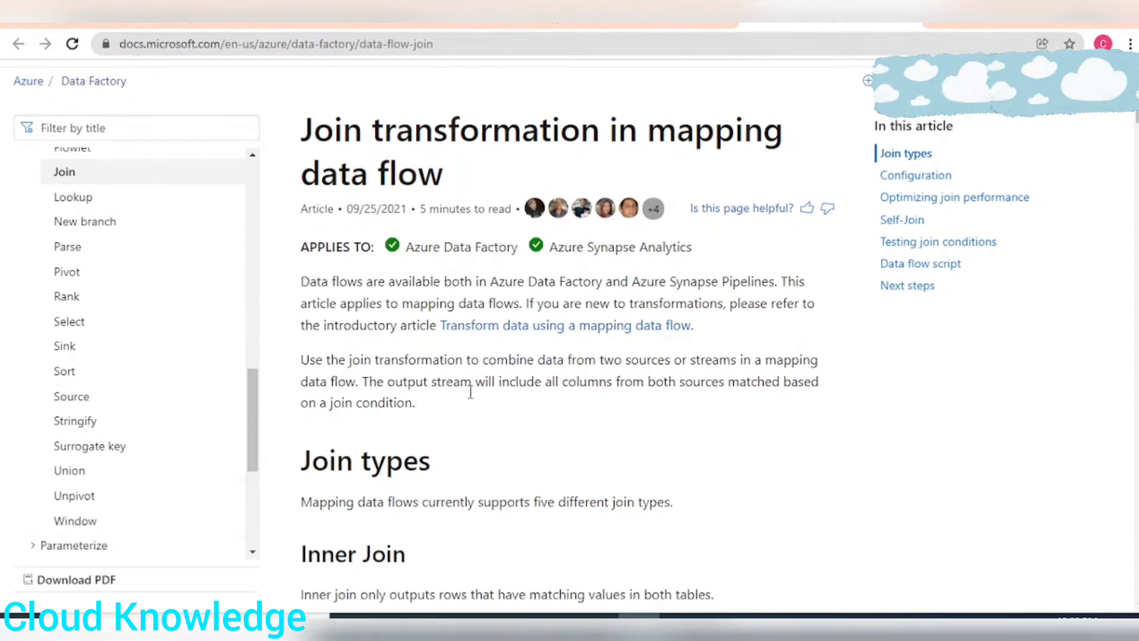
pyautogui.moveTo(301, 359); pyautogui.dragTo(440, 359)
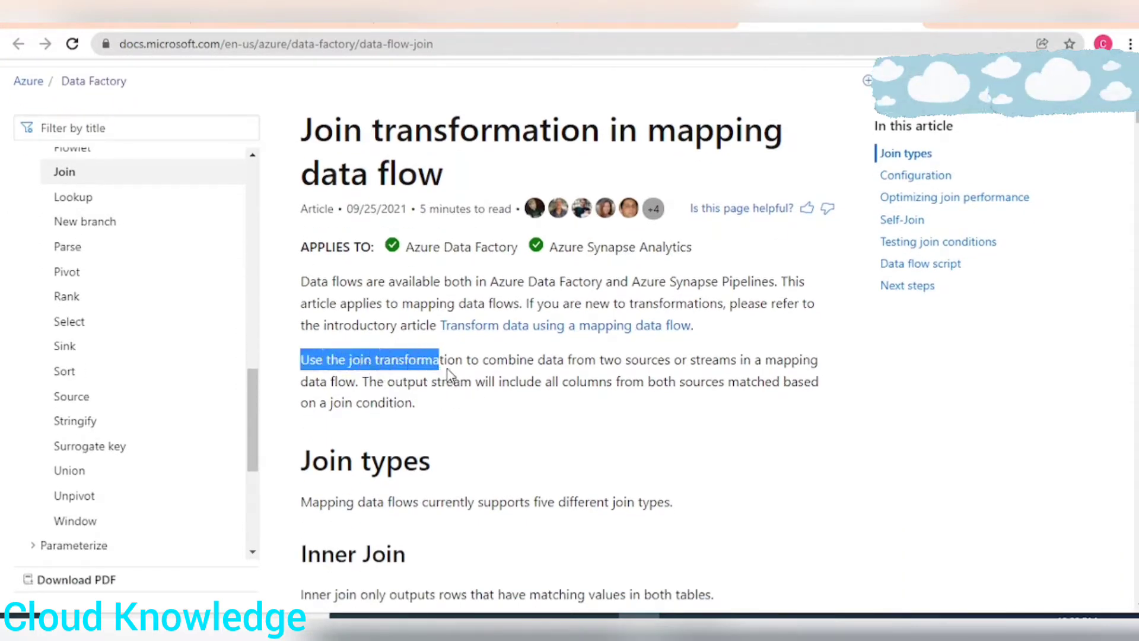
pyautogui.moveTo(438, 359); pyautogui.dragTo(654, 359)
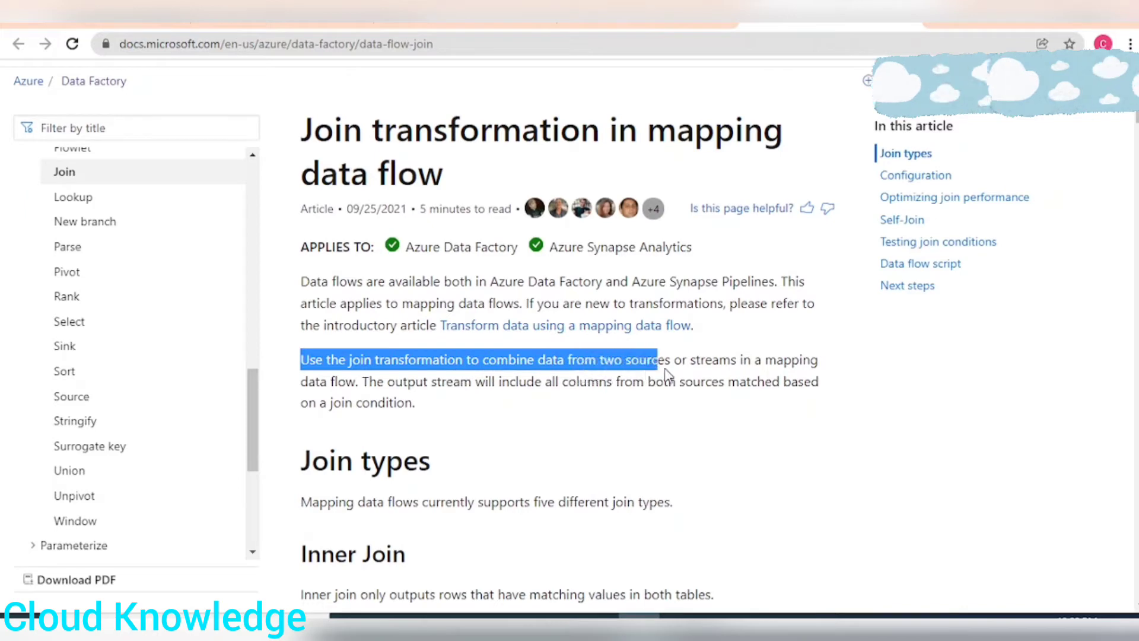
pyautogui.click(331, 378)
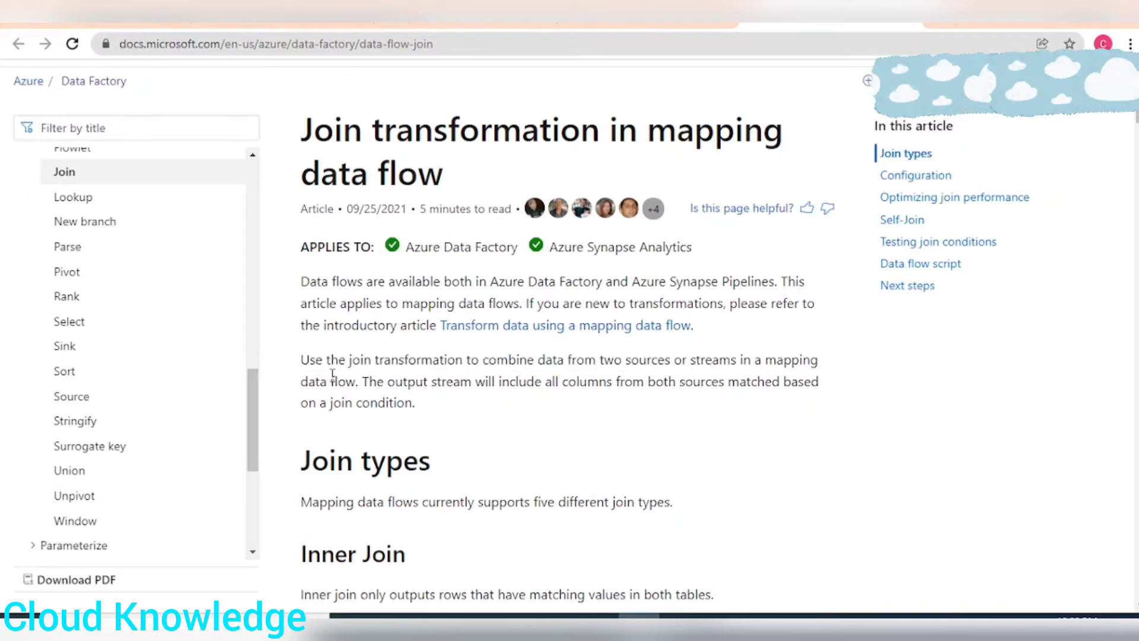
pyautogui.scroll(-3)
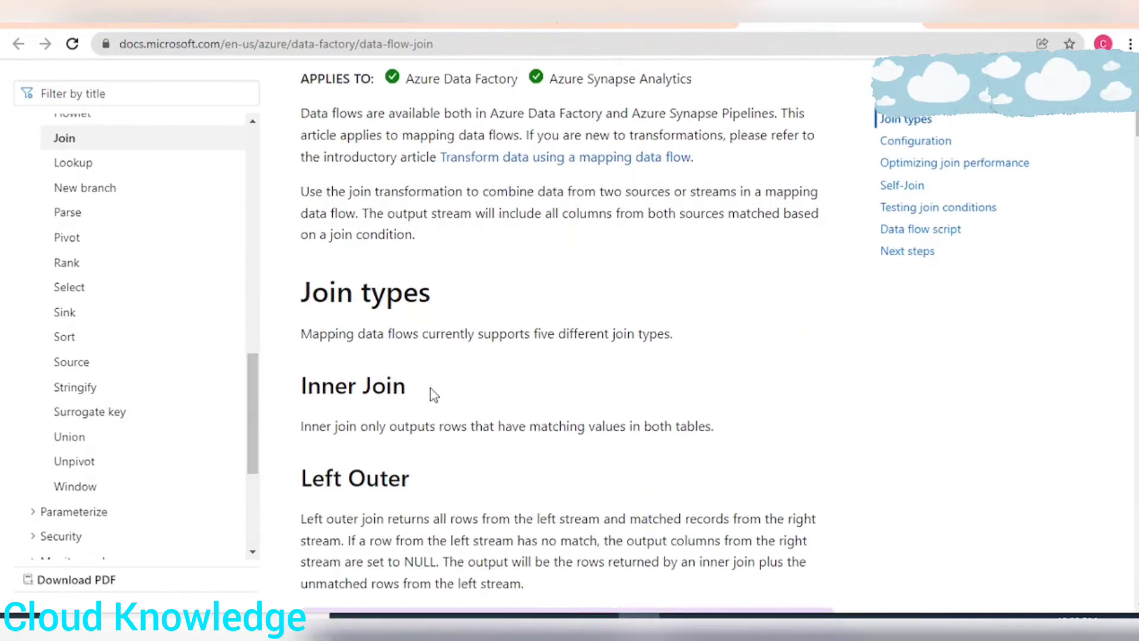
pyautogui.scroll(-3)
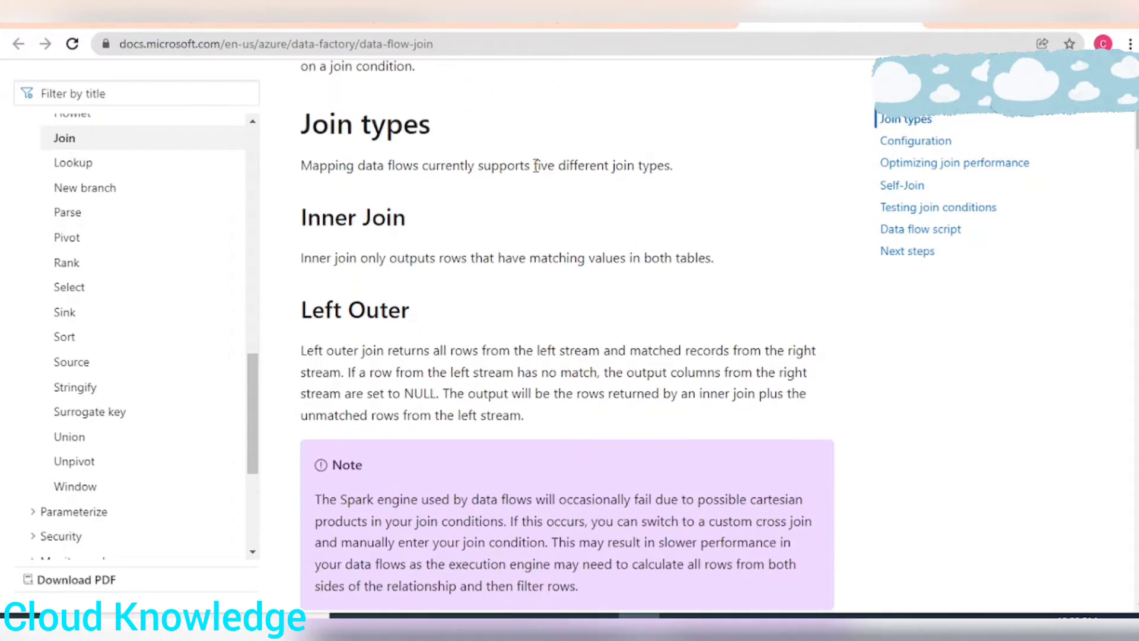
pyautogui.scroll(-3)
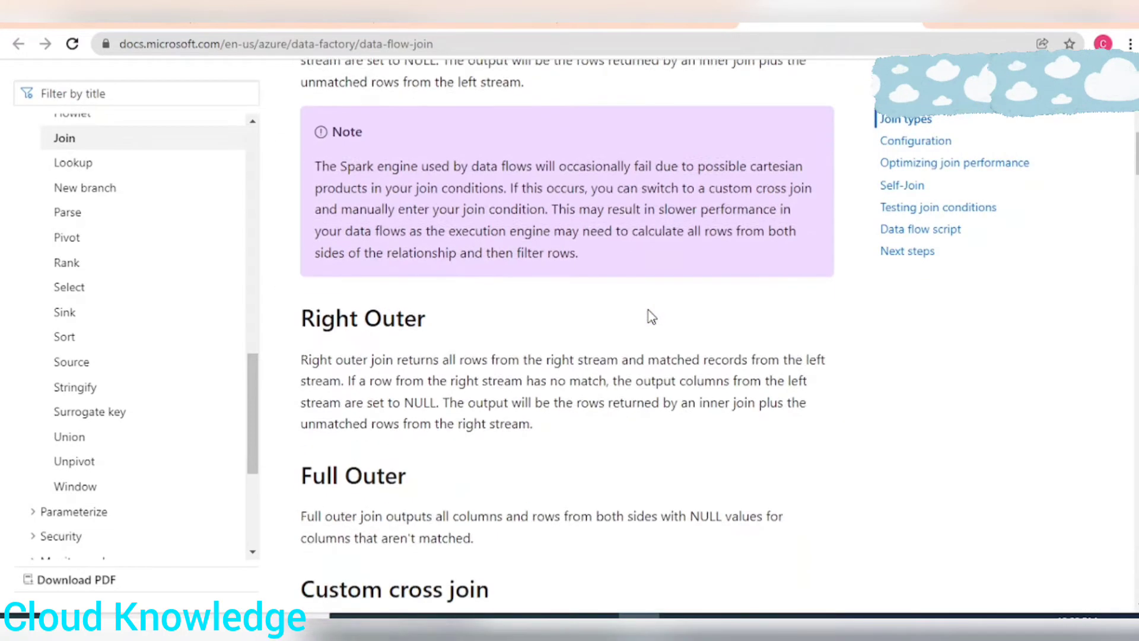
pyautogui.scroll(3)
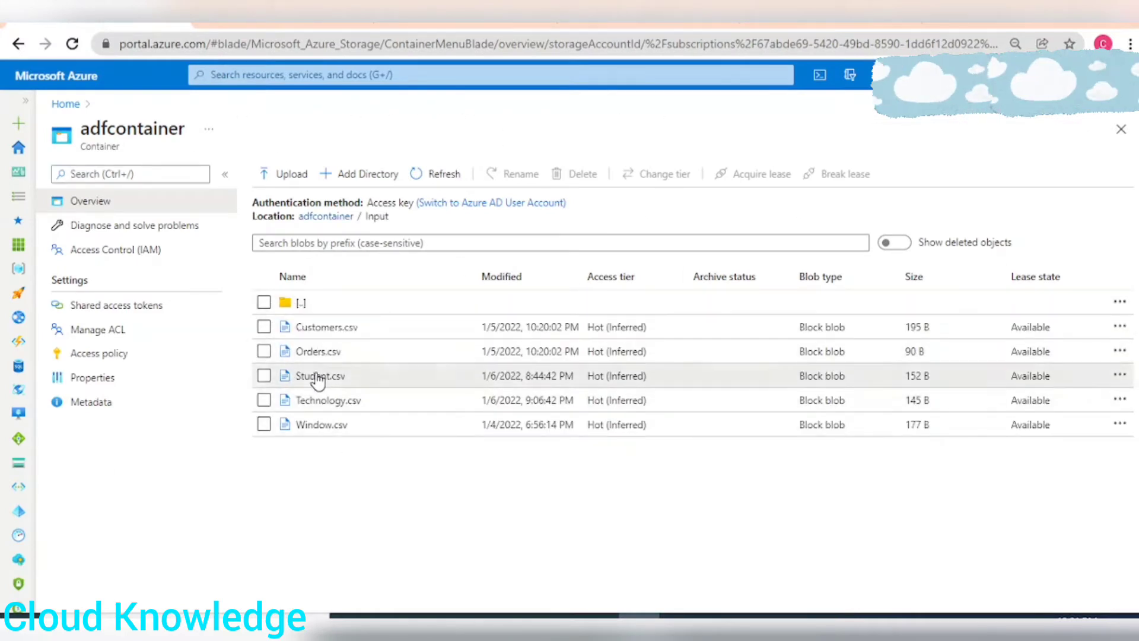
# Step: View the Student.csv and Technology.csv input files in adfcontainer/Input
pyautogui.click(320, 376)
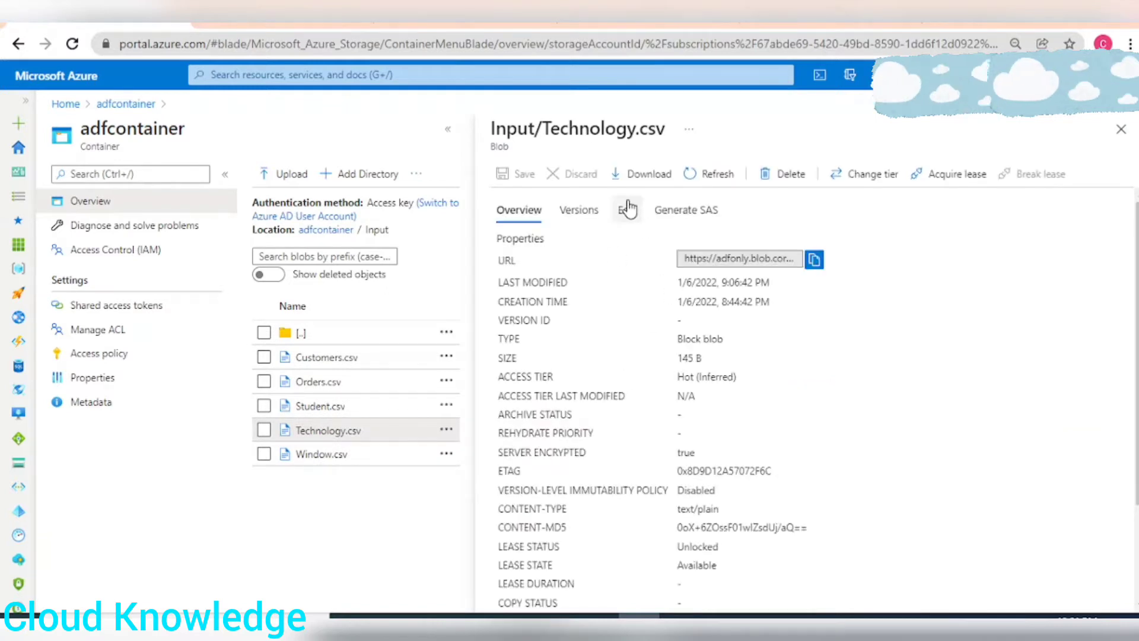
pyautogui.click(626, 210)
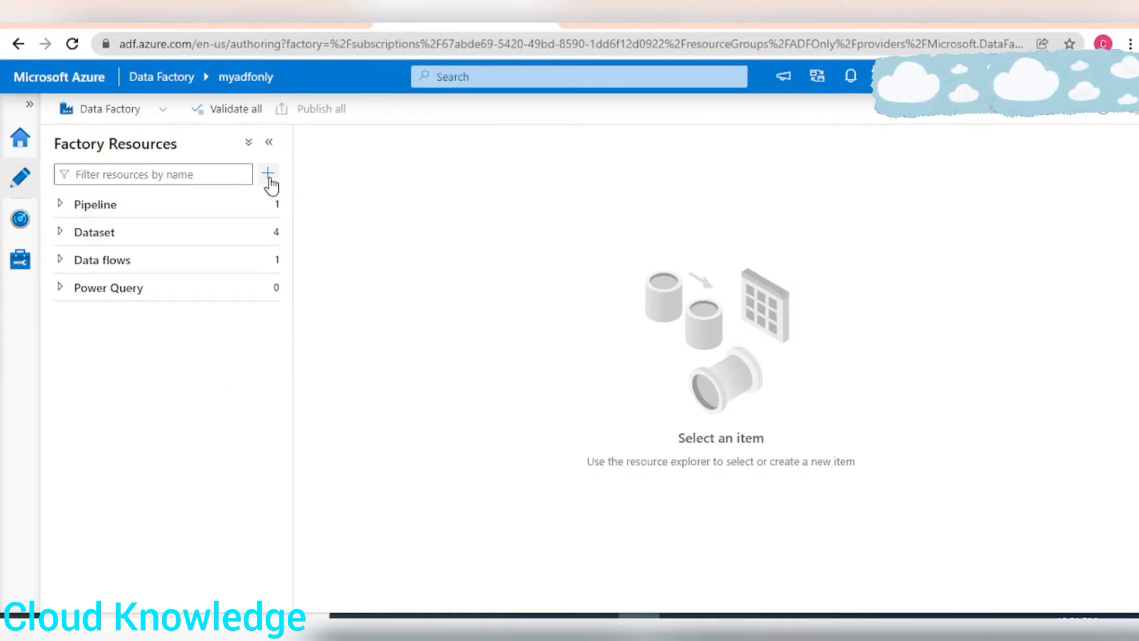
# Step: Create pipeline pipelineJoin with a Data flow activity and a new data flow
pyautogui.click(268, 174)
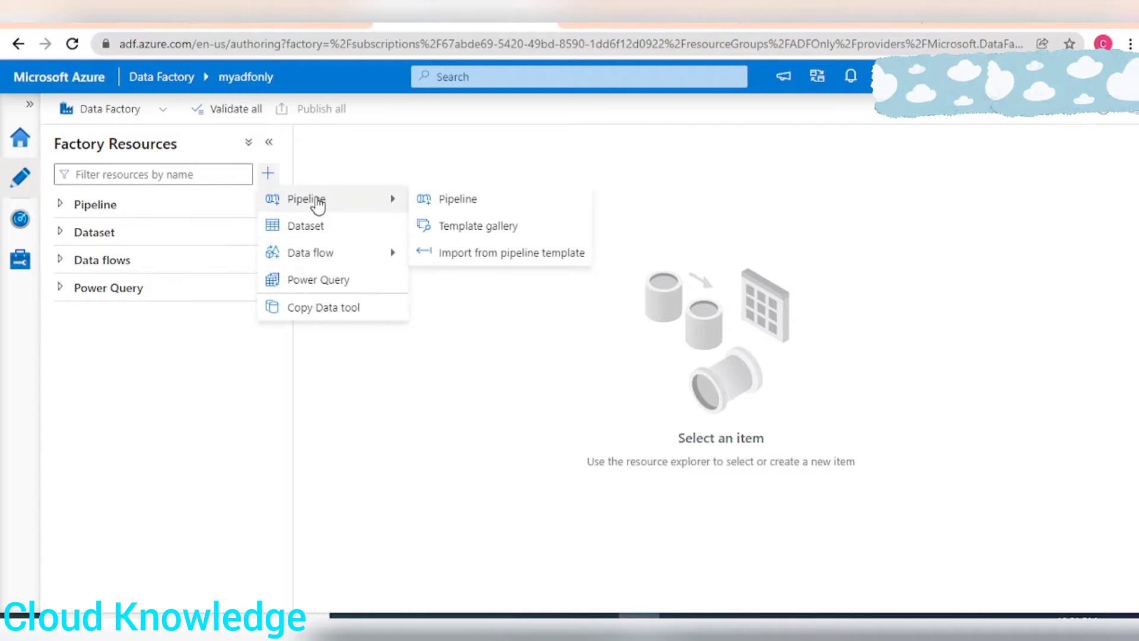
pyautogui.click(457, 199)
pyautogui.write('pipelineJoi')
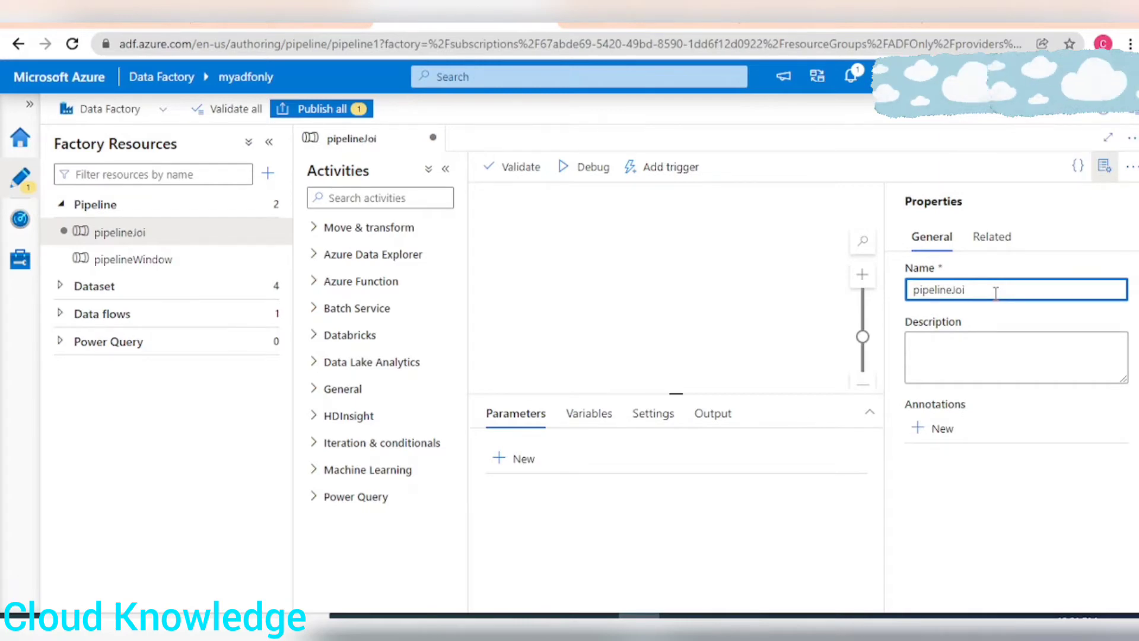
pyautogui.write('n')
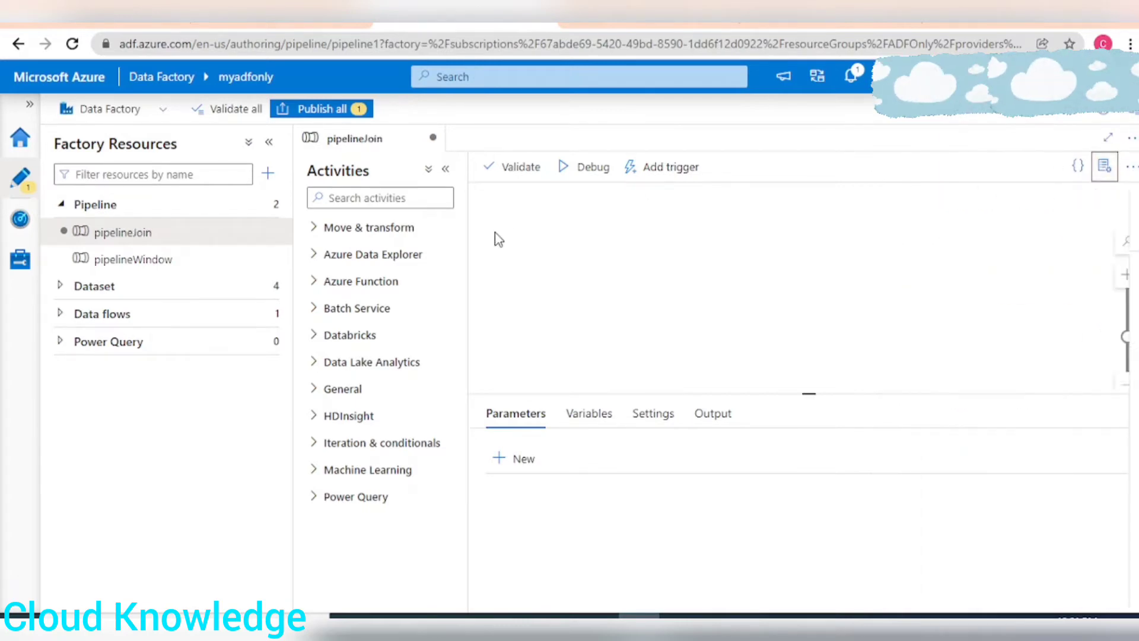
pyautogui.click(369, 227)
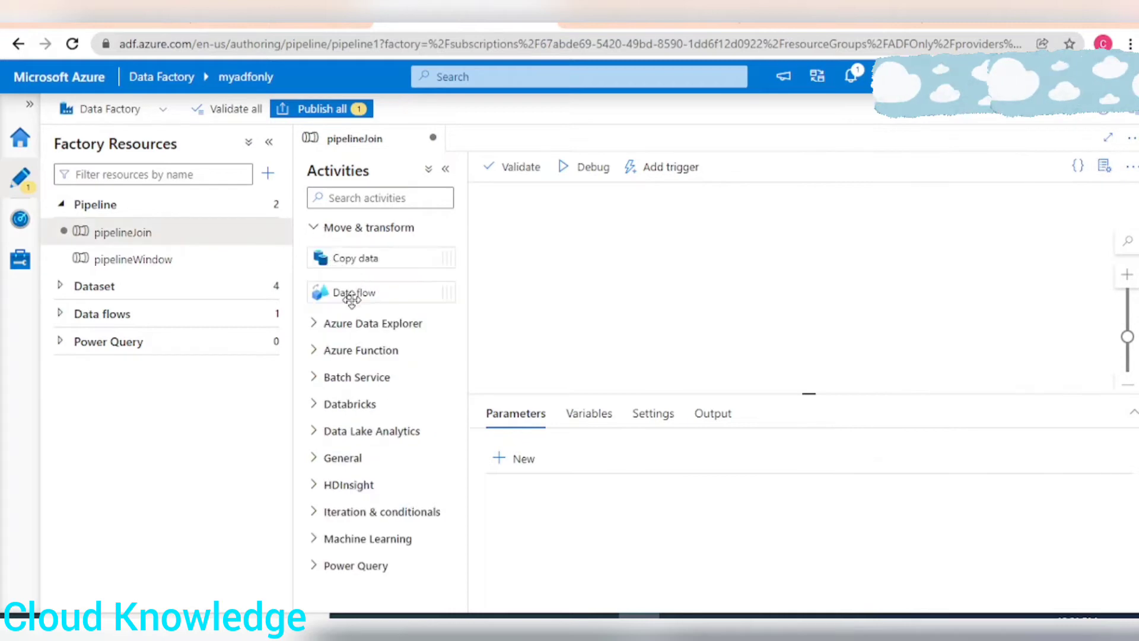
pyautogui.moveTo(351, 292)
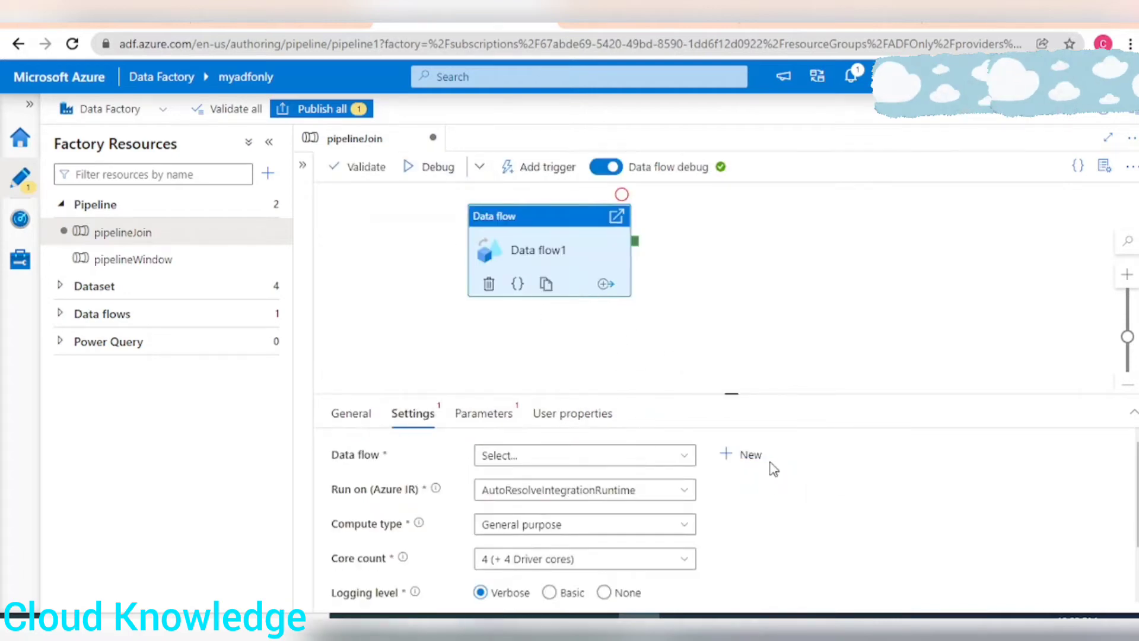
pyautogui.click(740, 454)
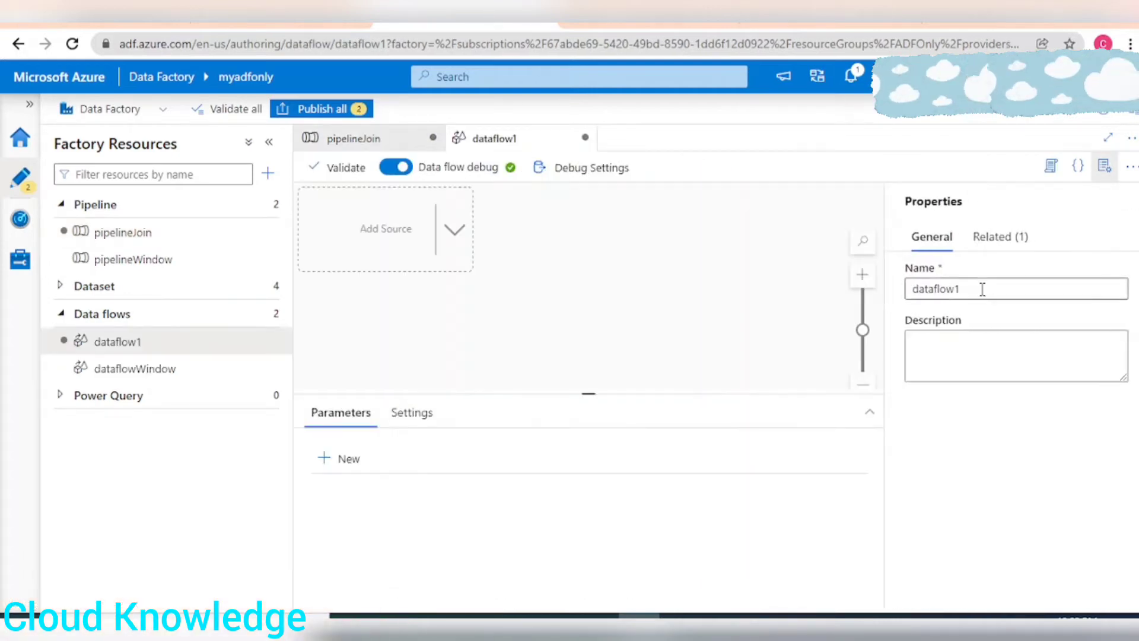
# Step: Rename the data flow dataflowJoin and add a source with schema drift allowed
pyautogui.write('dataflowJoin')
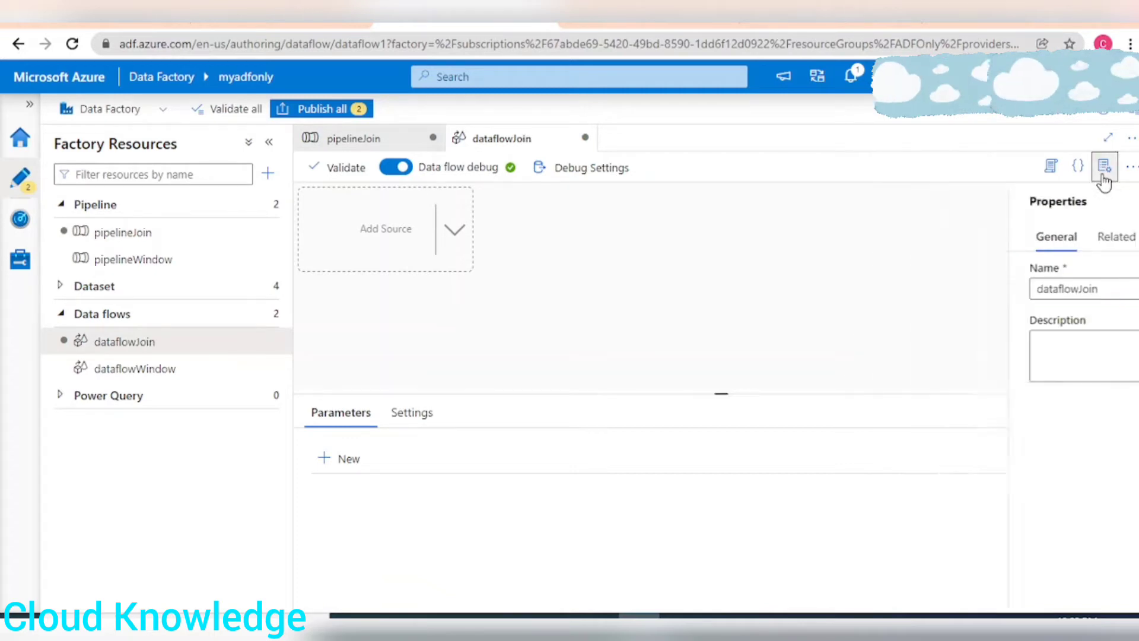
pyautogui.click(1103, 167)
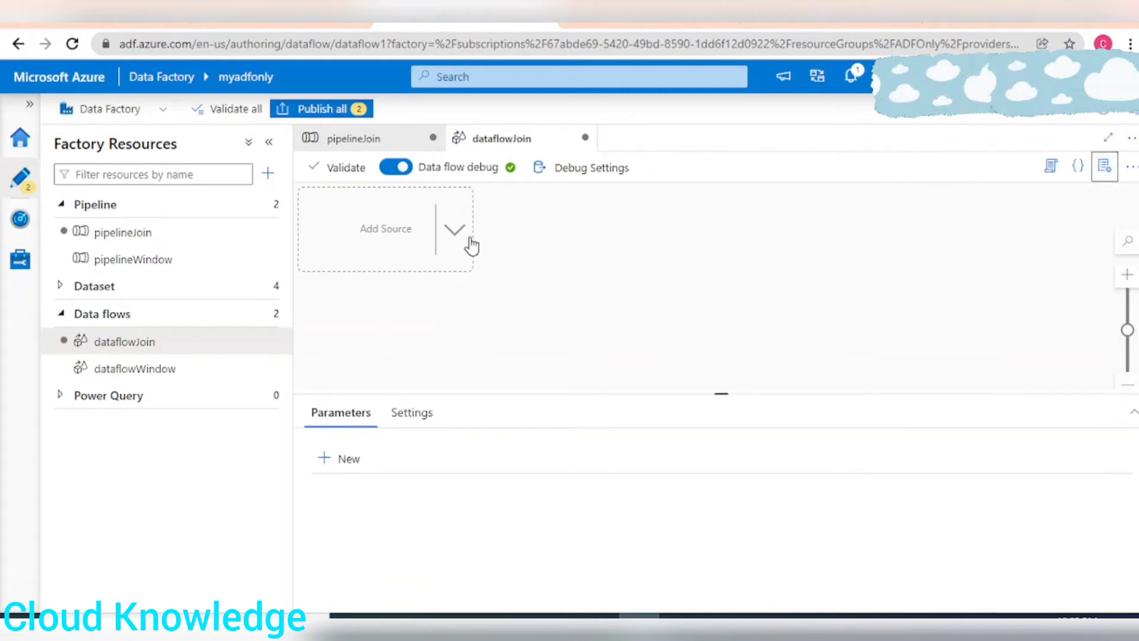
pyautogui.click(386, 228)
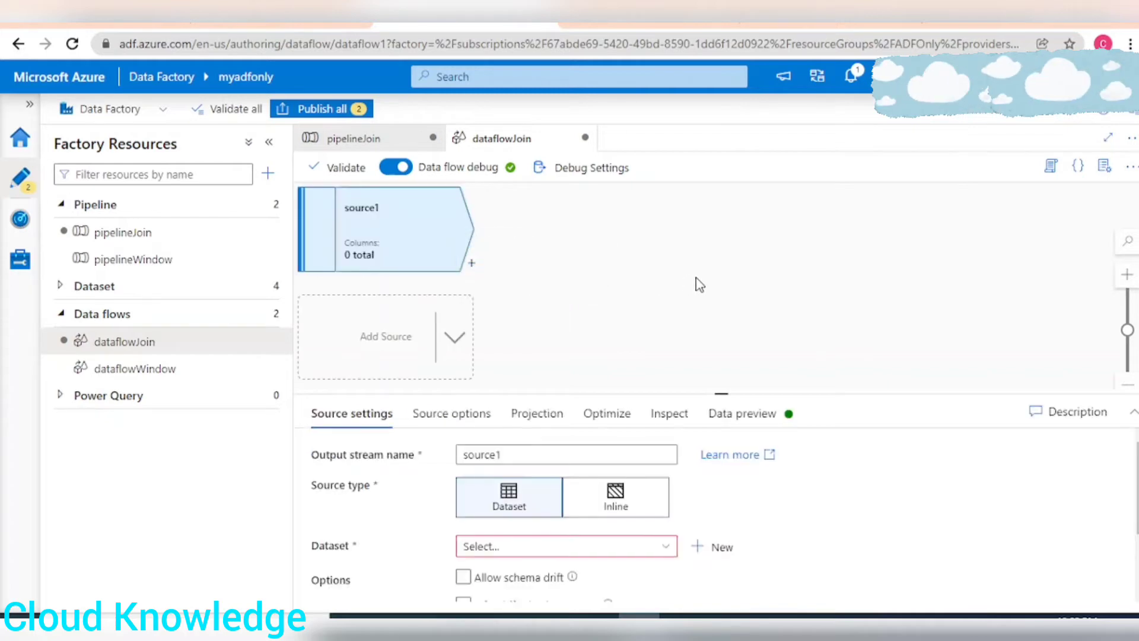
pyautogui.click(463, 576)
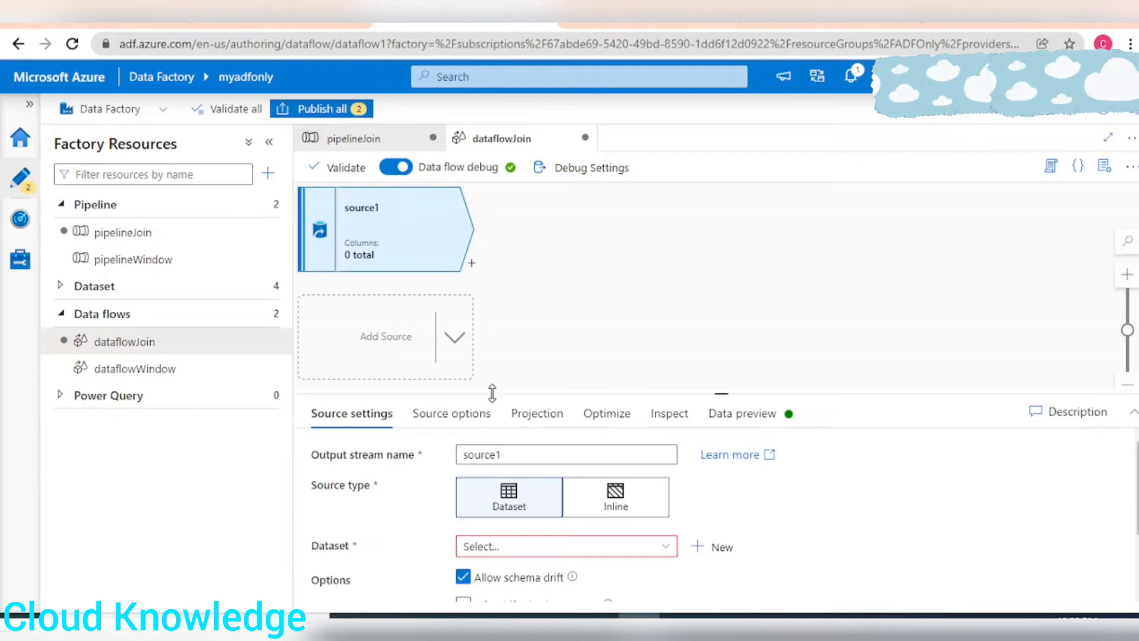
pyautogui.click(268, 142)
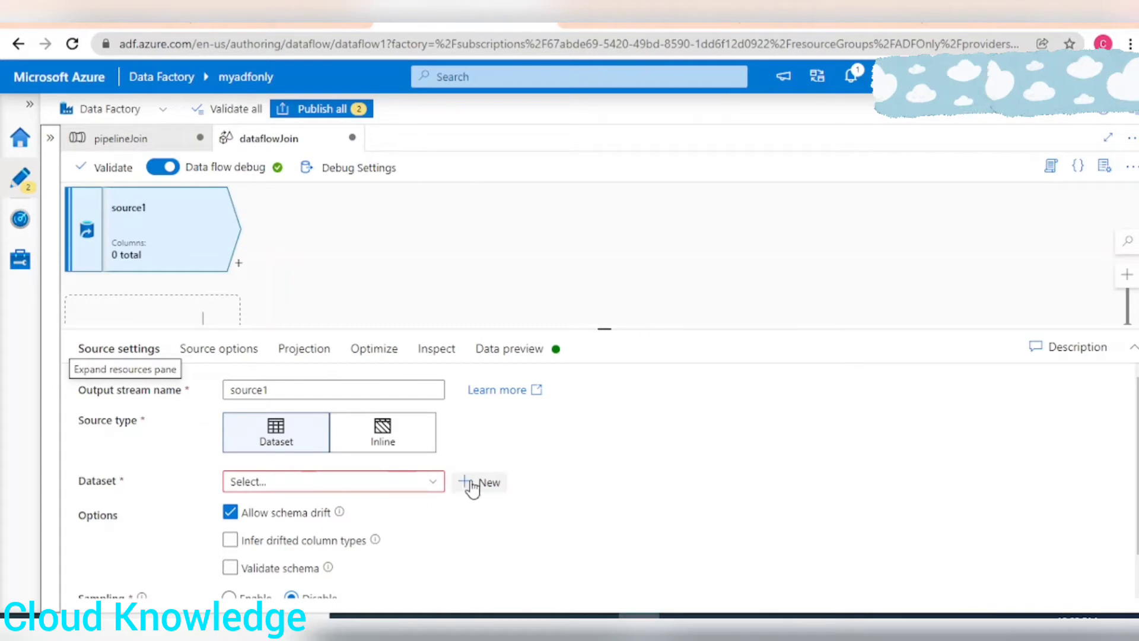
pyautogui.click(479, 482)
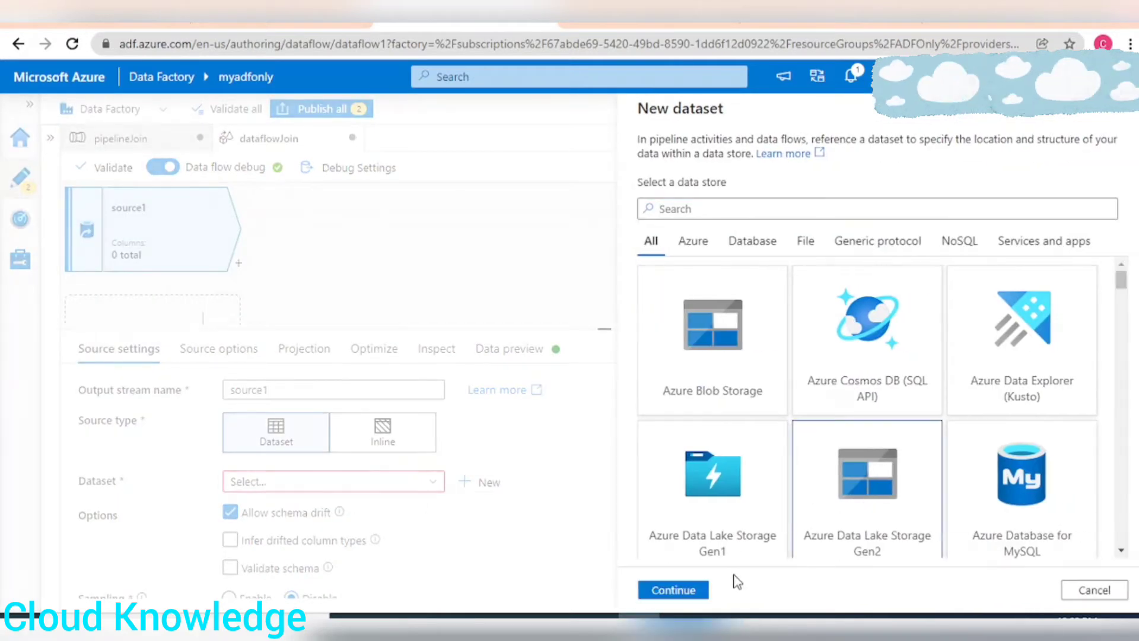
# Step: Create DelimitedText dataset StudentJoin on Input/Student.csv with first row as header
pyautogui.click(672, 590)
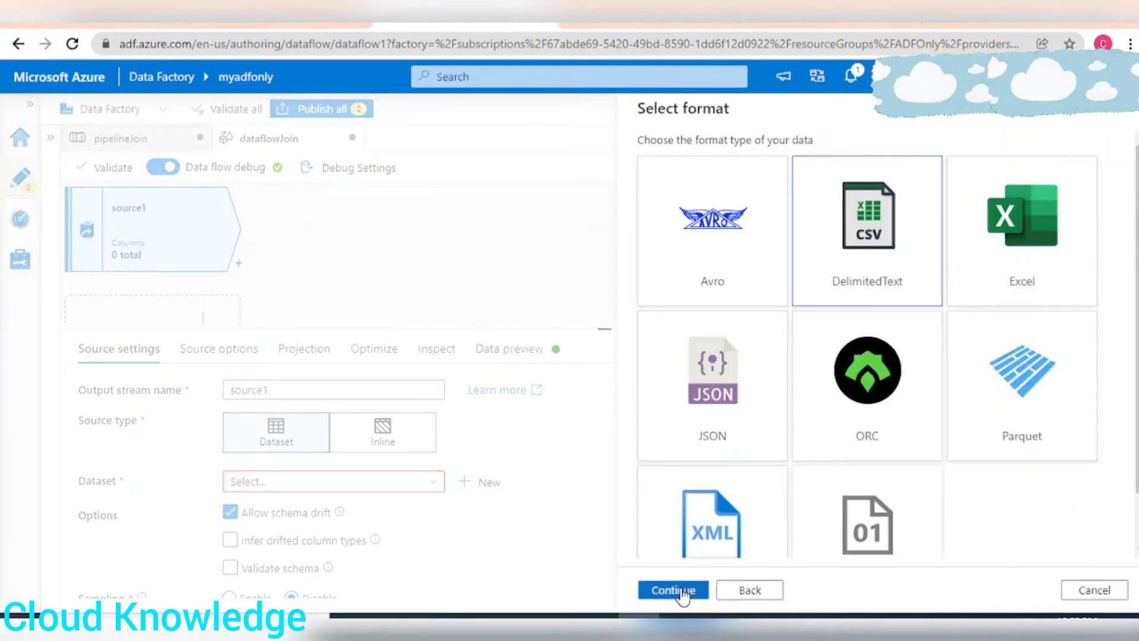
pyautogui.click(671, 589)
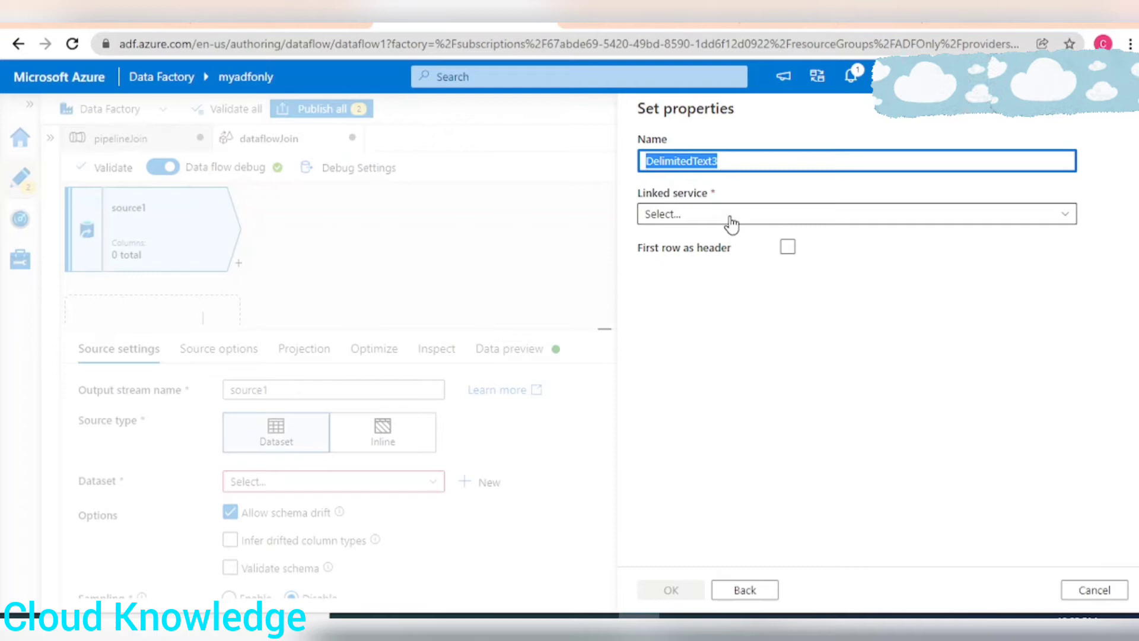
pyautogui.write('StudentJoin')
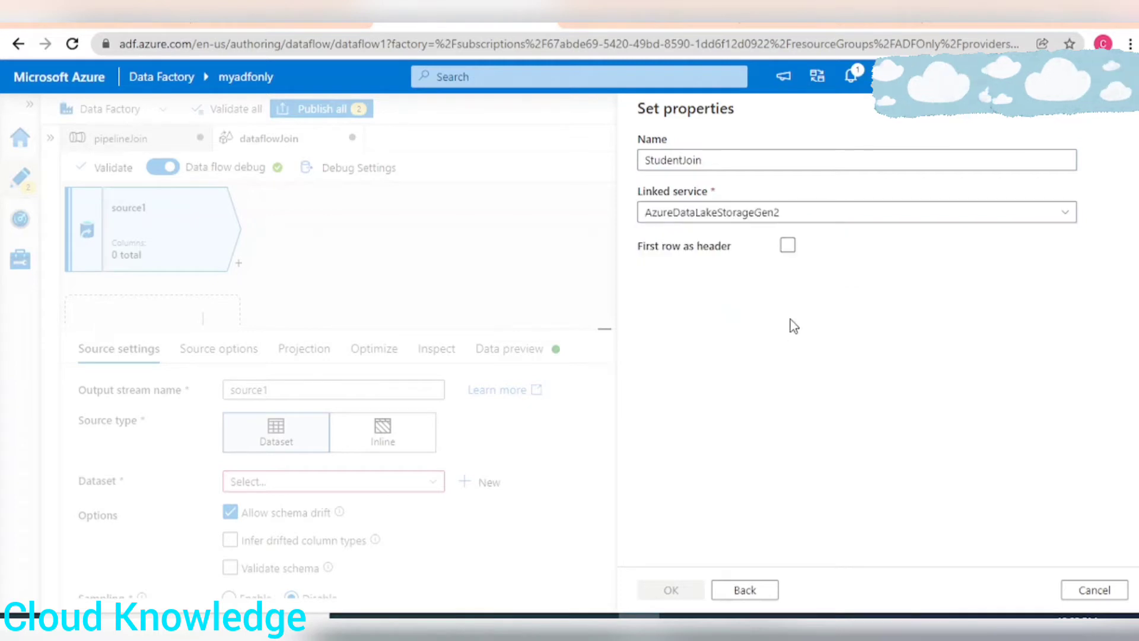
pyautogui.click(788, 245)
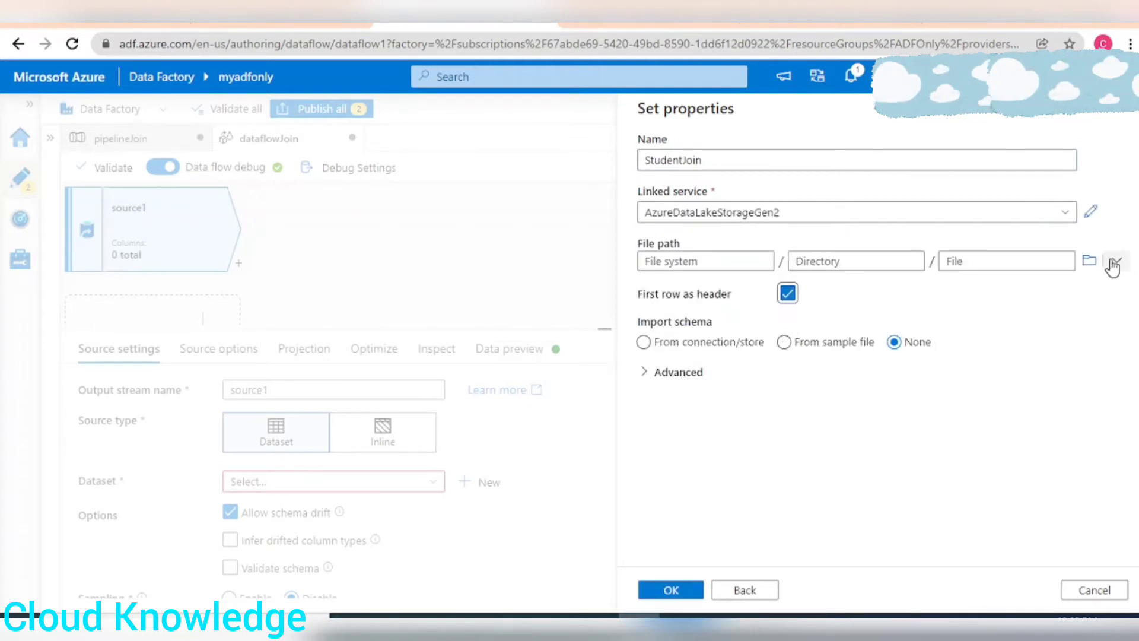
pyautogui.click(1114, 259)
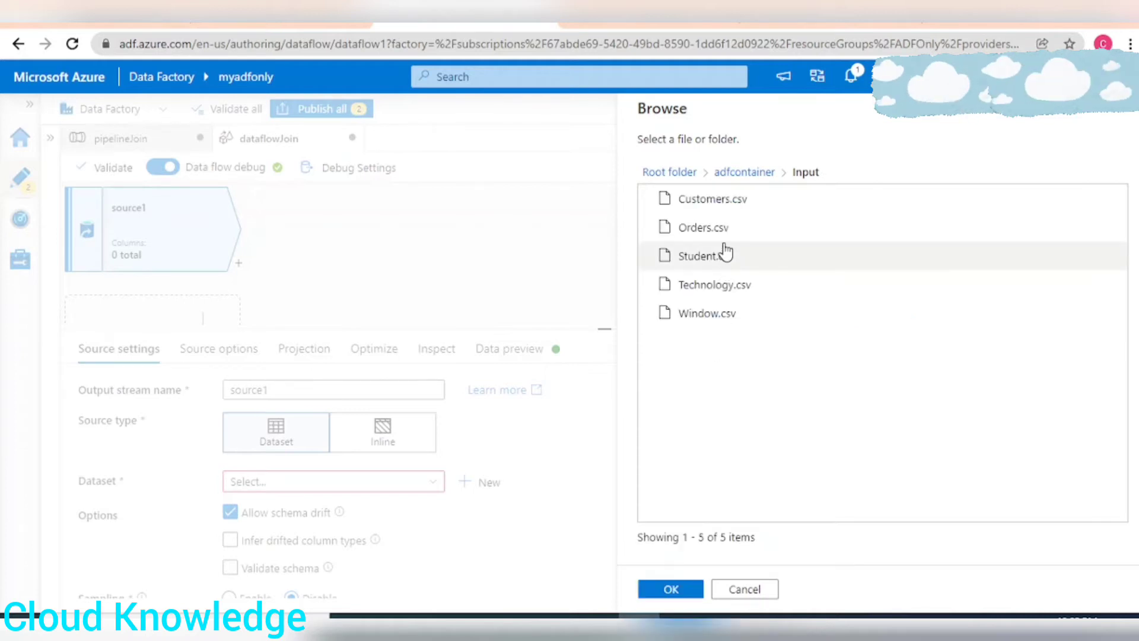
pyautogui.click(670, 588)
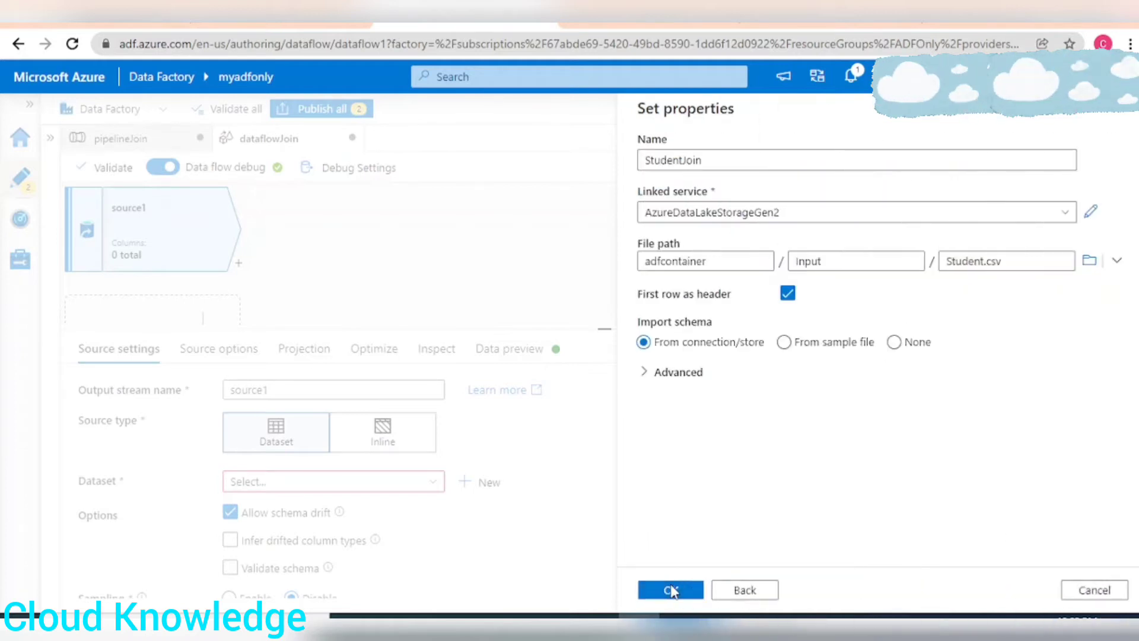
pyautogui.click(670, 589)
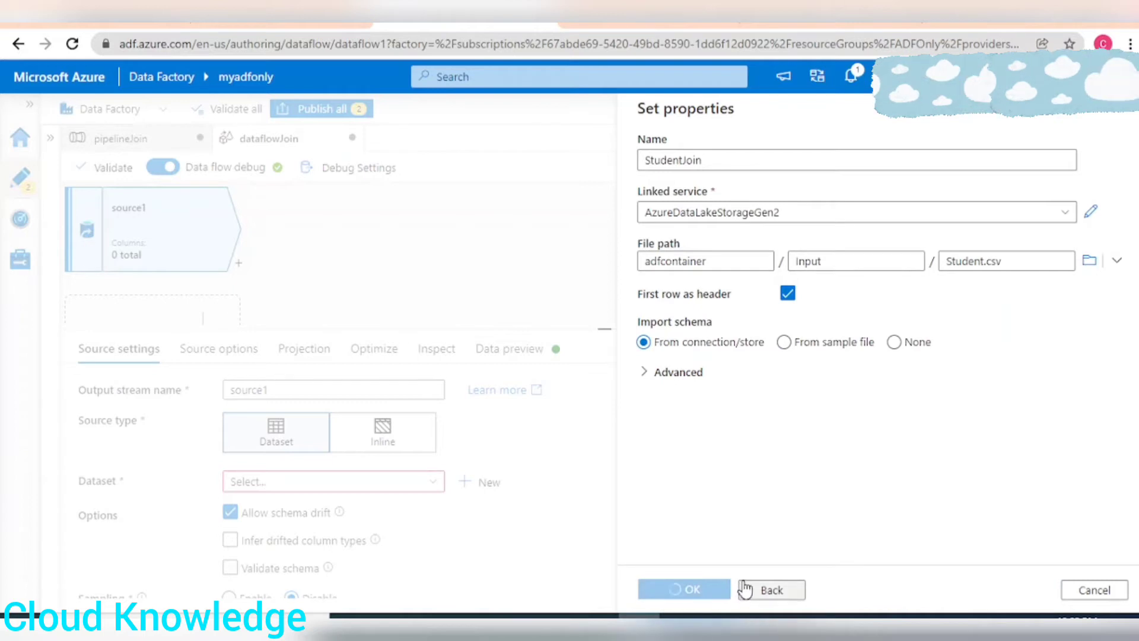
pyautogui.click(683, 589)
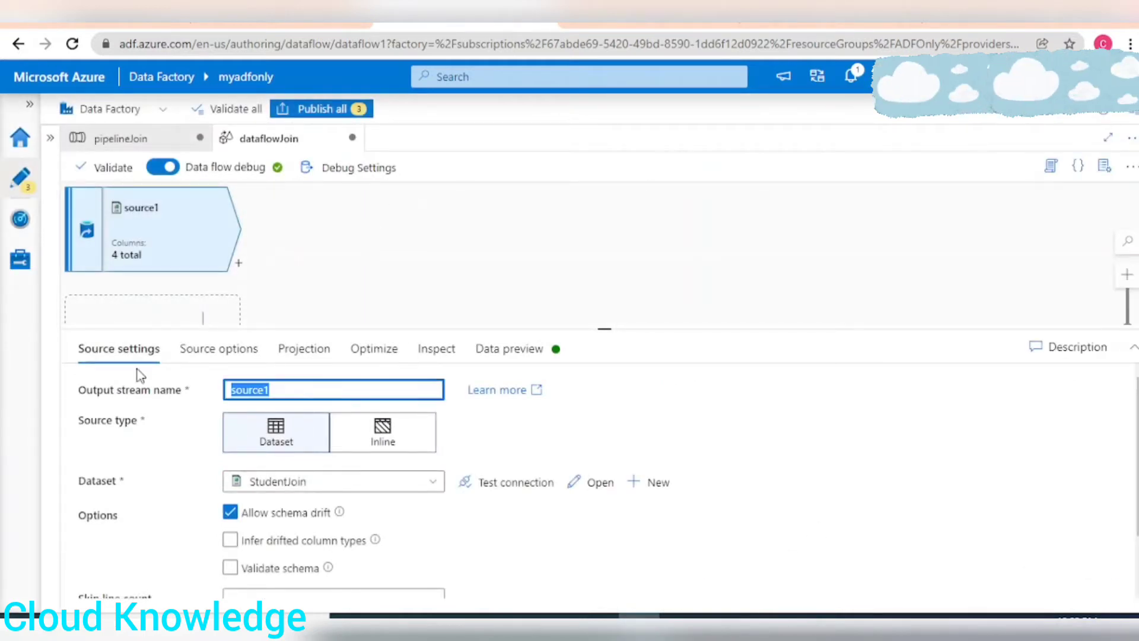
# Step: Name the first source Student and add a second source with a new dataset
pyautogui.write('Student')
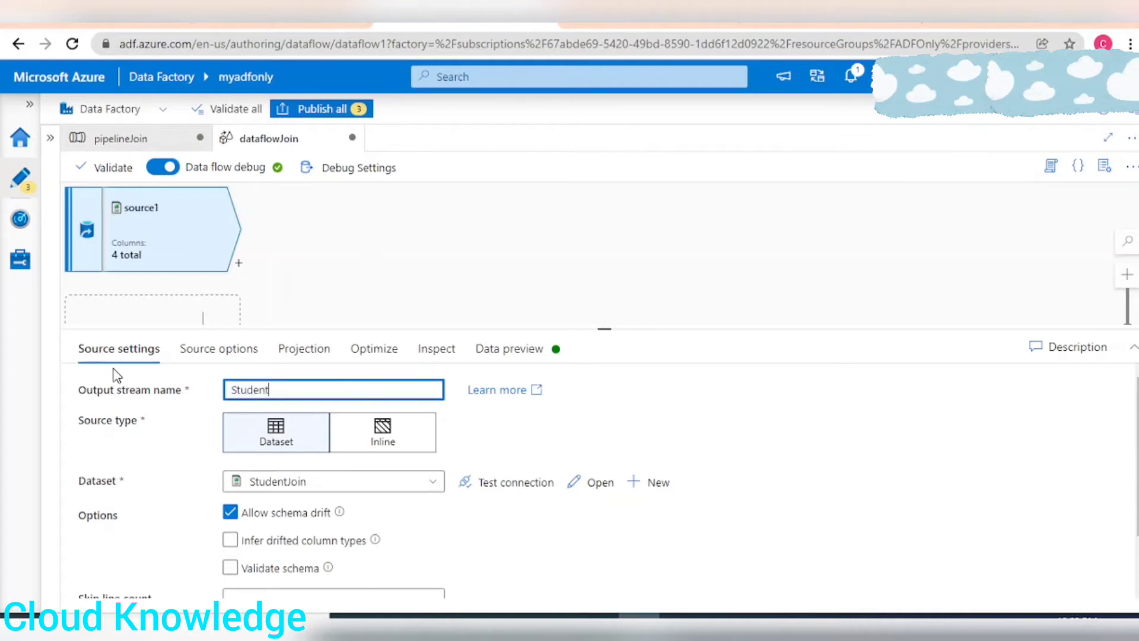
pyautogui.scroll(-3)
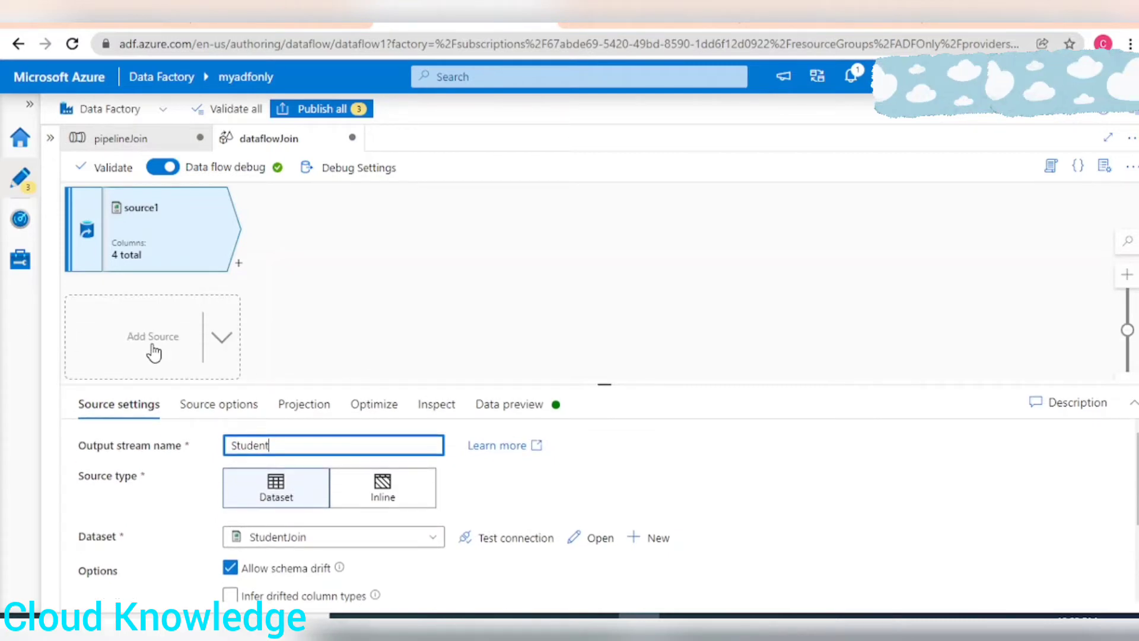
pyautogui.click(153, 336)
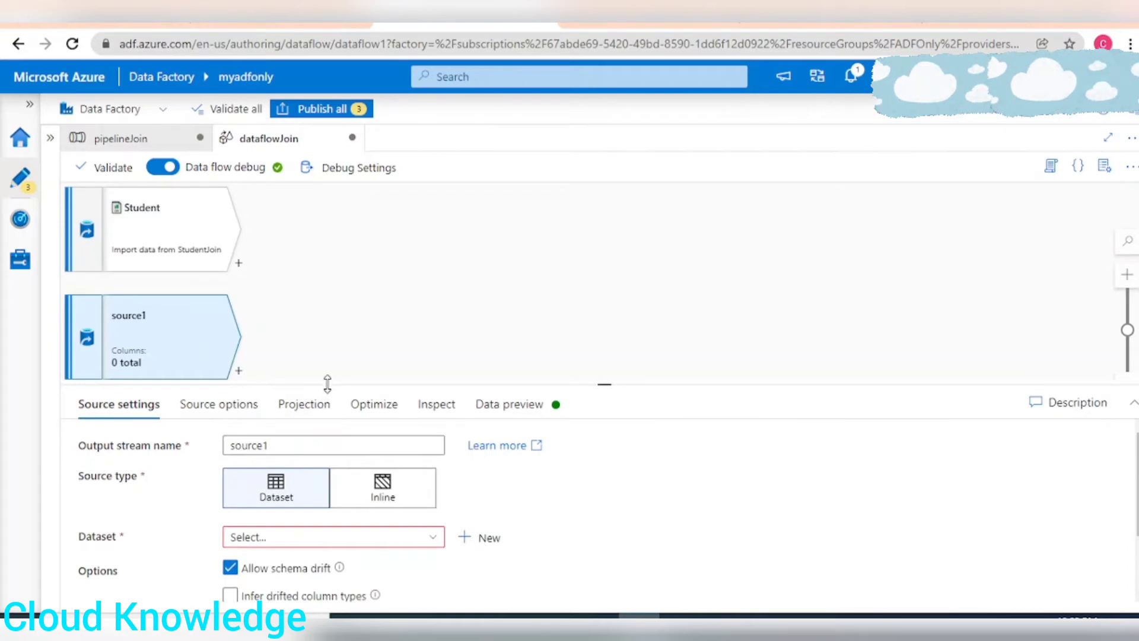
pyautogui.click(479, 538)
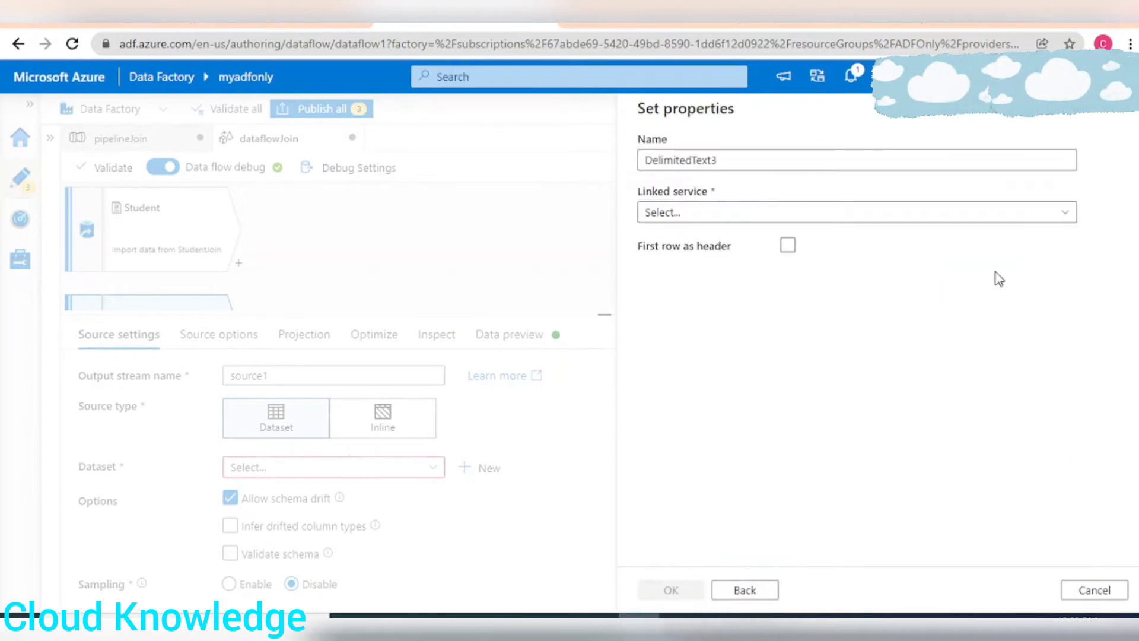
# Step: Create dataset TechnologyJoin for adfcontainer/Input/Technology.csv and name the source Technology
pyautogui.click(855, 161)
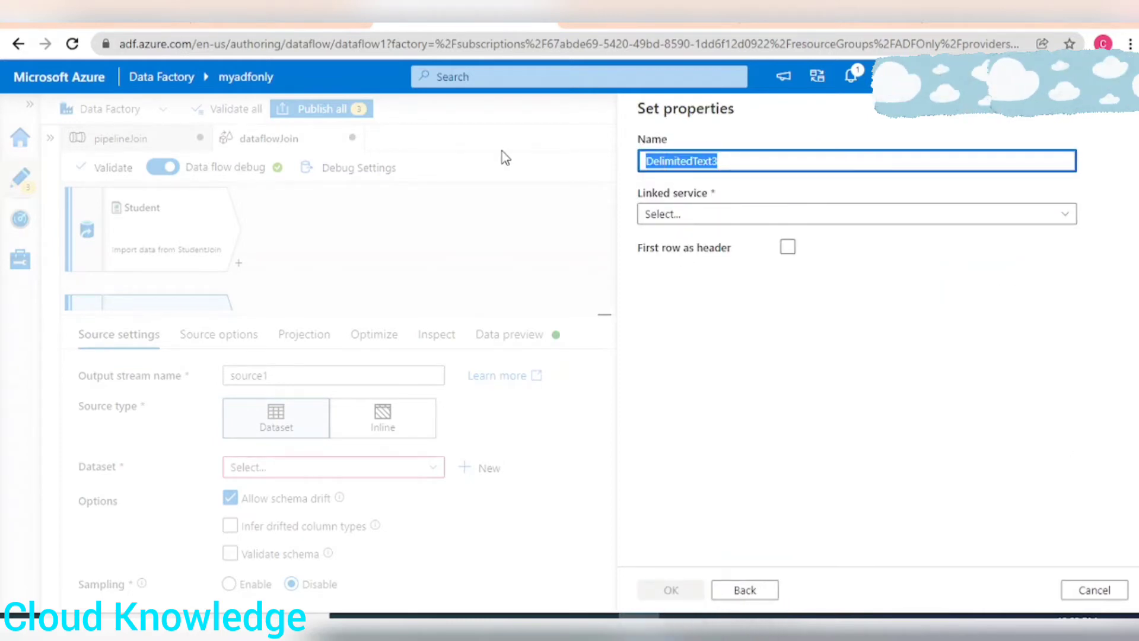
pyautogui.write('TechnologyJ')
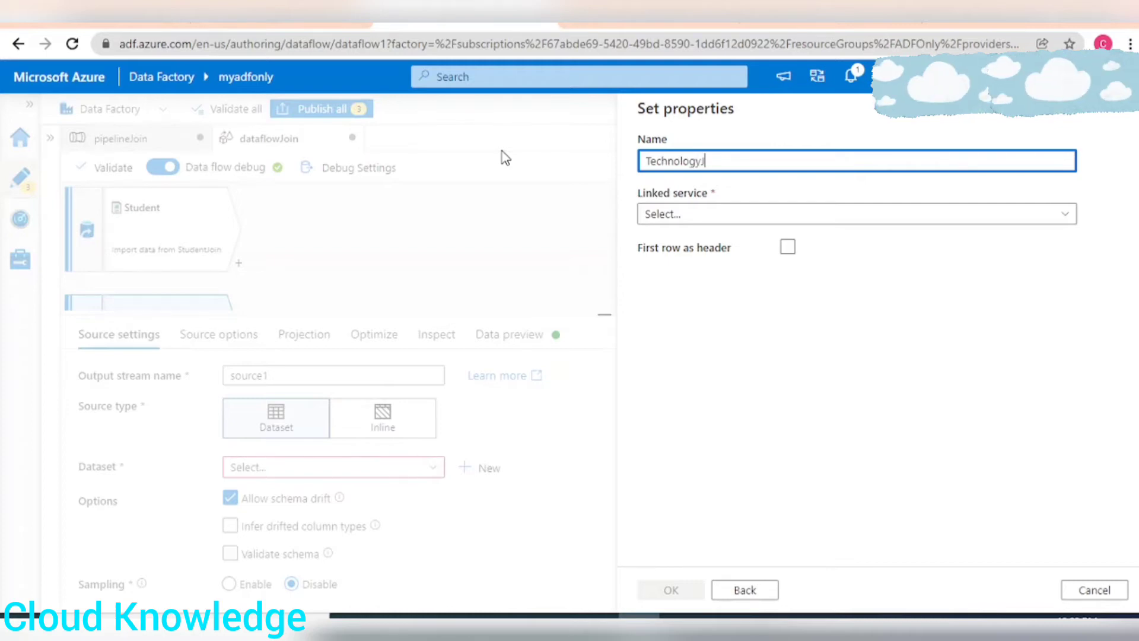
pyautogui.click(856, 213)
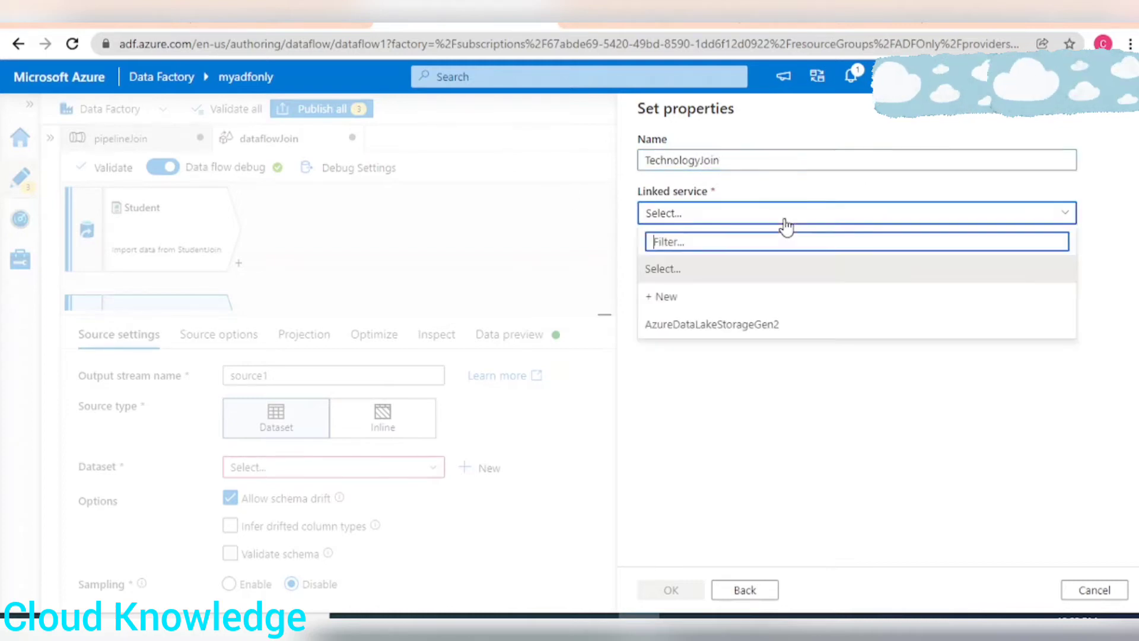
pyautogui.click(712, 324)
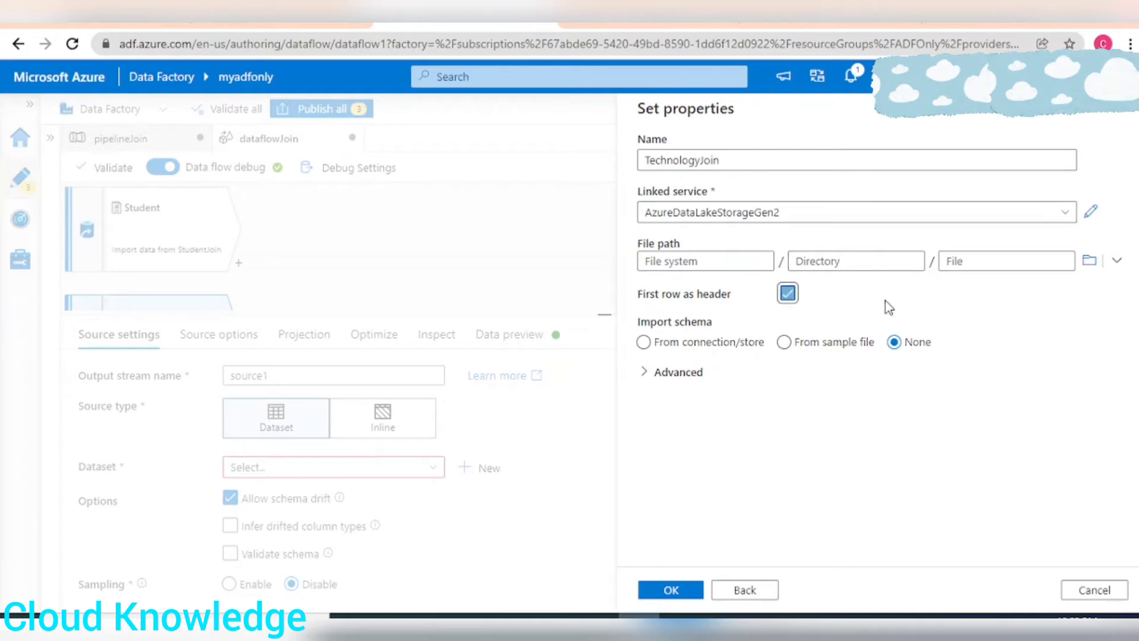
pyautogui.click(1089, 260)
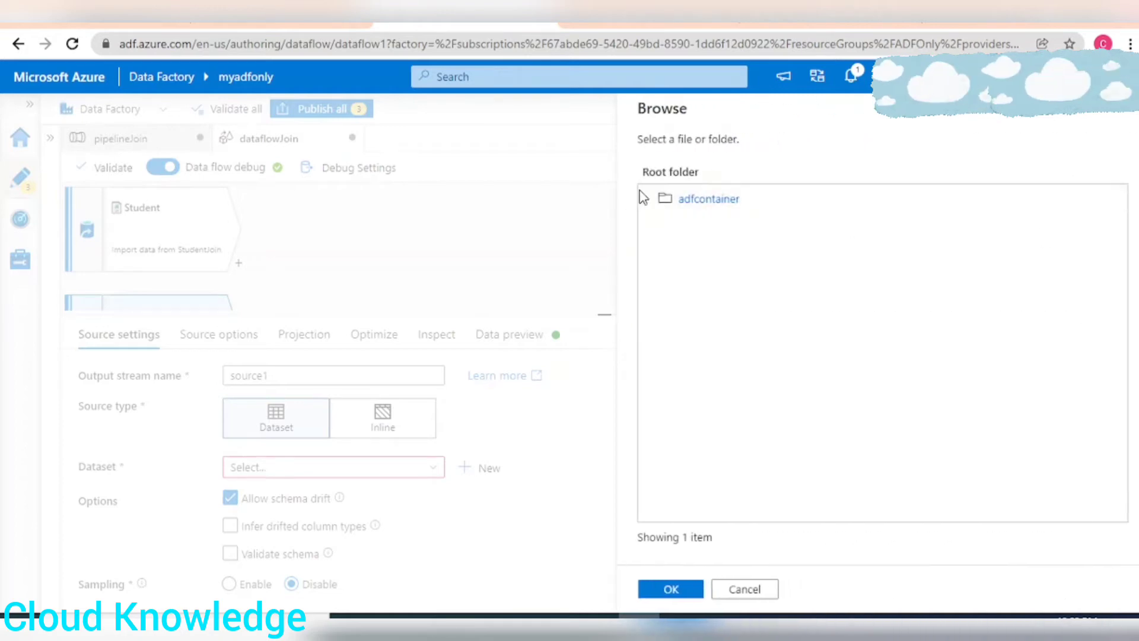
pyautogui.doubleClick(707, 198)
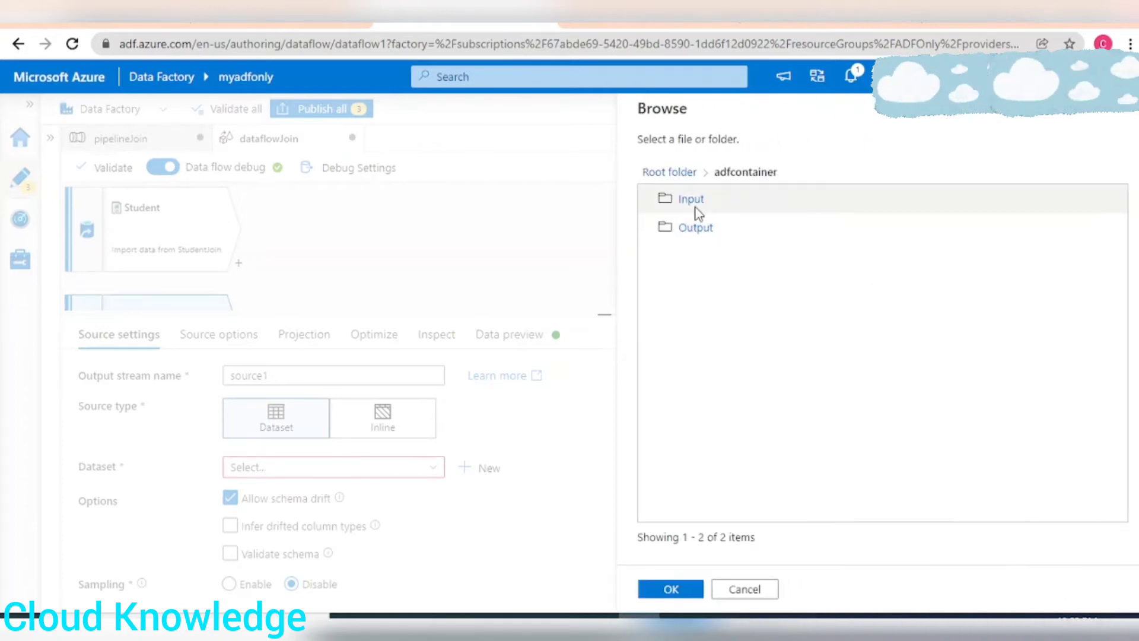
pyautogui.click(691, 199)
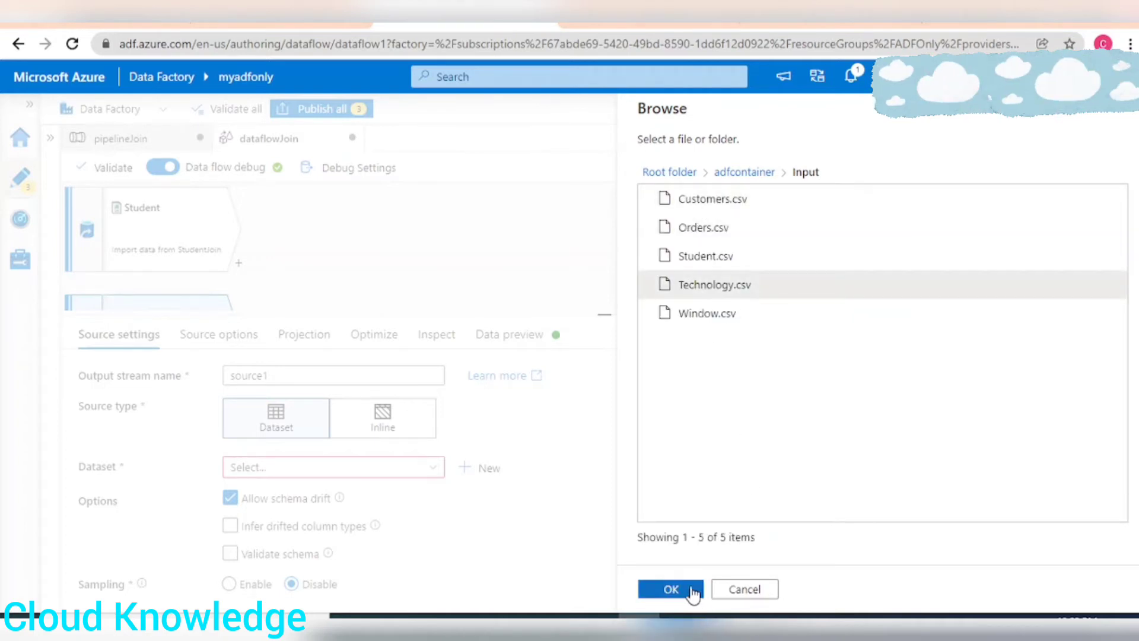
pyautogui.click(670, 589)
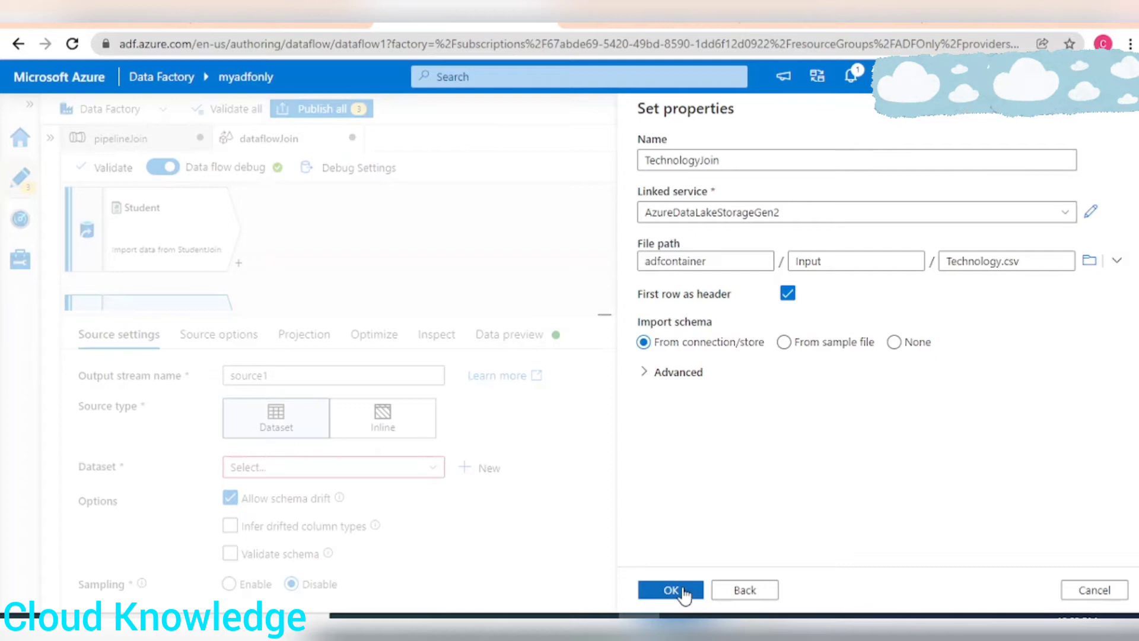
pyautogui.click(669, 590)
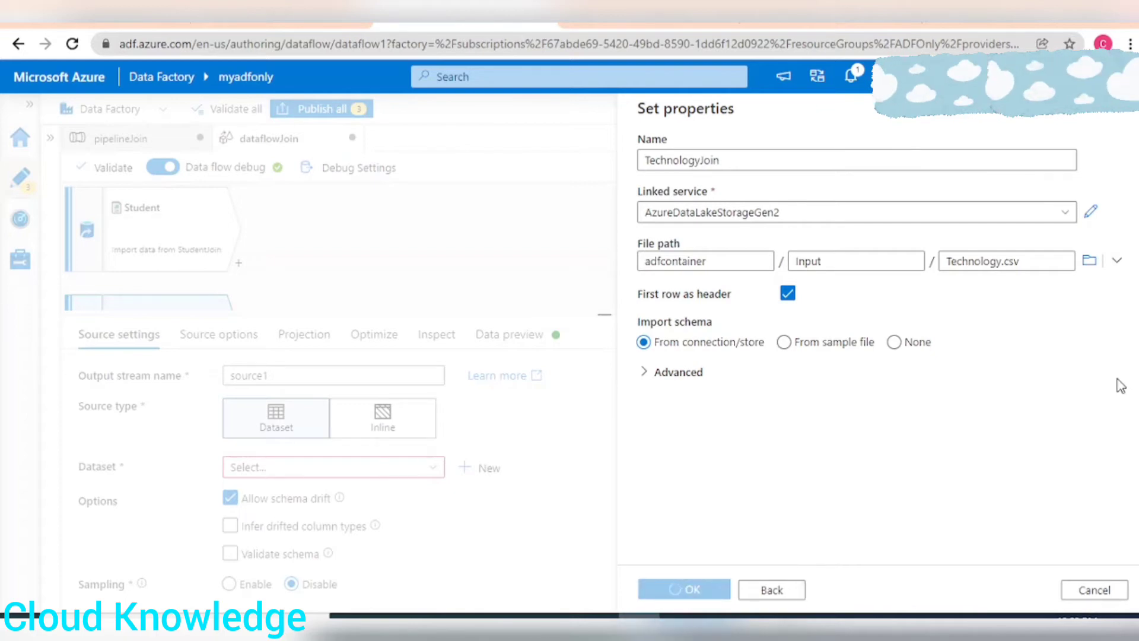
pyautogui.click(683, 590)
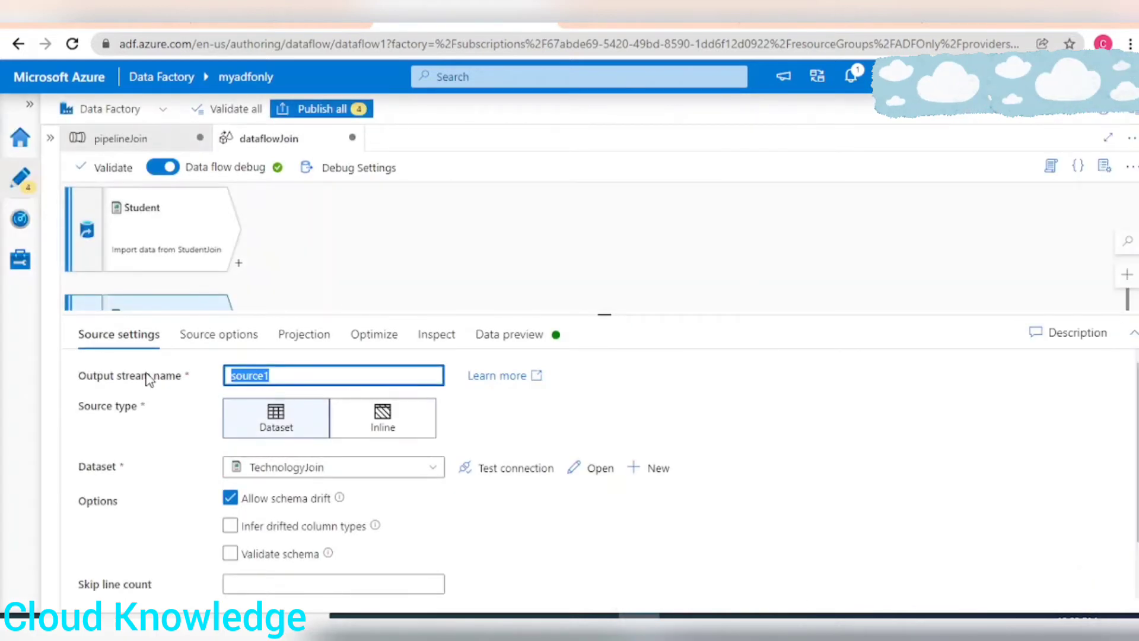
pyautogui.write('Techno')
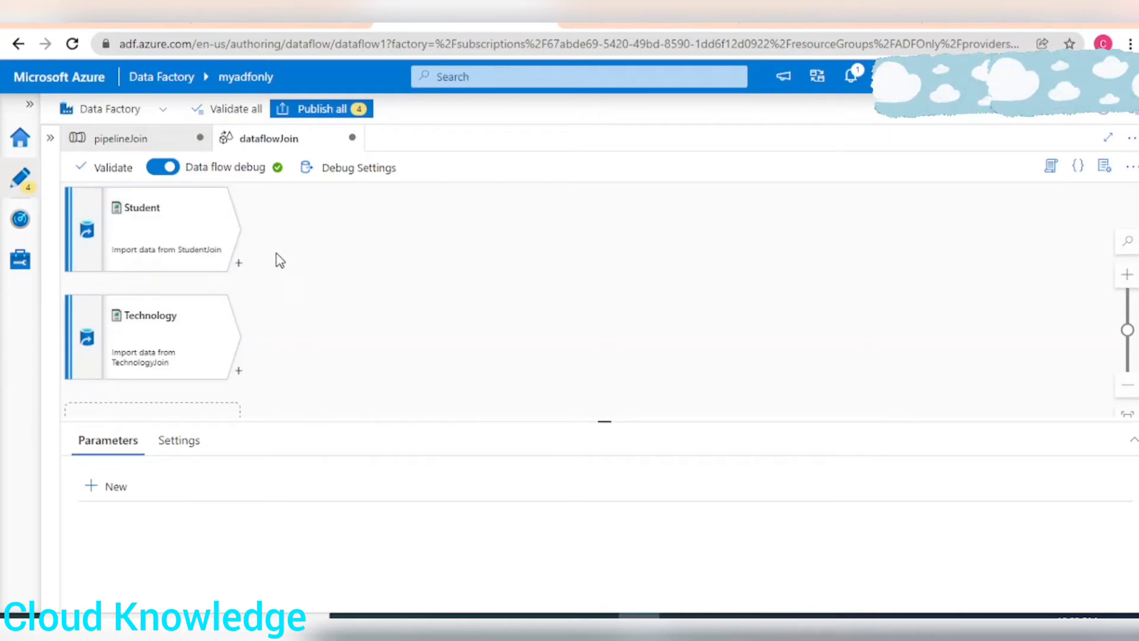
# Step: Add a Join transformation named JoinStudentData after the Student source
pyautogui.click(238, 262)
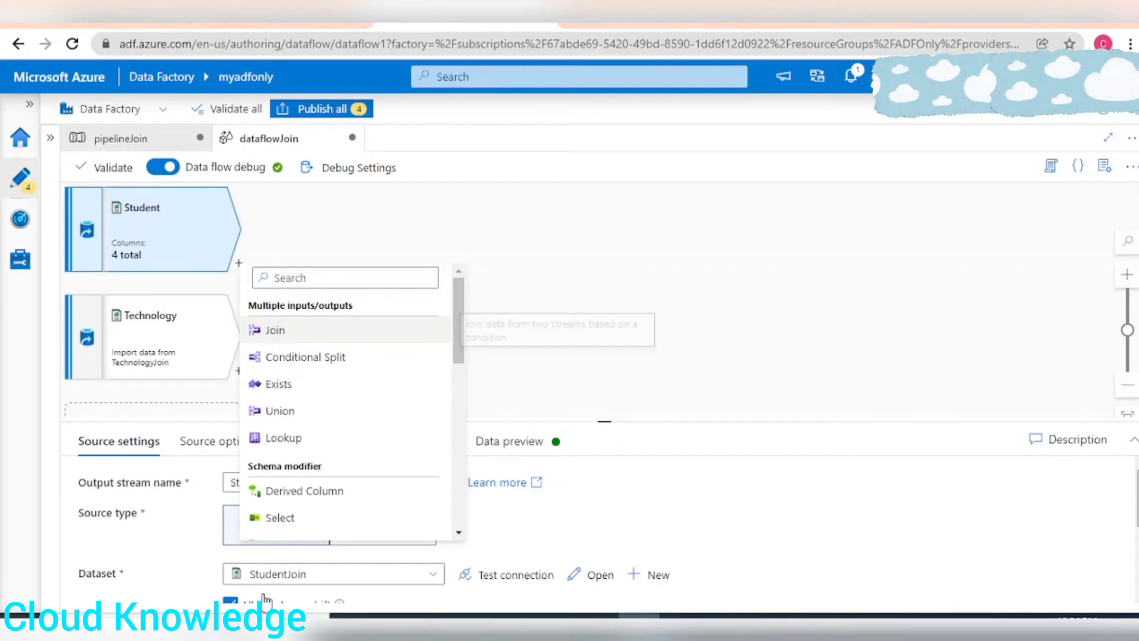
pyautogui.click(275, 330)
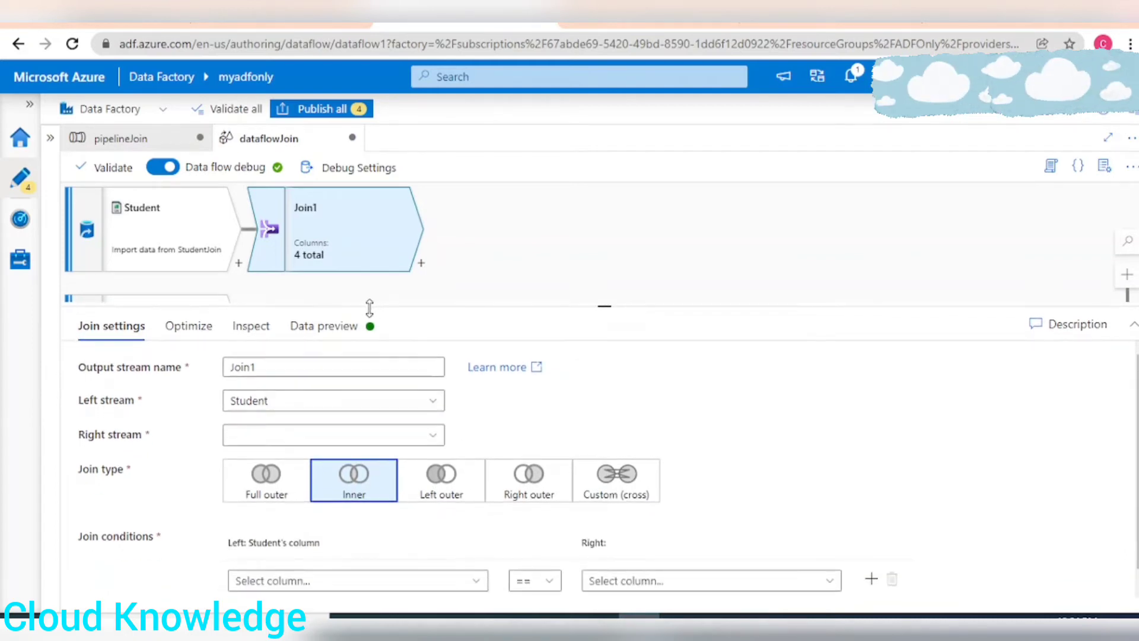
pyautogui.click(333, 366)
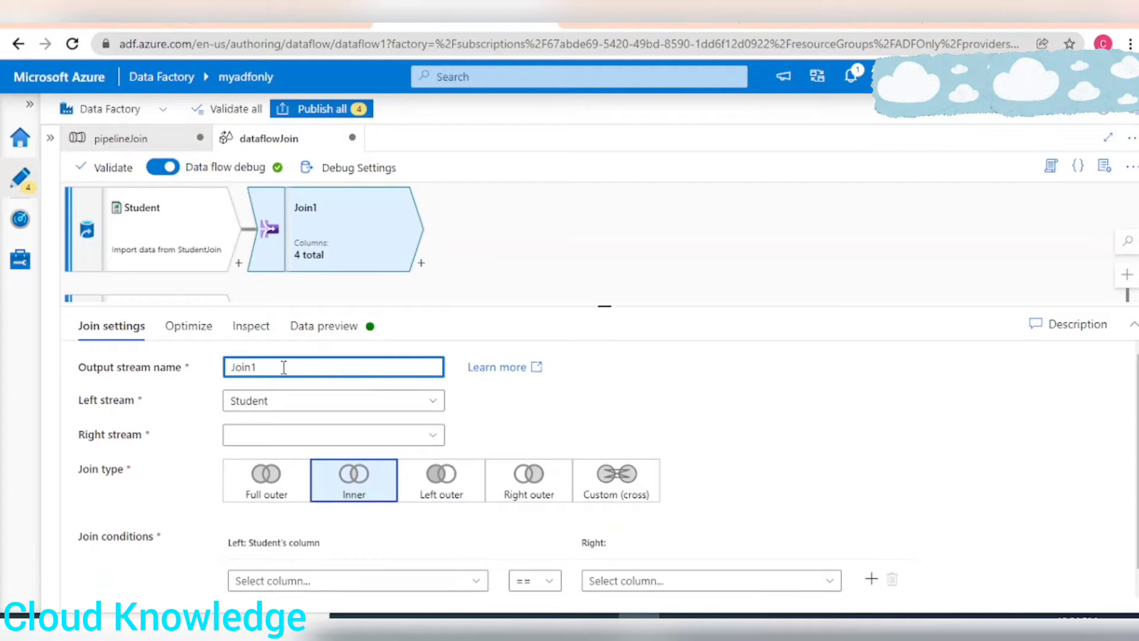
pyautogui.write('JoinStudent')
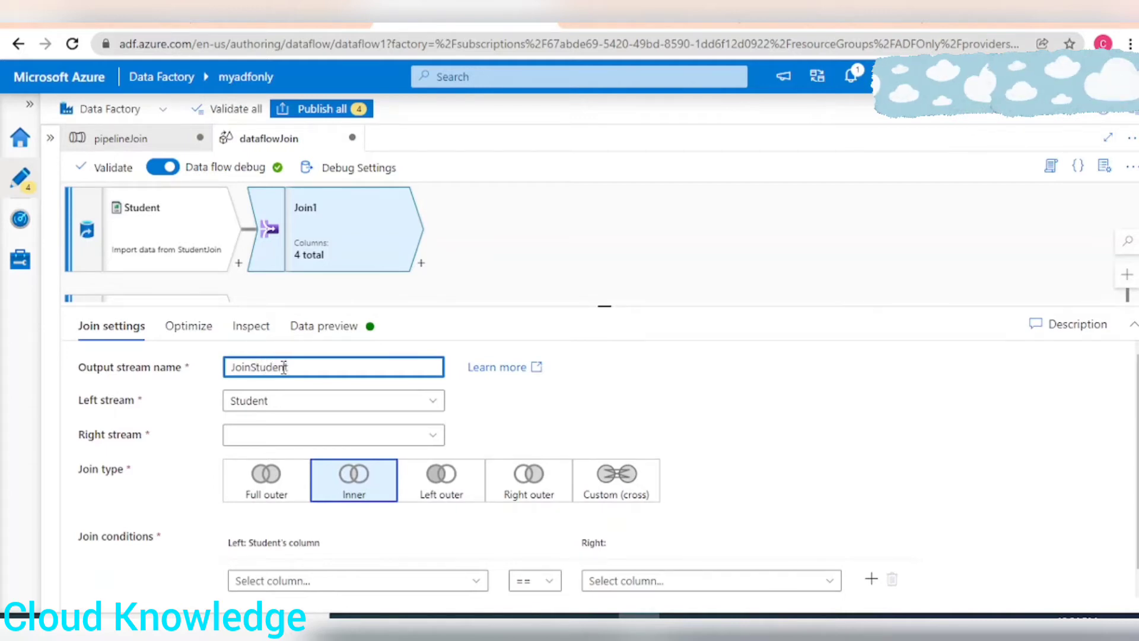
pyautogui.write('Dt')
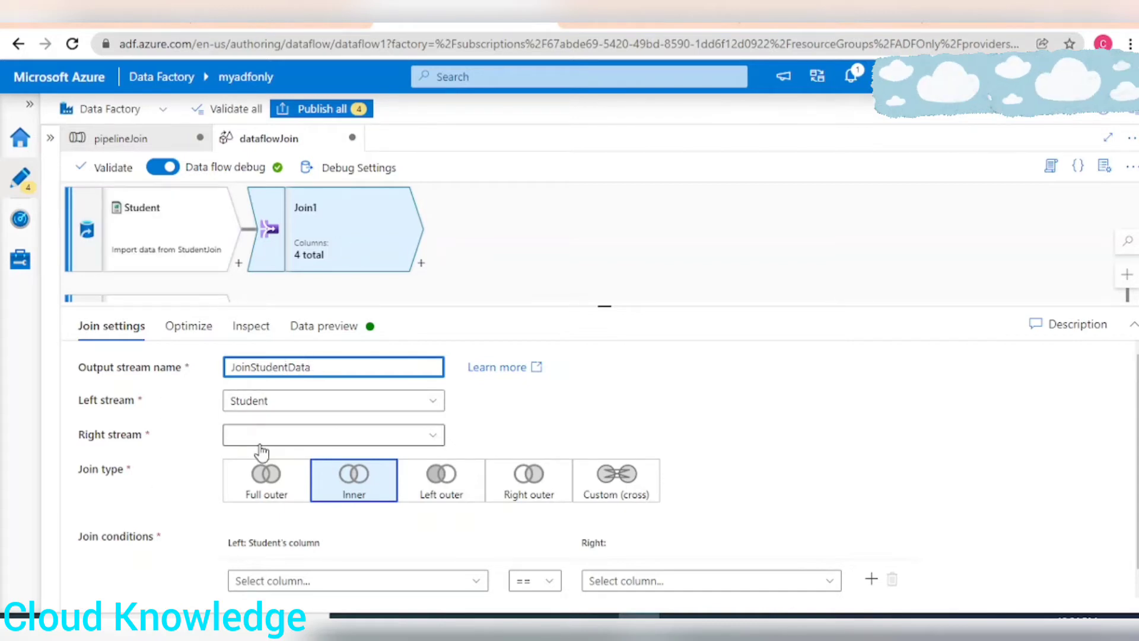
# Step: Set the join's right stream to Technology
pyautogui.click(333, 434)
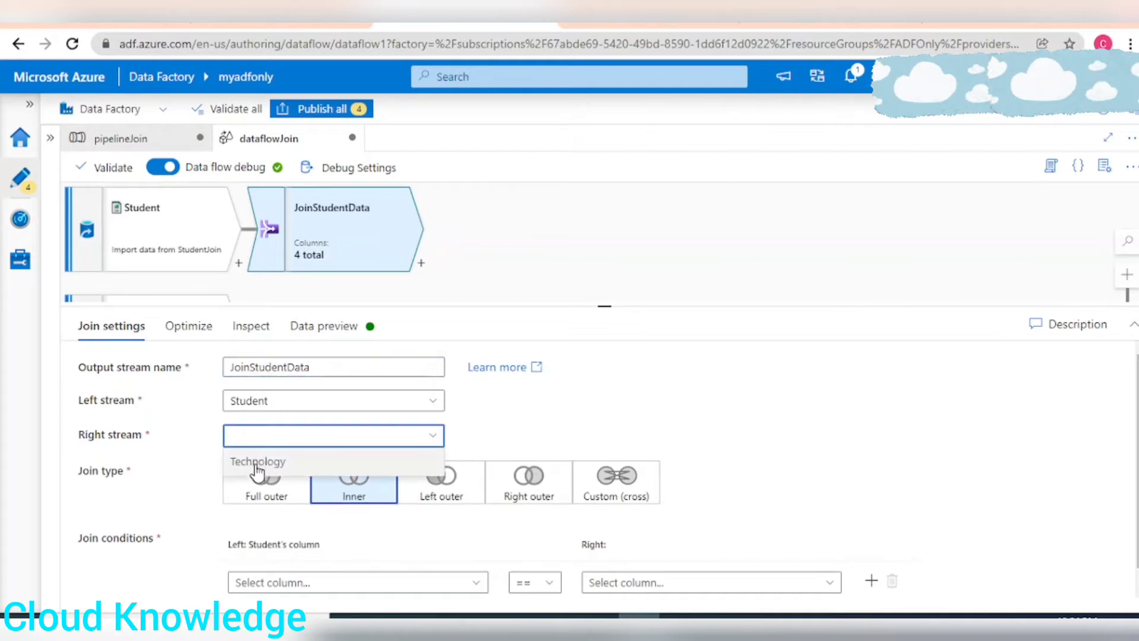
pyautogui.click(257, 462)
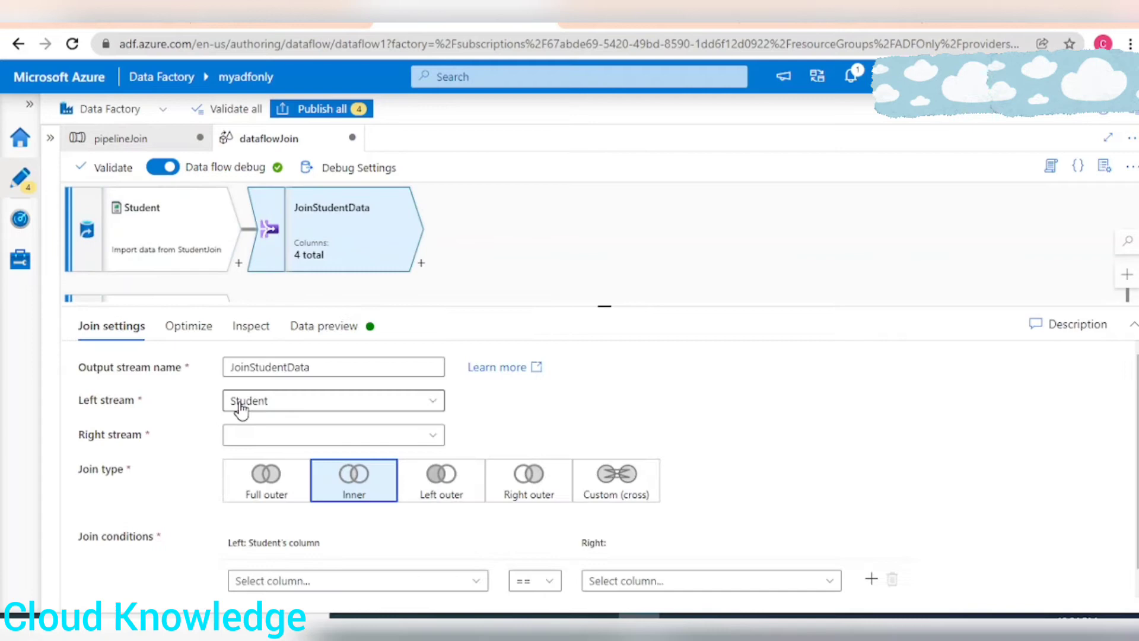
pyautogui.click(332, 434)
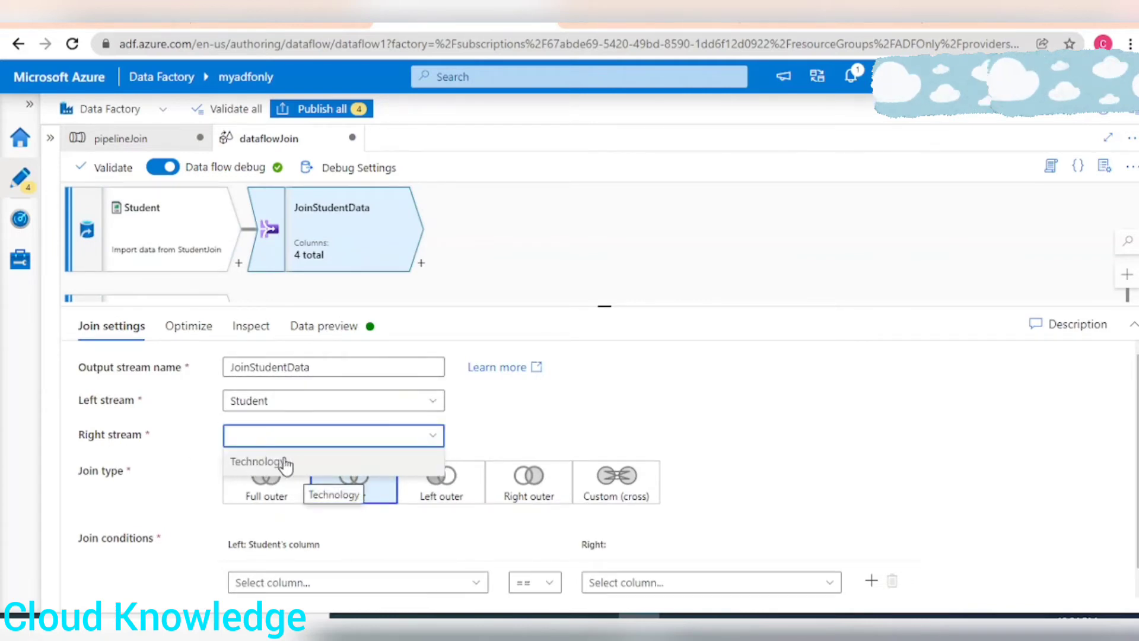
pyautogui.click(255, 462)
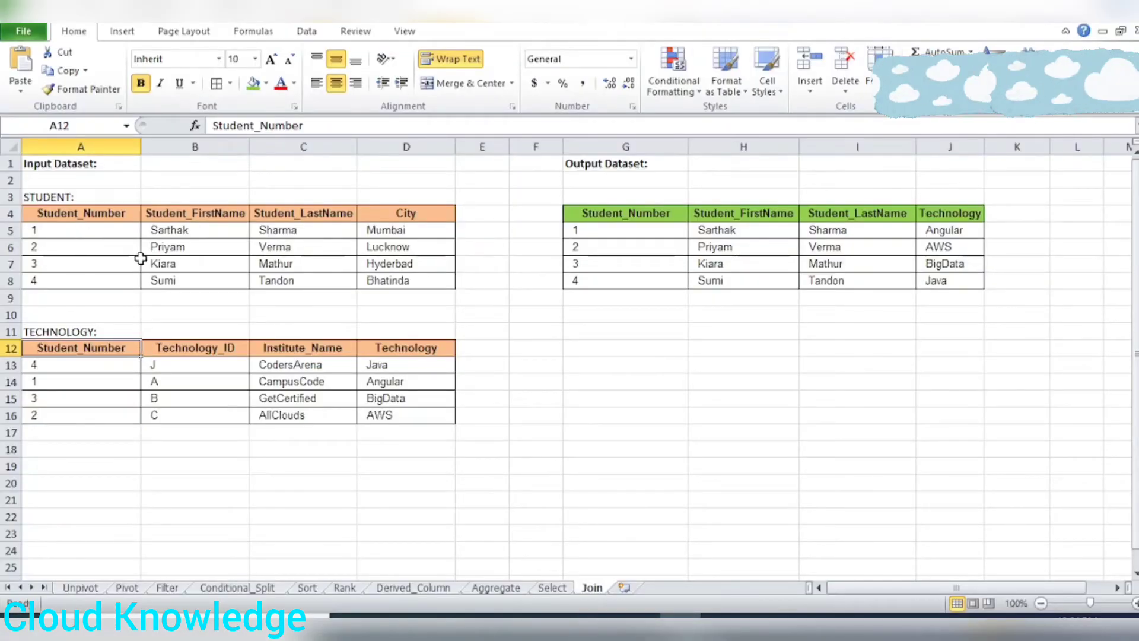
pyautogui.moveTo(126, 314)
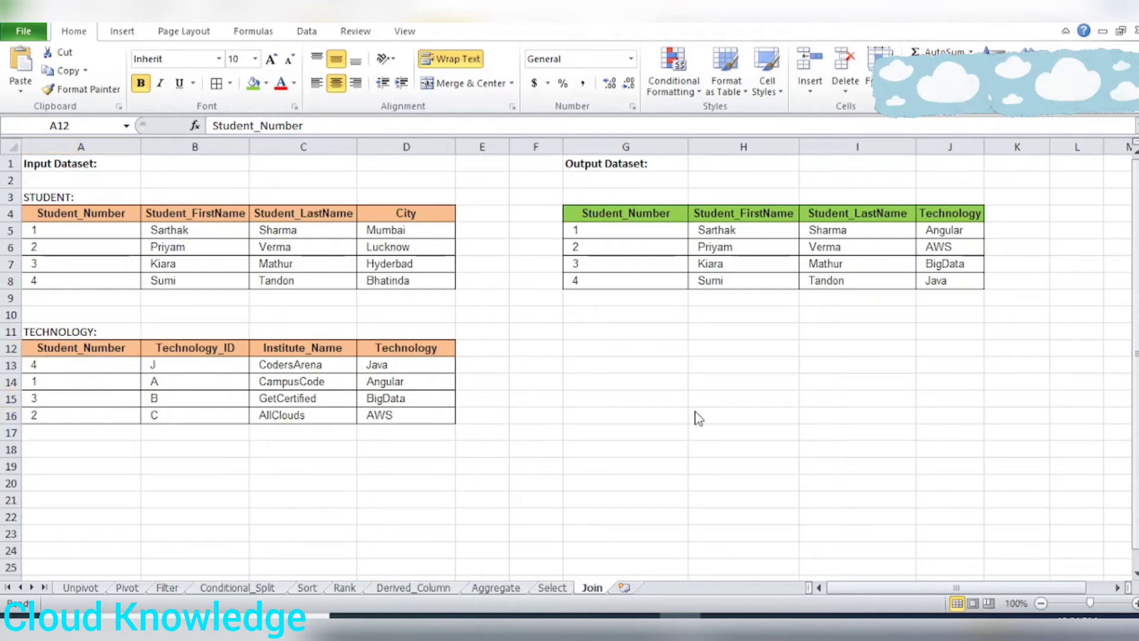
# Step: Review the Technology table's Student_Number column on the Excel Join sheet
pyautogui.click(81, 347)
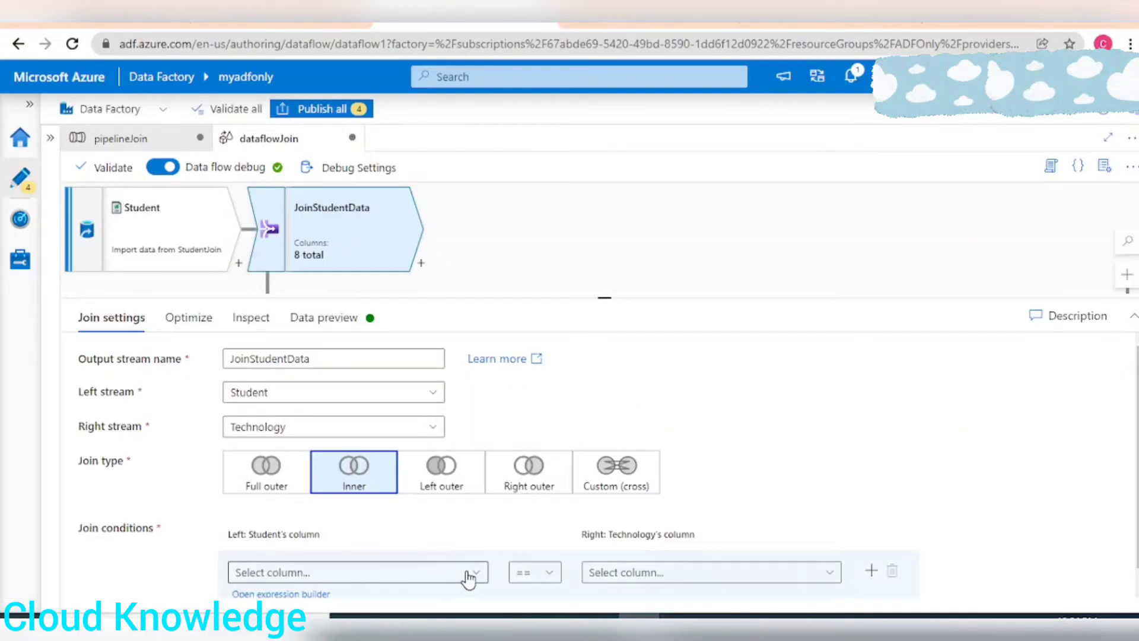
# Step: Set the join condition Student.Student_Number equals Technology.Student_Number
pyautogui.click(356, 572)
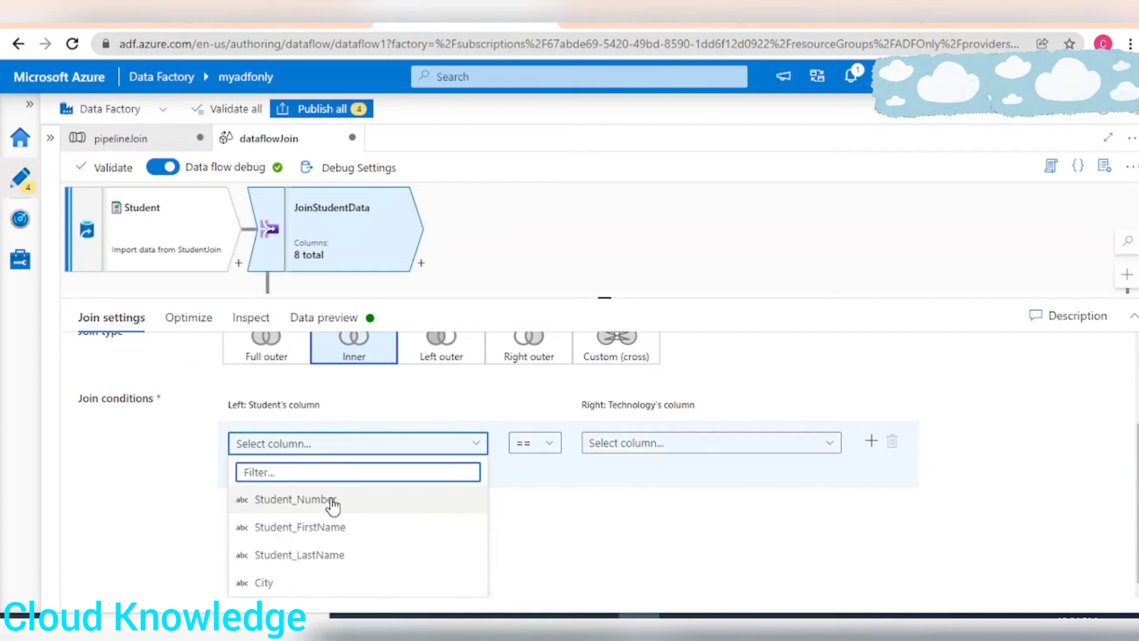
pyautogui.click(297, 499)
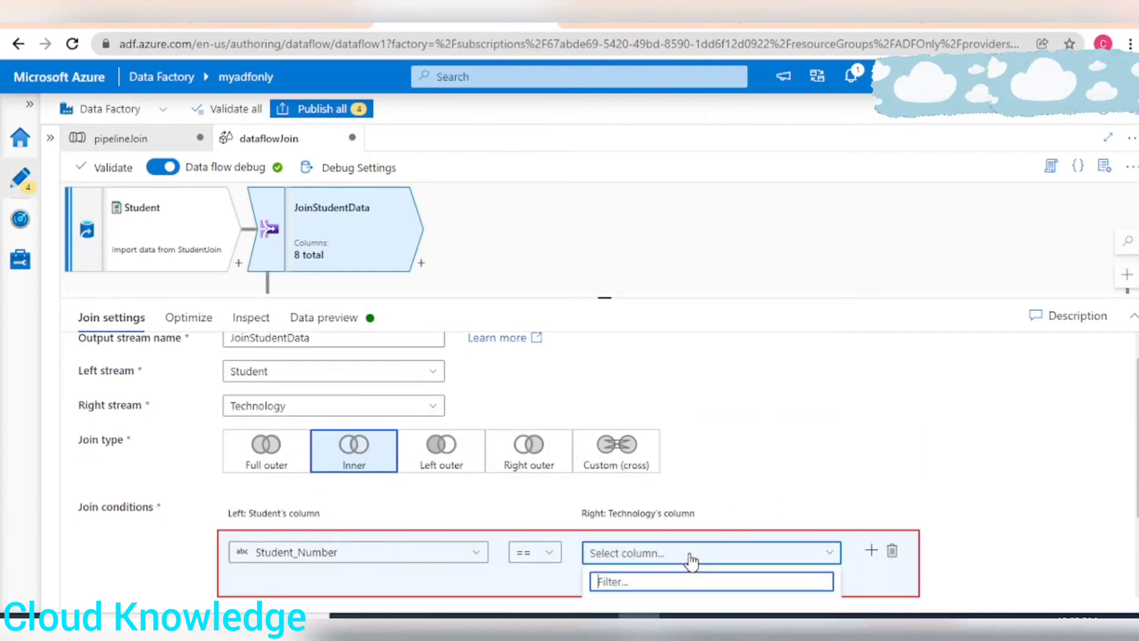
pyautogui.click(708, 552)
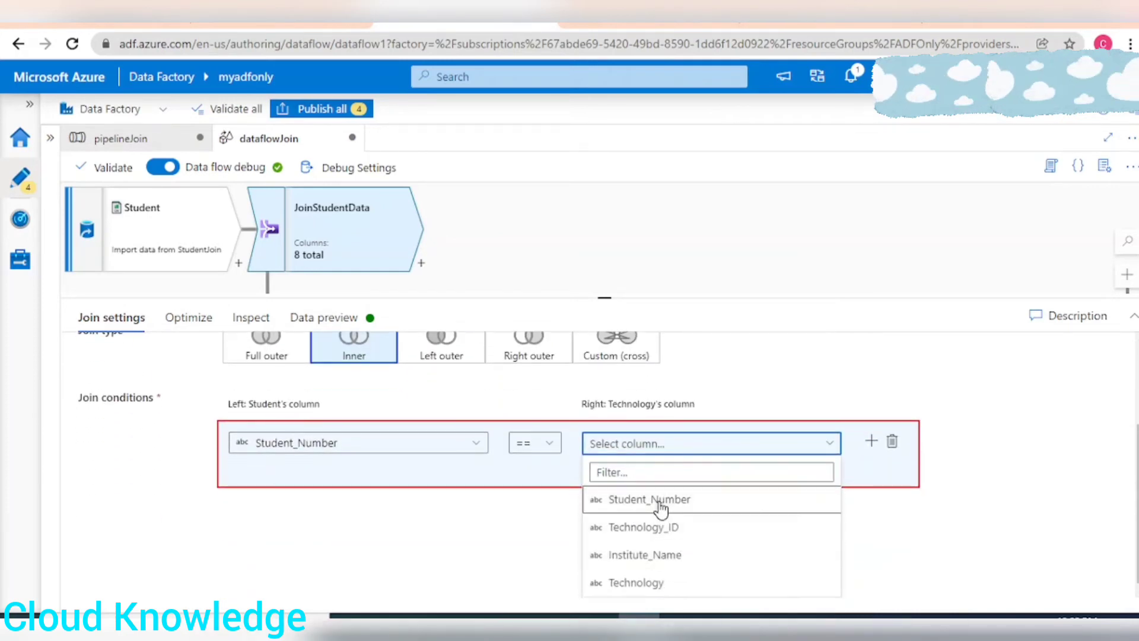
pyautogui.click(649, 499)
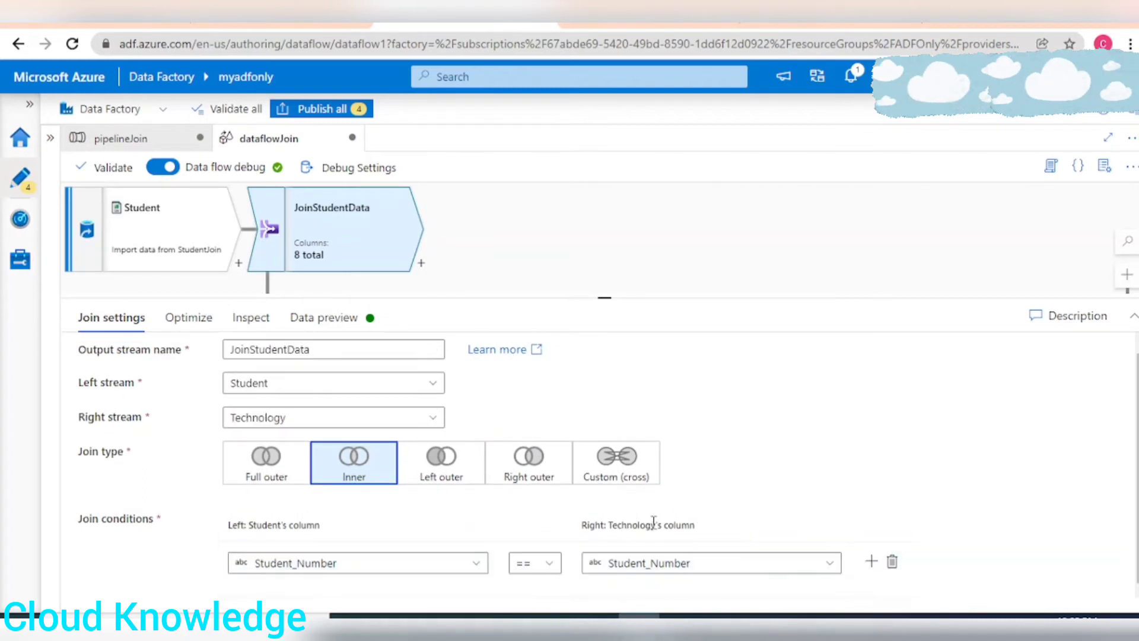
pyautogui.moveTo(728, 546)
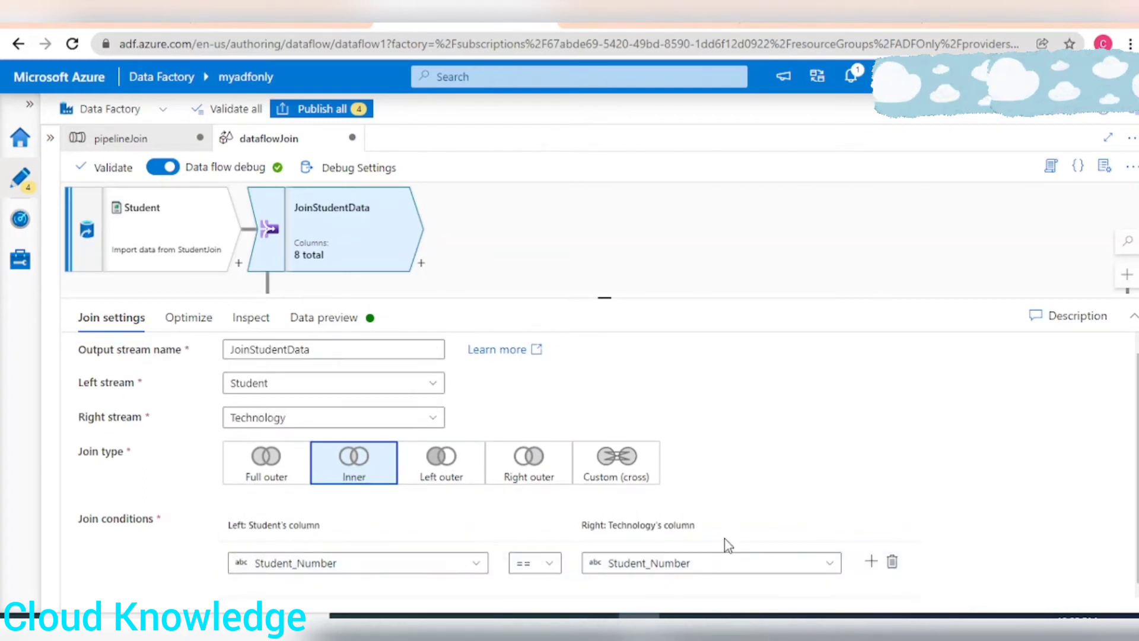
pyautogui.moveTo(762, 441)
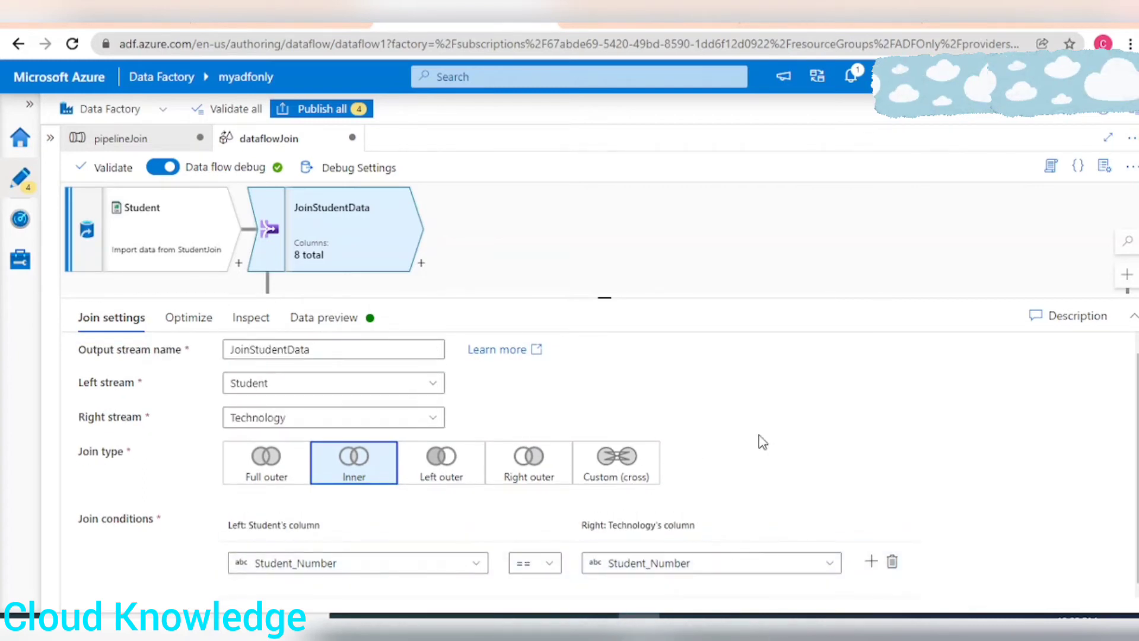
pyautogui.moveTo(263, 377)
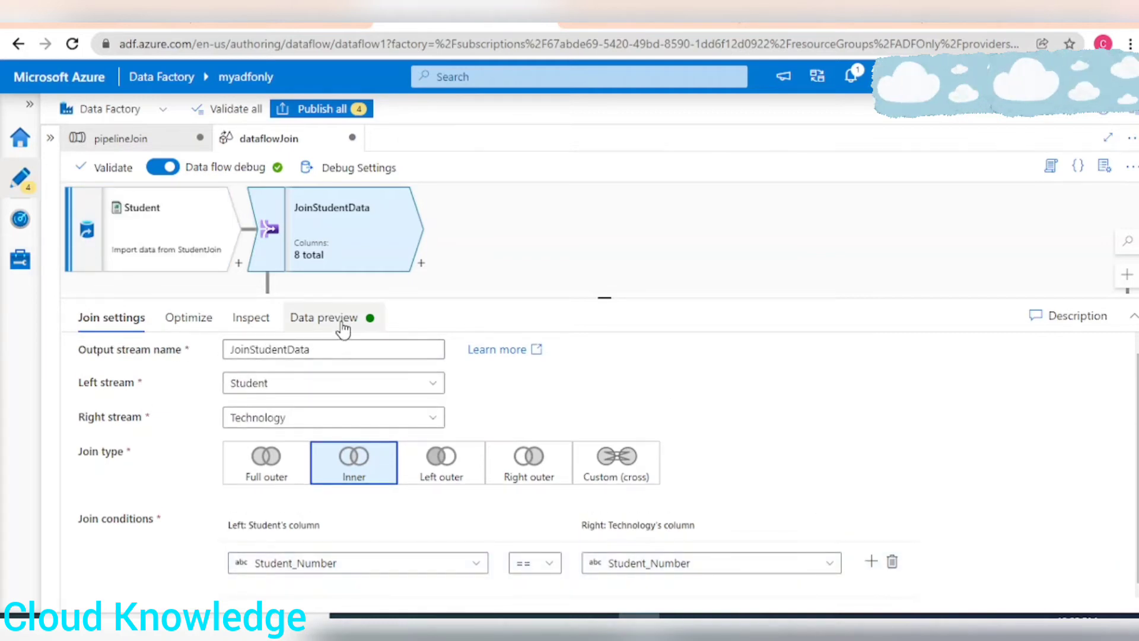
# Step: Preview JoinStudentData's output and scroll across the four joined student rows
pyautogui.click(323, 318)
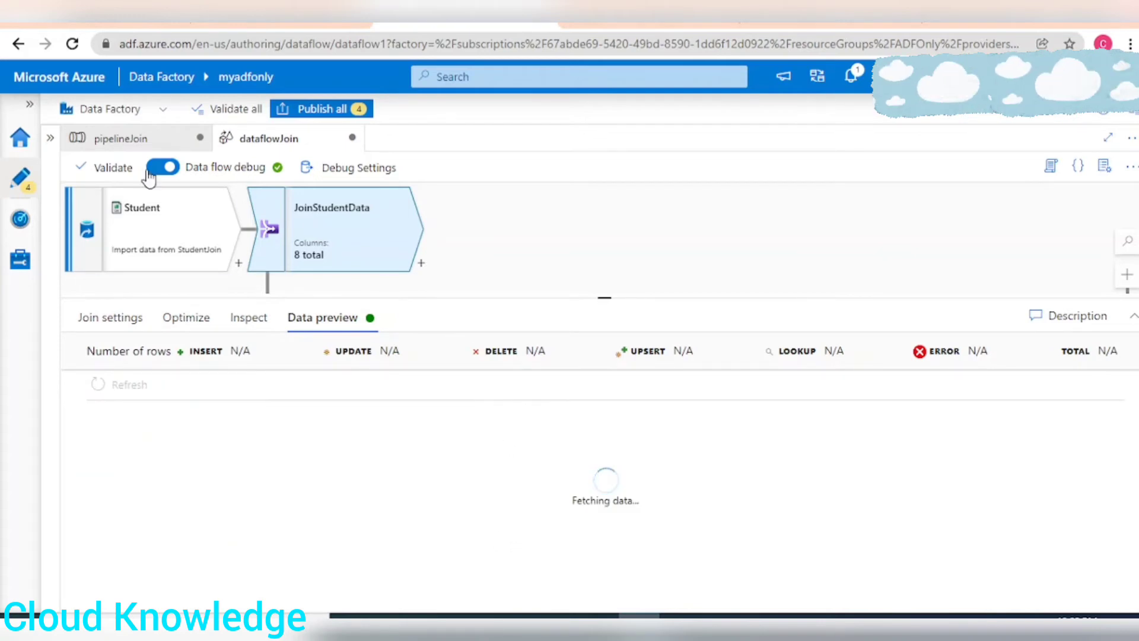
pyautogui.moveTo(160, 520)
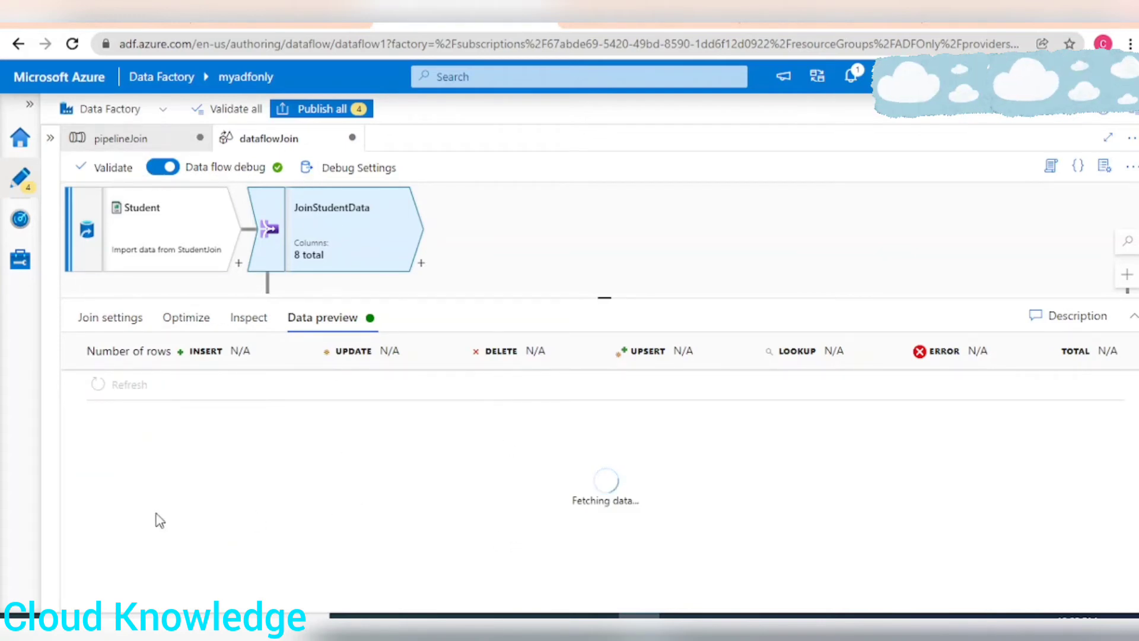
pyautogui.moveTo(429, 526)
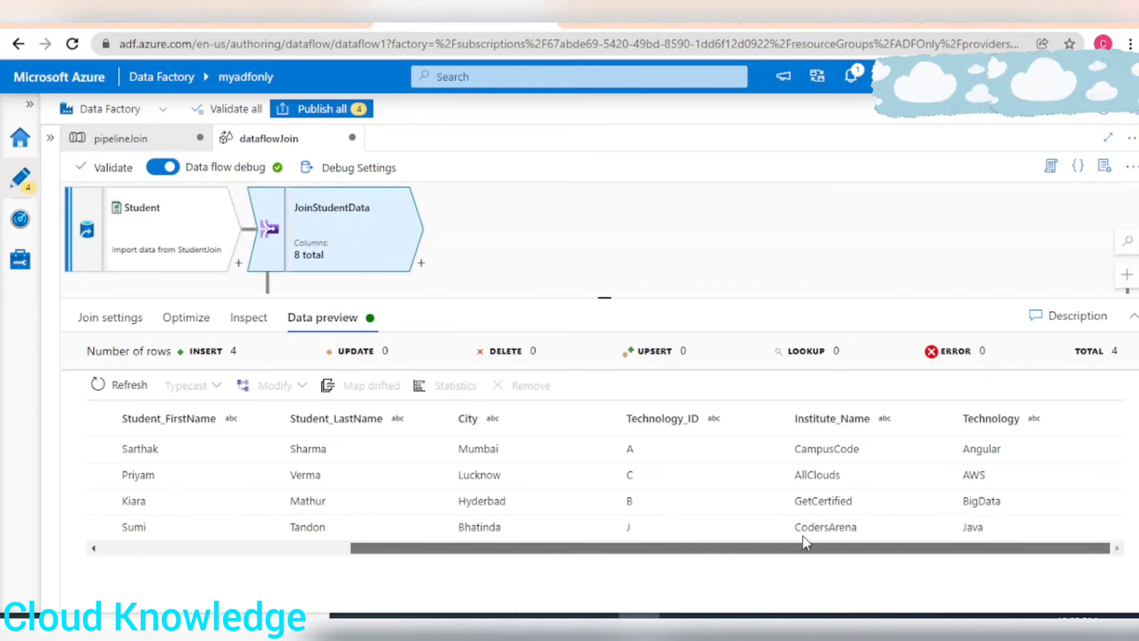
pyautogui.hscroll(-3)
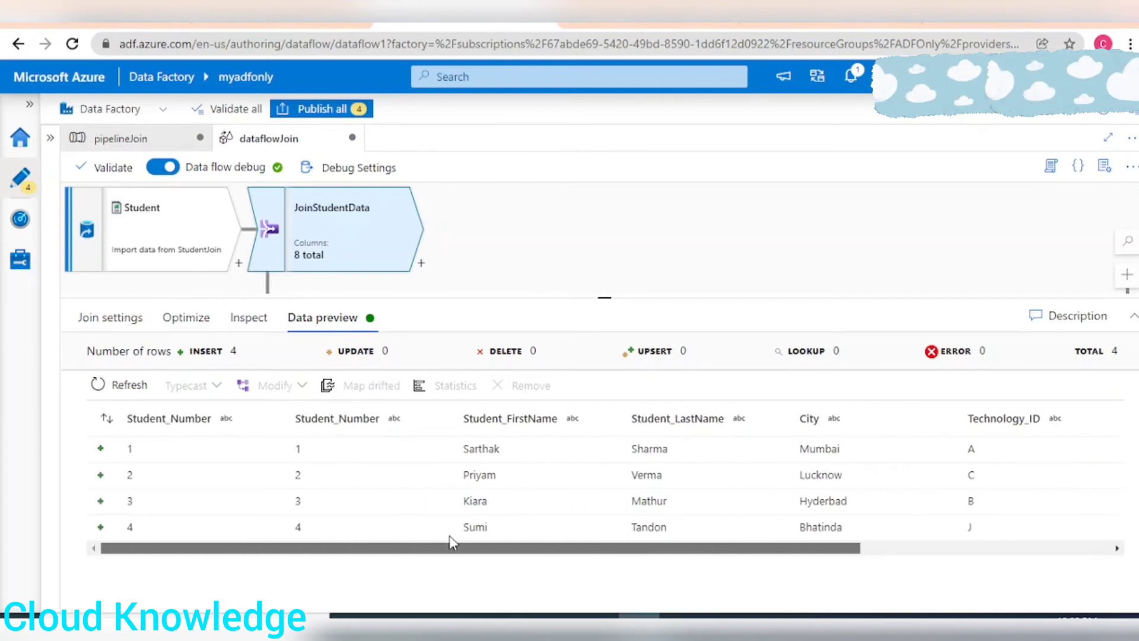
pyautogui.hscroll(3)
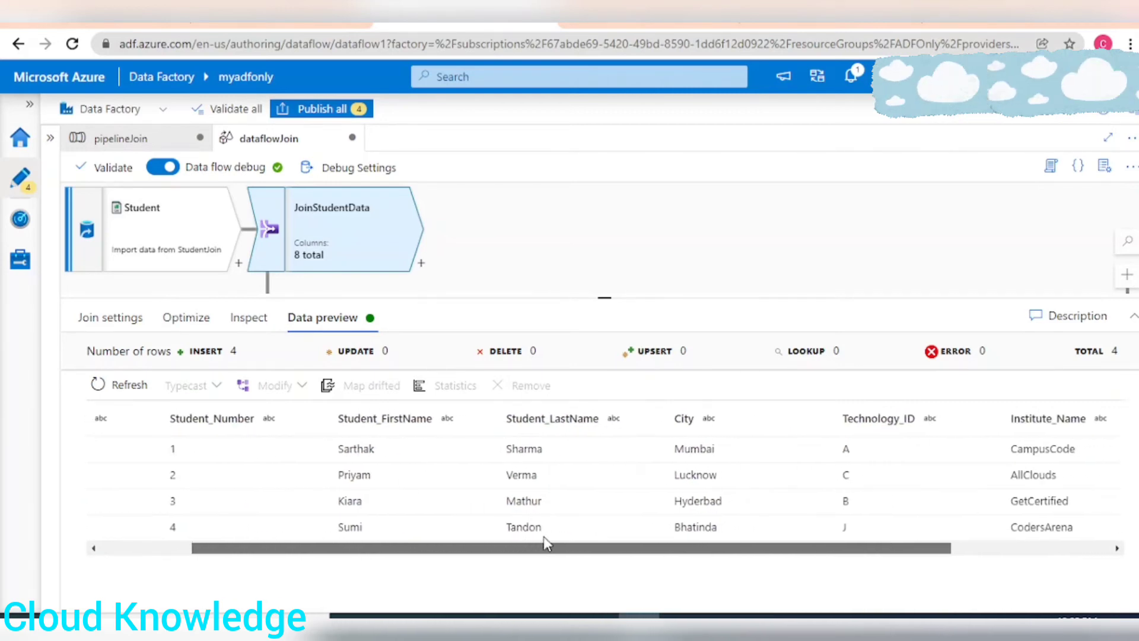
pyautogui.hscroll(3)
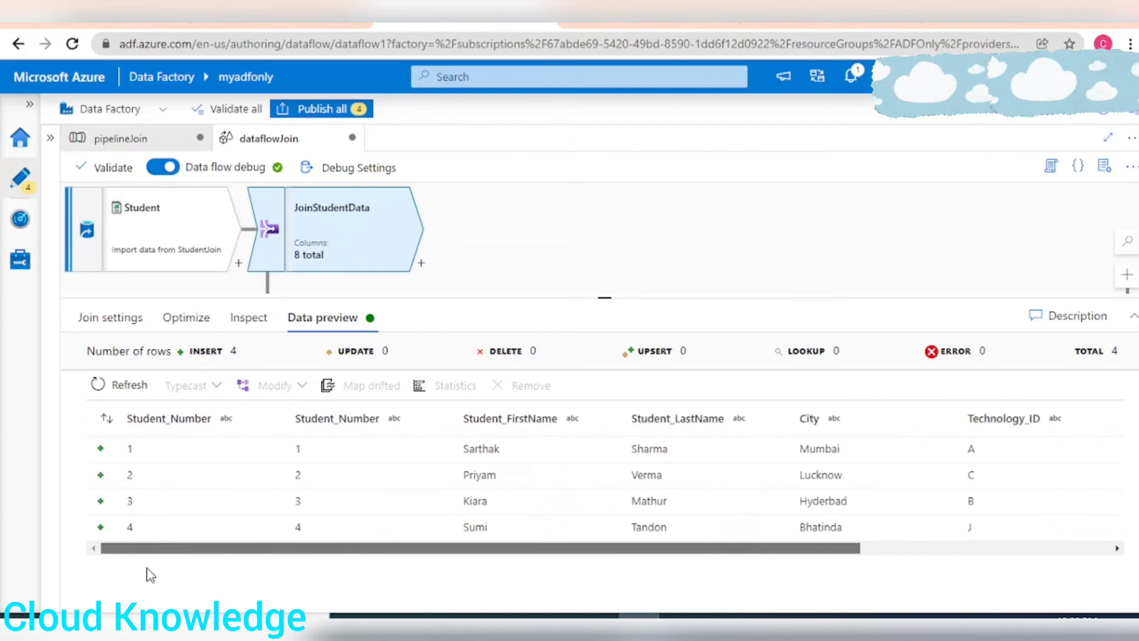
pyautogui.hscroll(3)
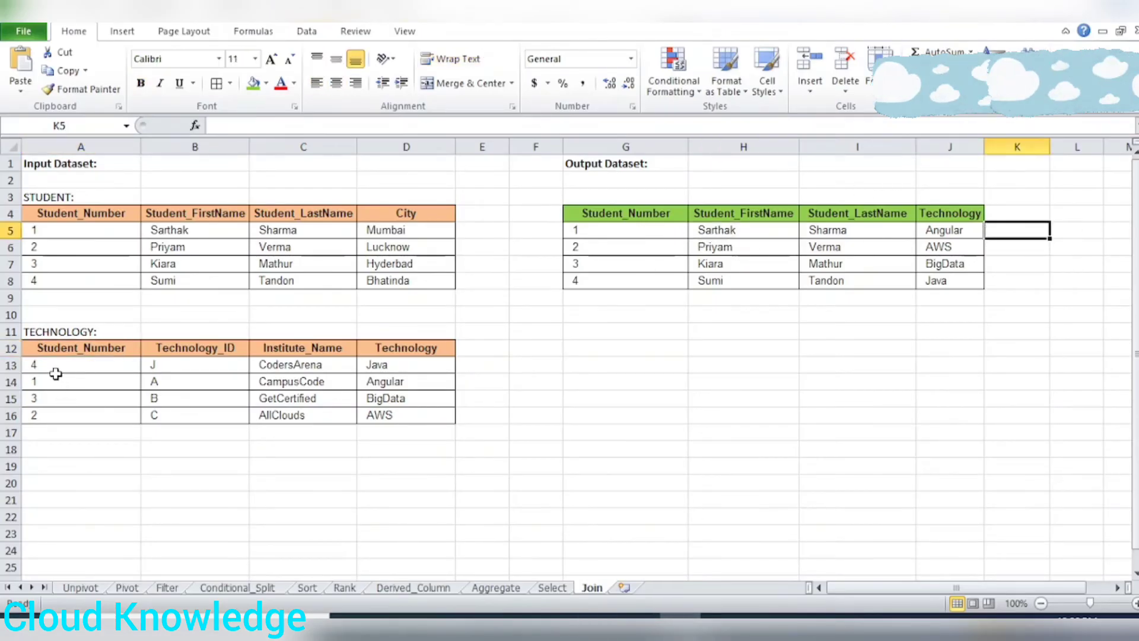
pyautogui.click(81, 381)
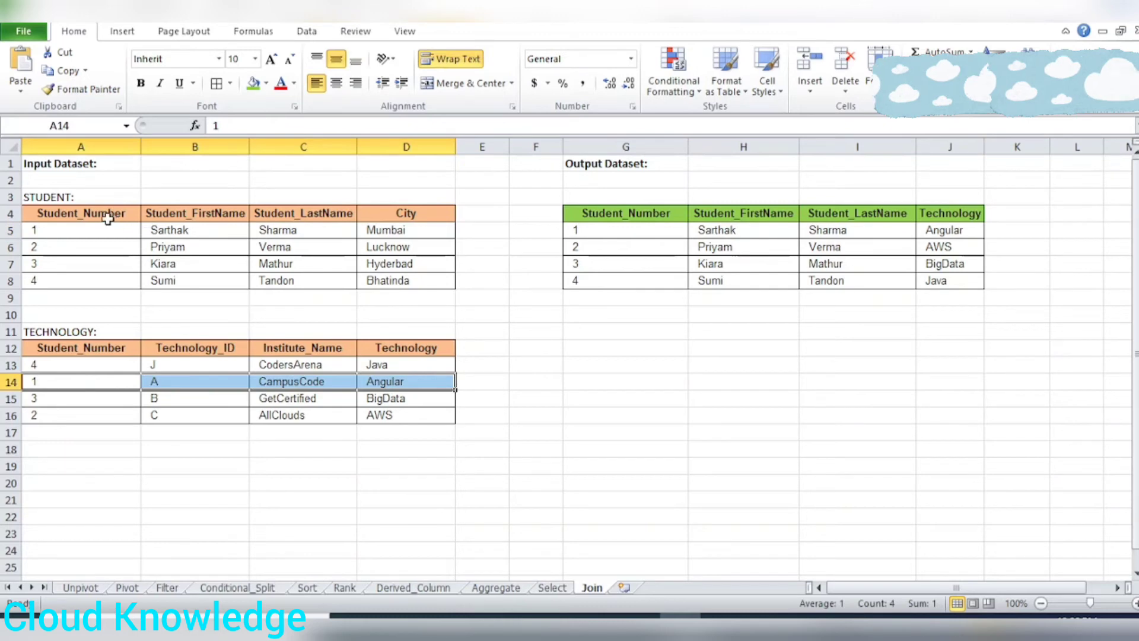
pyautogui.click(80, 247)
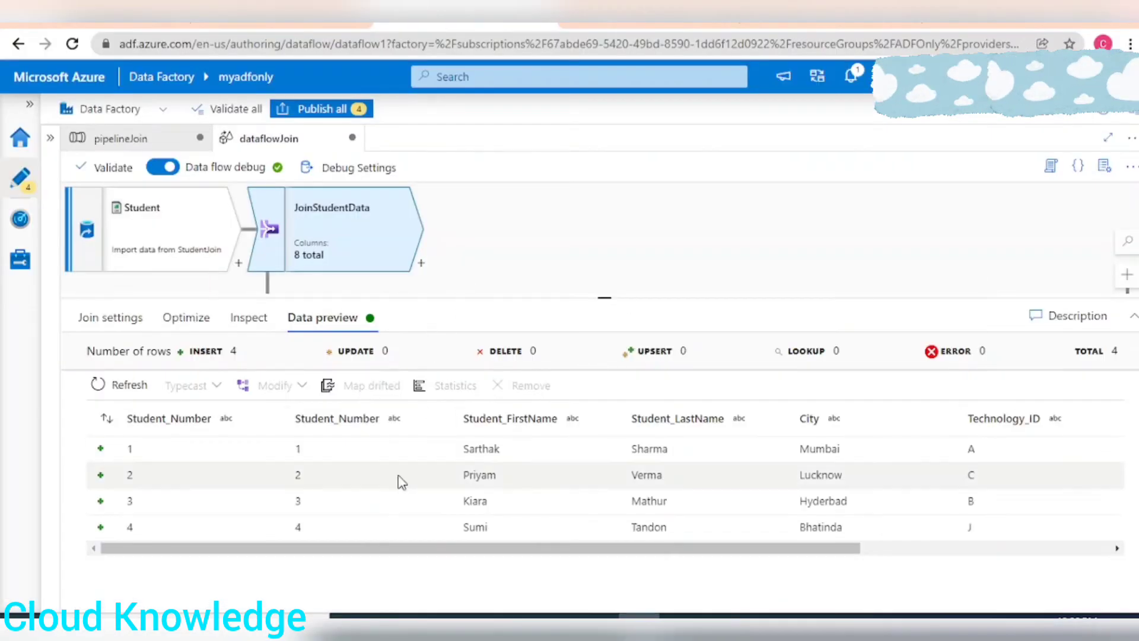
# Step: Add a Select transformation after JoinStudentData
pyautogui.hscroll(3)
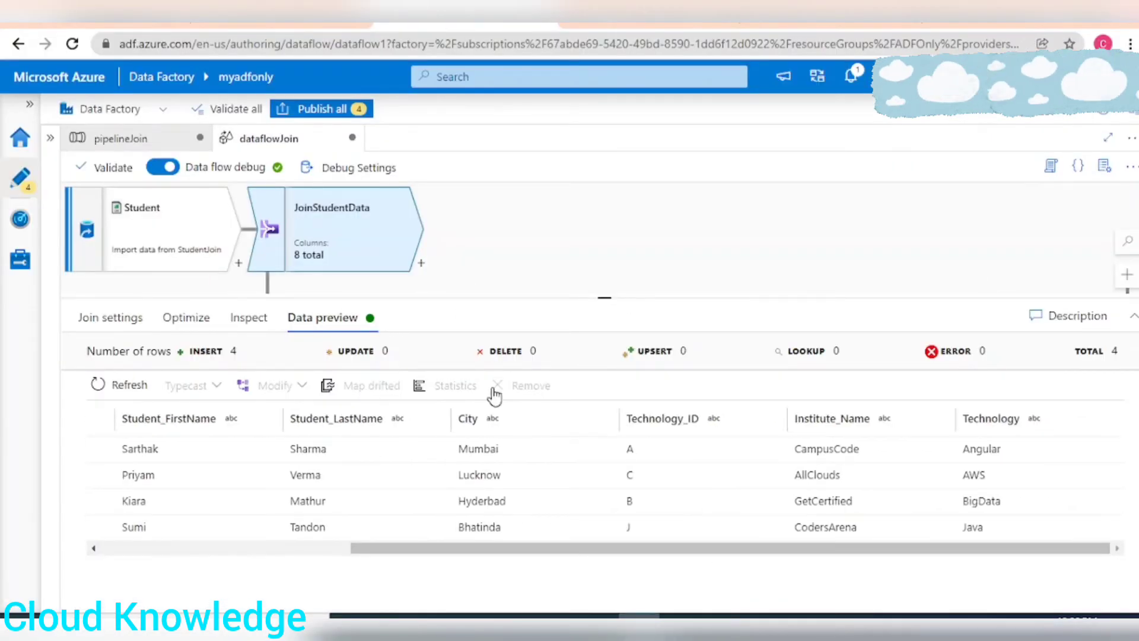
pyautogui.moveTo(480, 301)
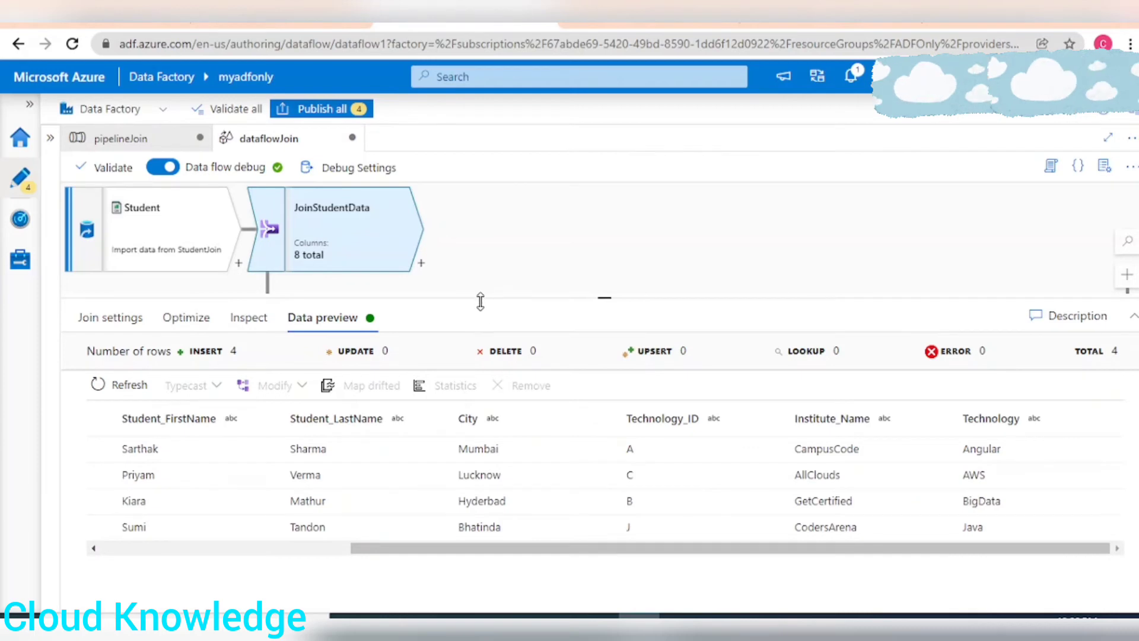
pyautogui.click(422, 263)
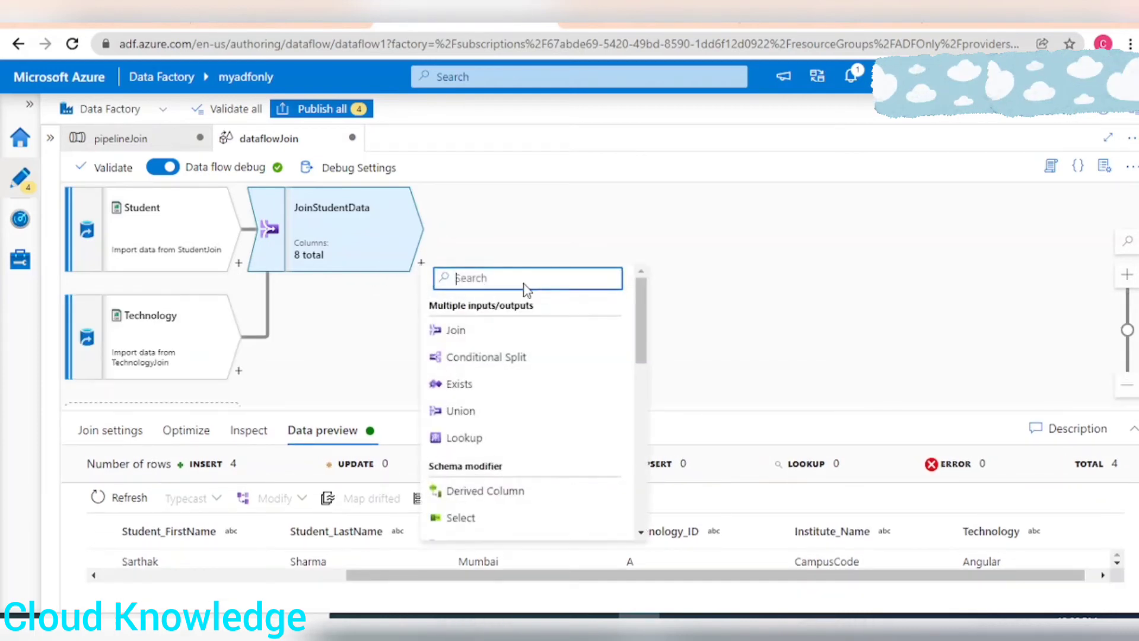
pyautogui.scroll(-3)
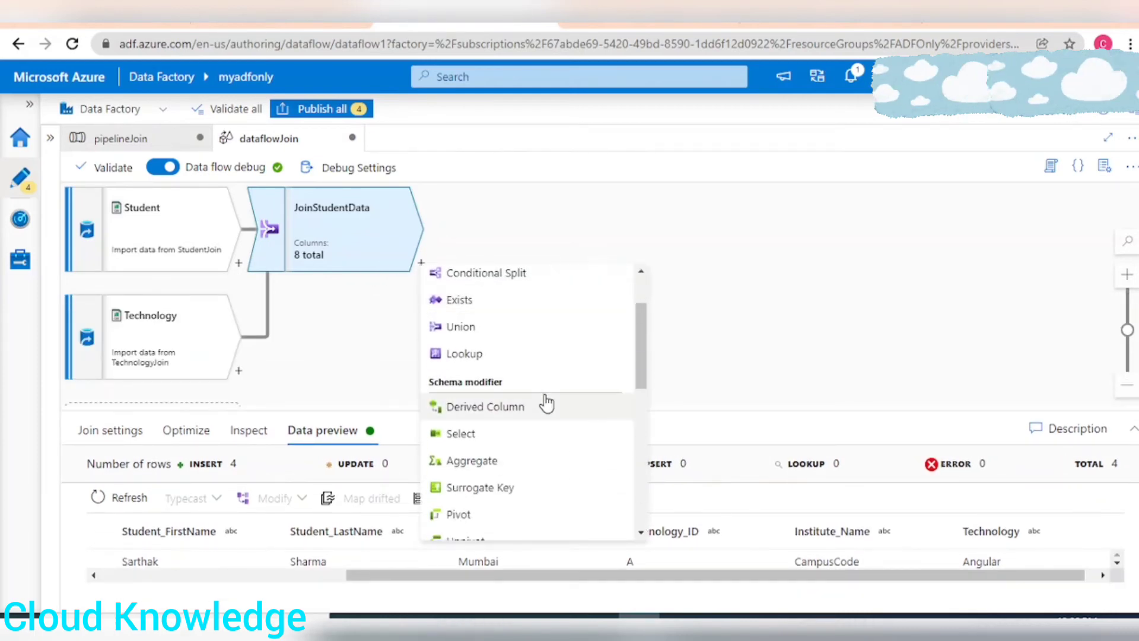
pyautogui.moveTo(480, 434)
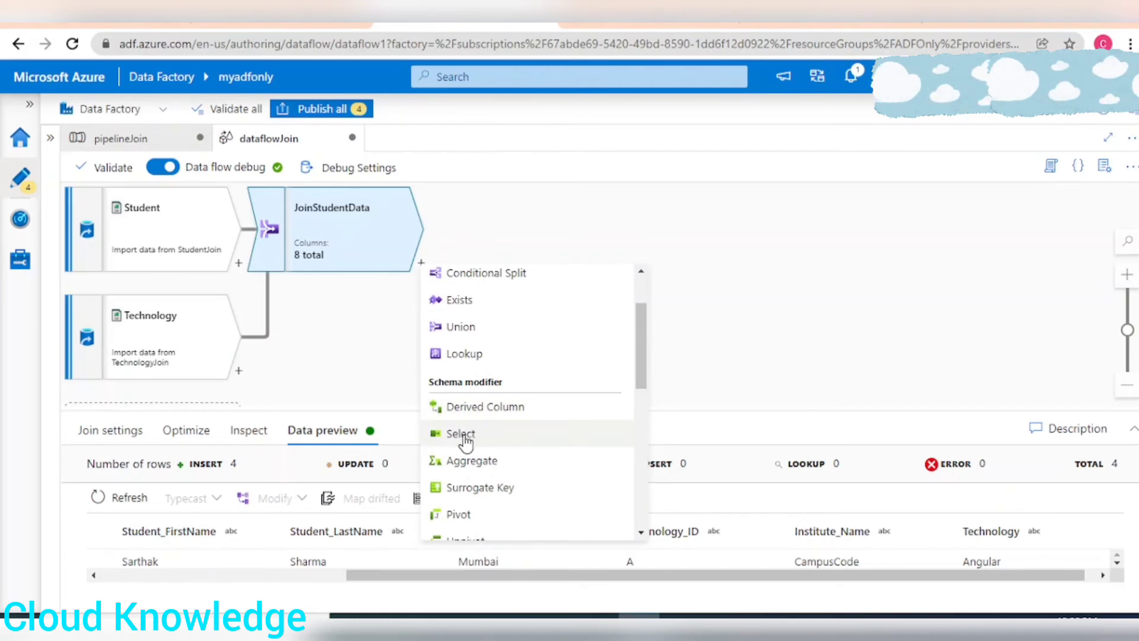
pyautogui.click(460, 434)
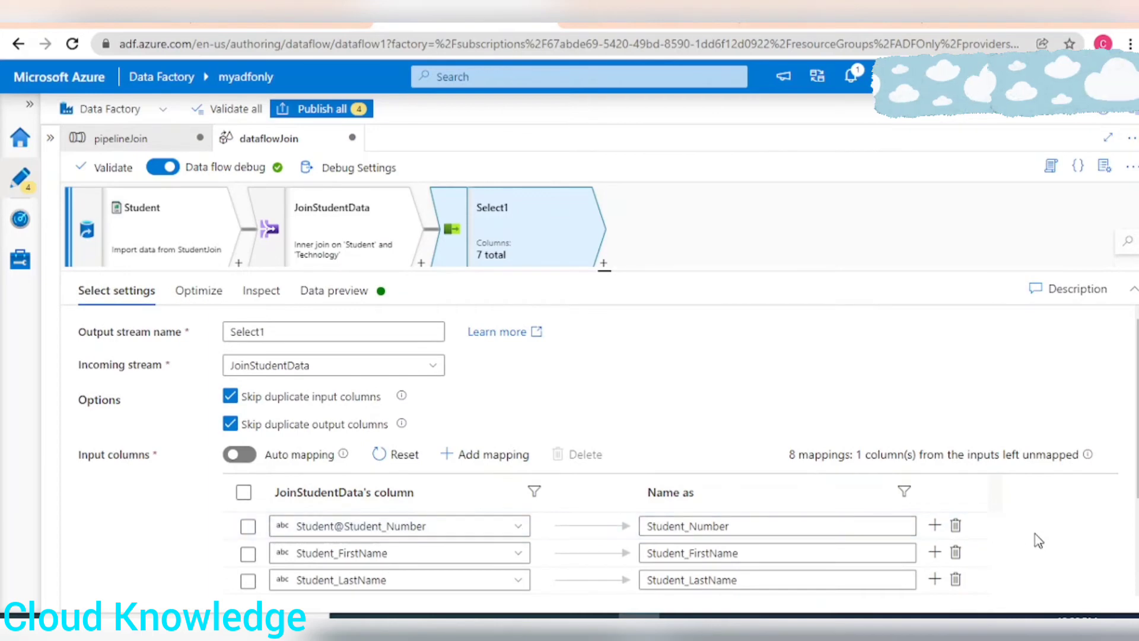
pyautogui.scroll(-3)
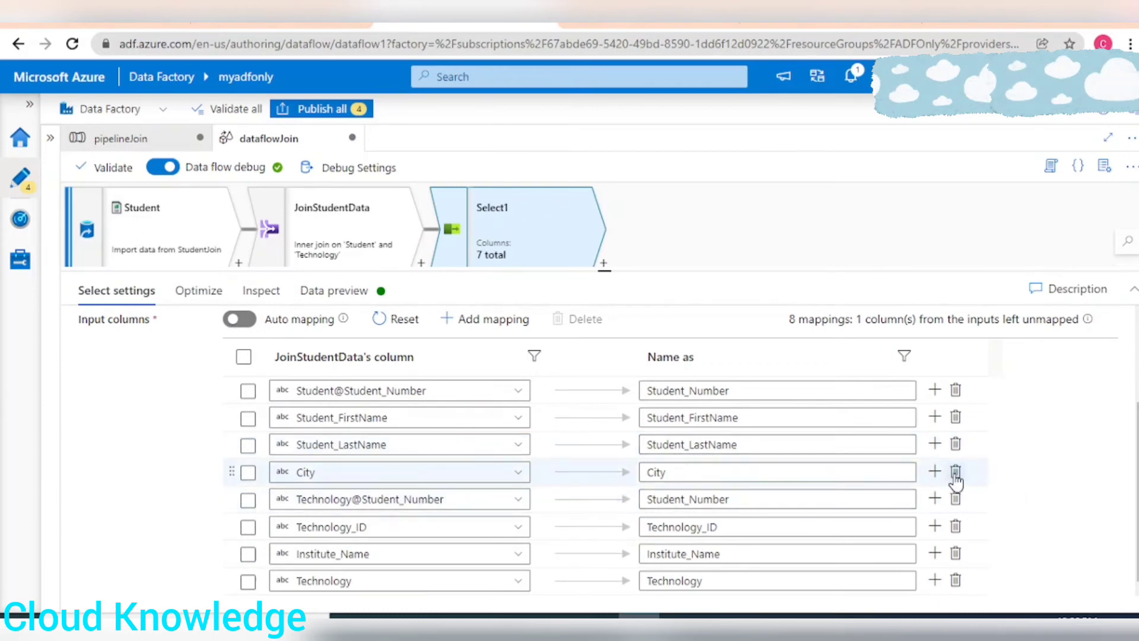
pyautogui.moveTo(956, 476)
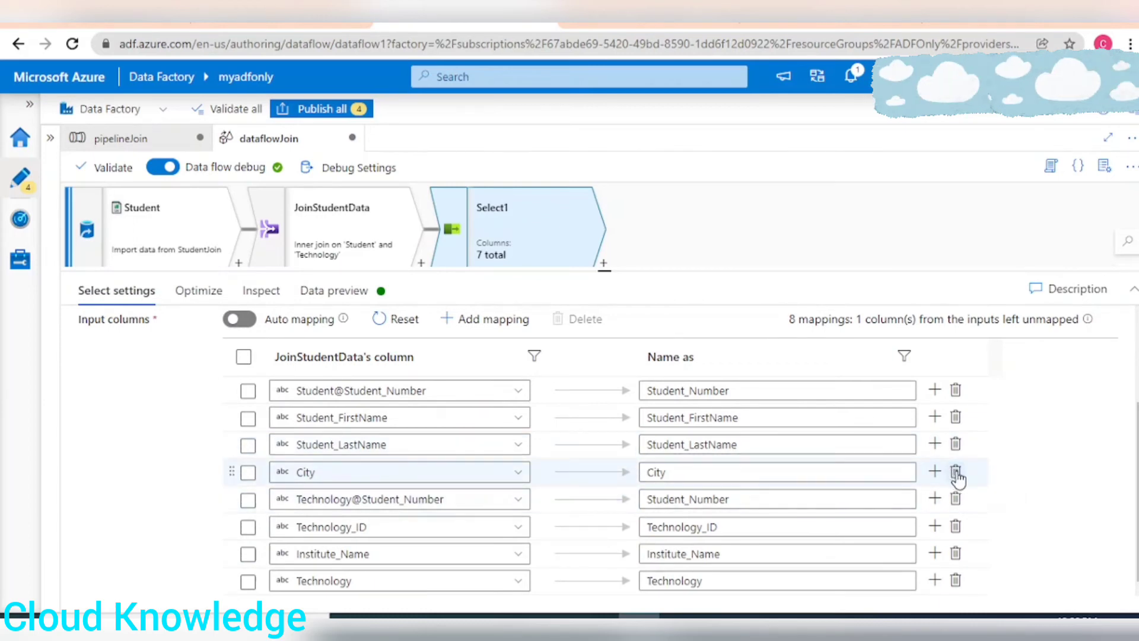
# Step: Remove City, Technology_ID, Institute_Name and Technology's duplicate Student_Number from the mapping
pyautogui.click(956, 471)
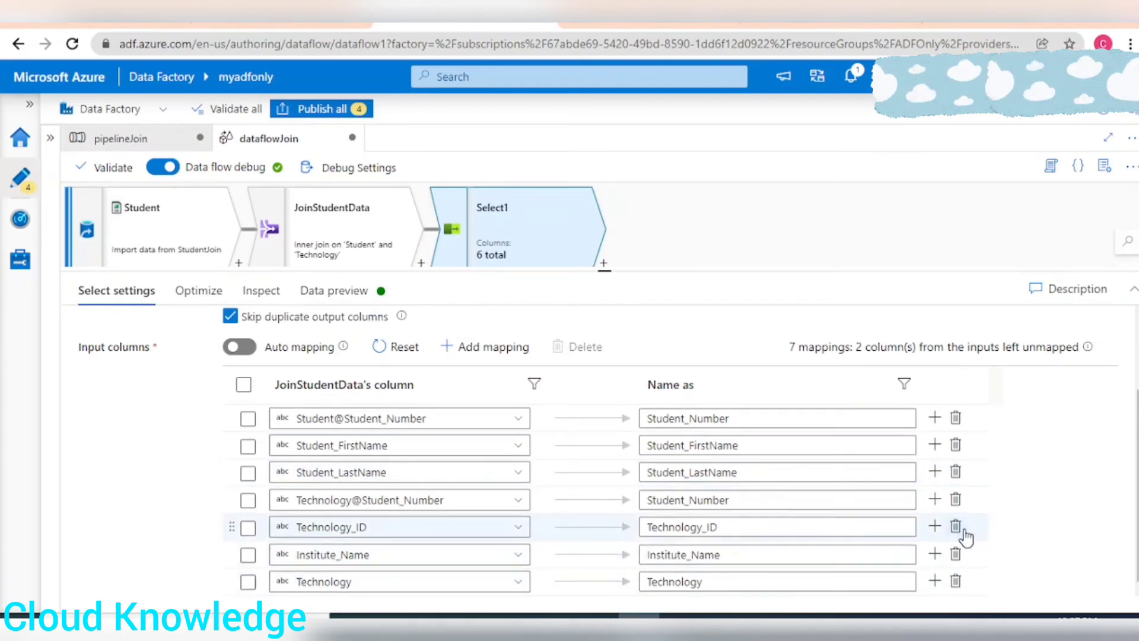
pyautogui.click(955, 525)
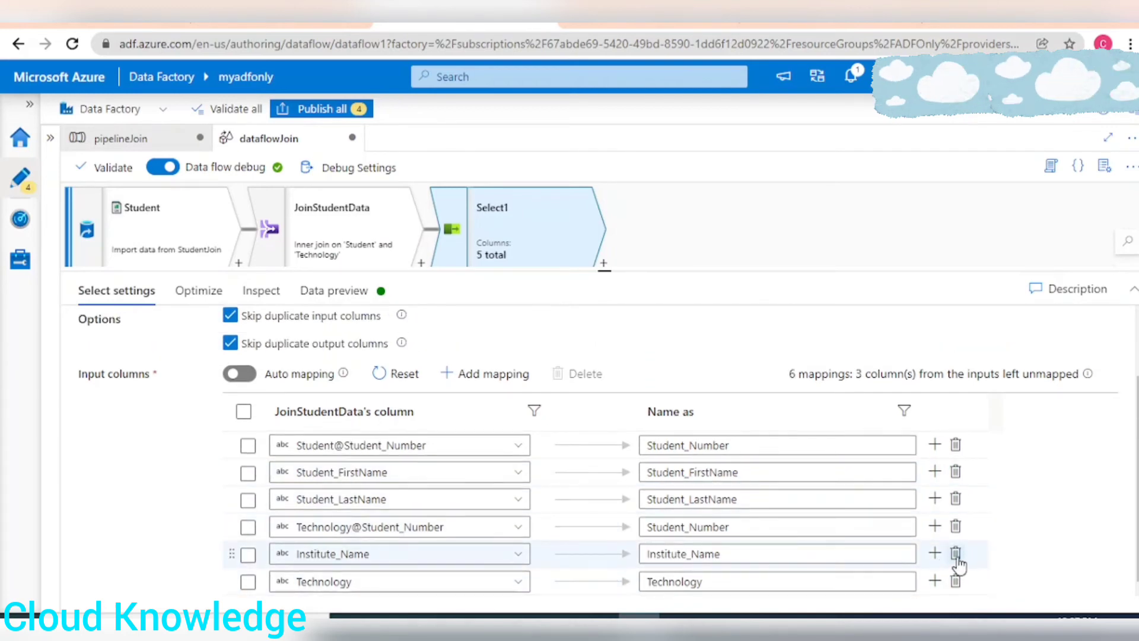
pyautogui.click(955, 553)
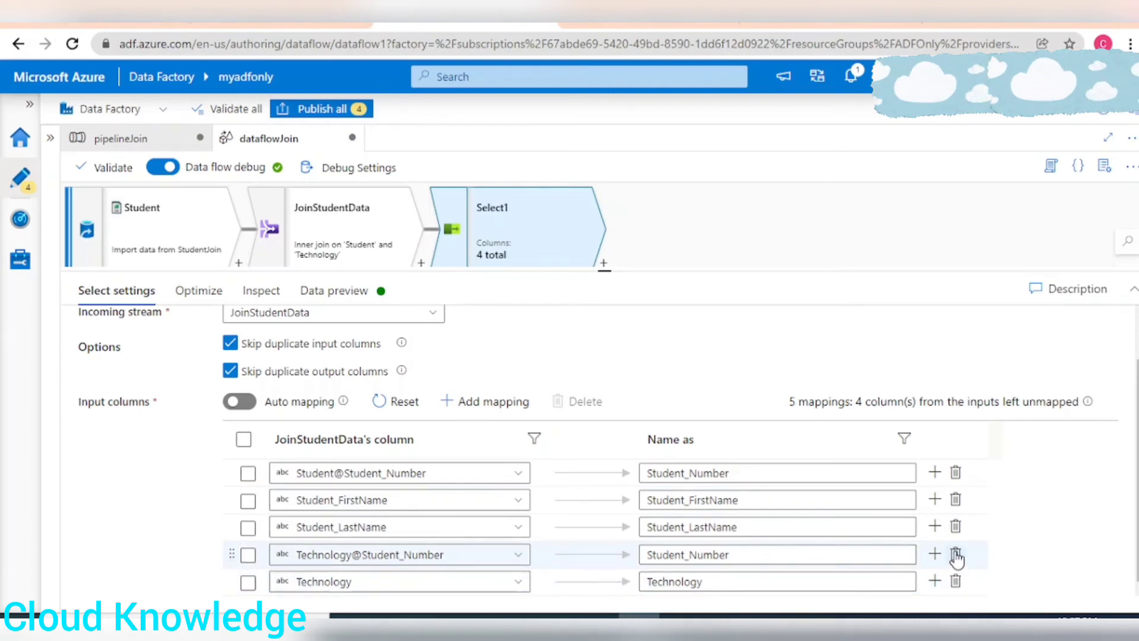
pyautogui.click(956, 554)
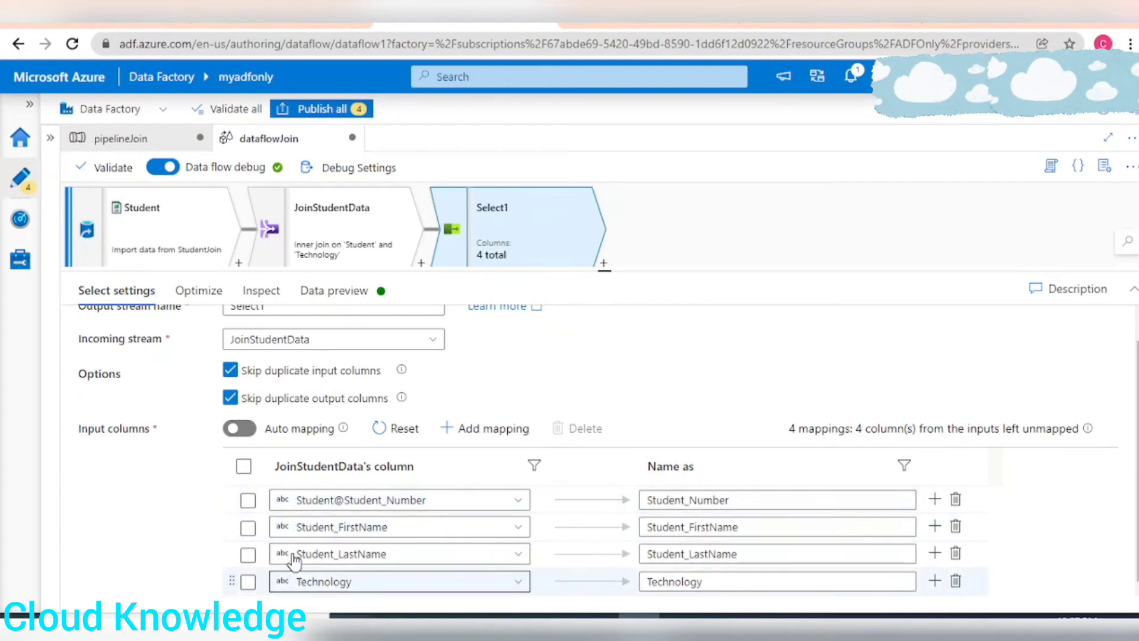
# Step: Refresh Select1's data preview showing Student_Number, first name, last name and Technology
pyautogui.click(333, 290)
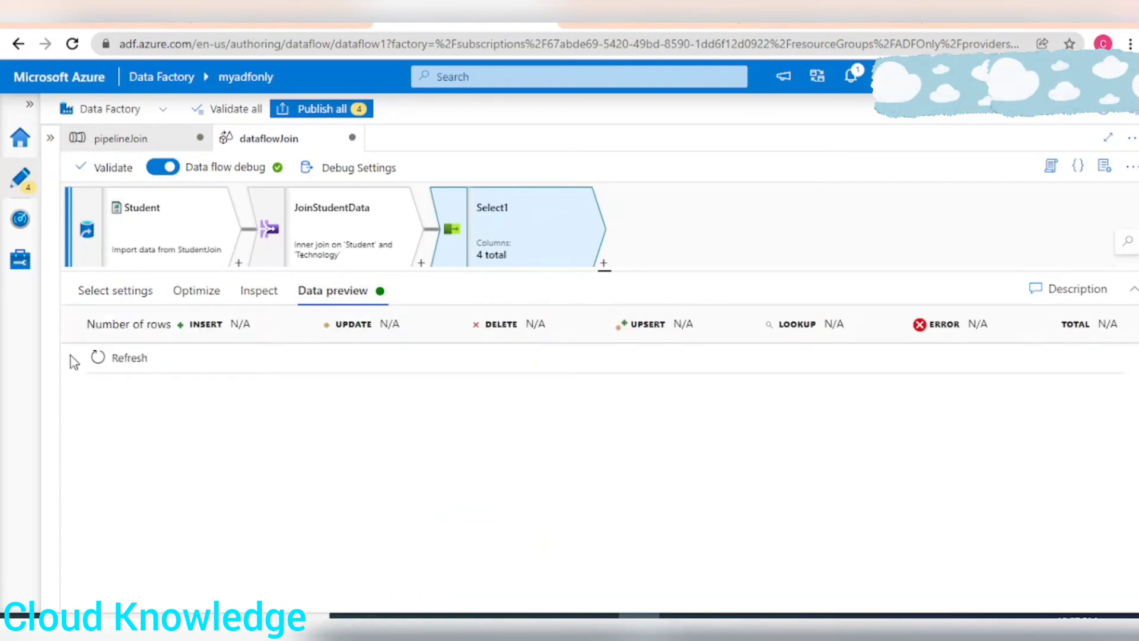
pyautogui.click(129, 357)
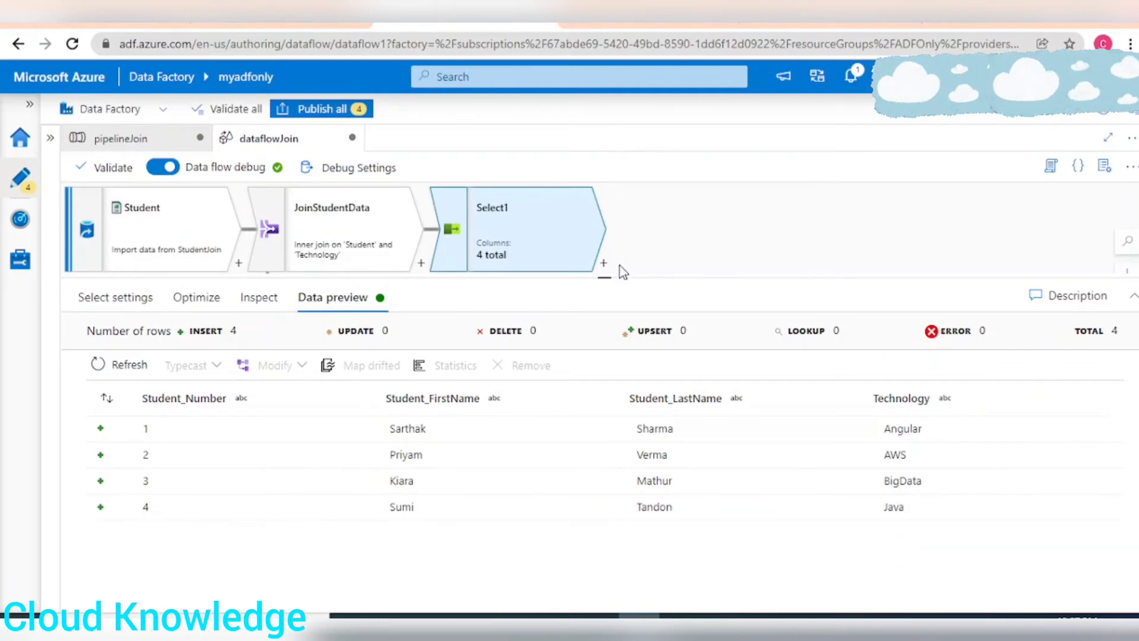
# Step: Add a sink after Select1 and name it SinkJoin
pyautogui.click(604, 265)
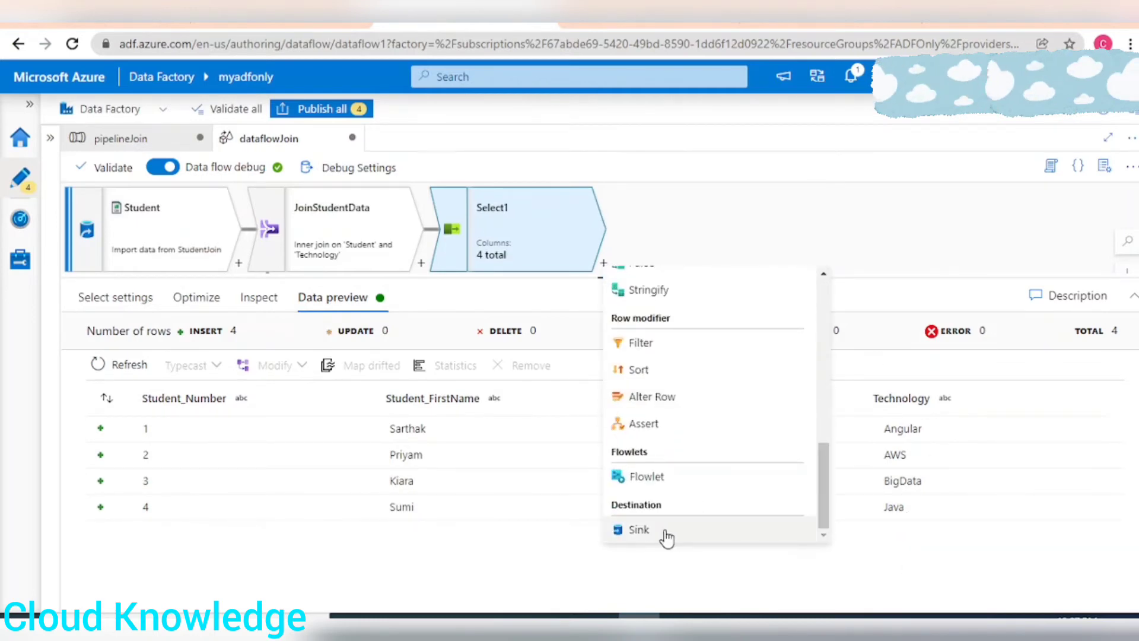
pyautogui.click(637, 528)
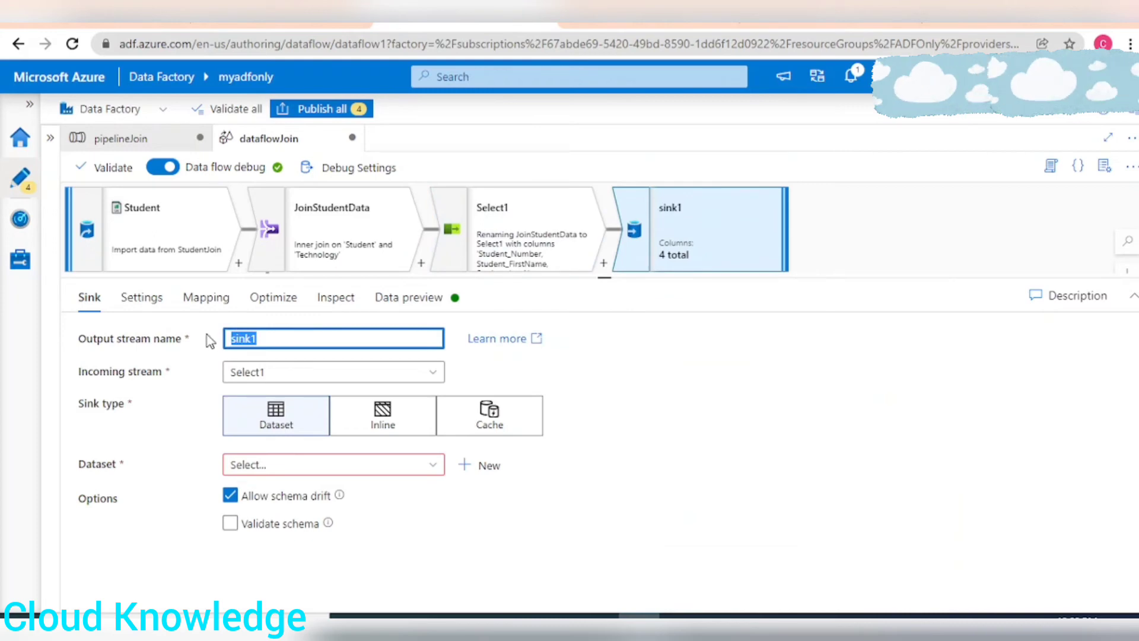
pyautogui.write('Sink')
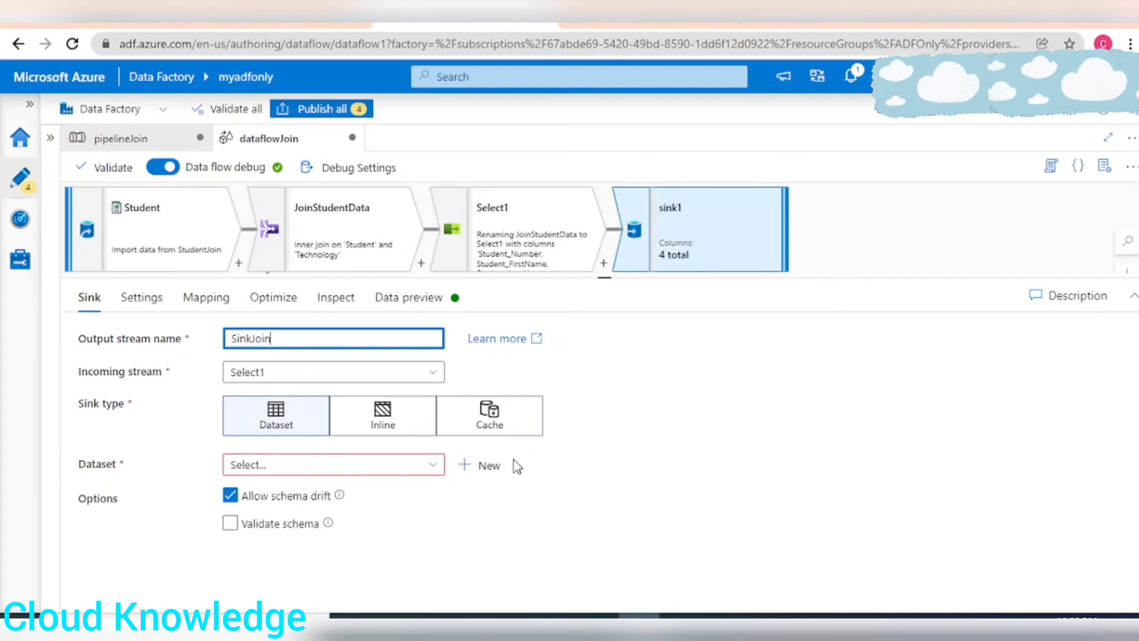
# Step: Create the OutputJoin dataset on AzureDataLakeStorageGen2, pointing at adfcontainer/Output
pyautogui.click(487, 465)
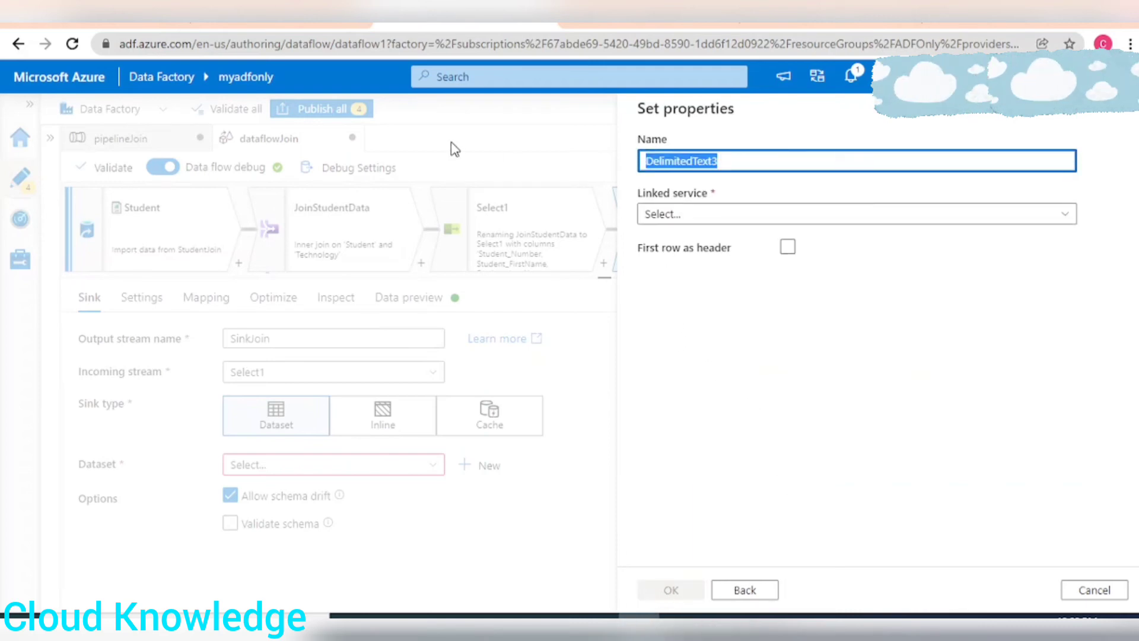
pyautogui.write('OutputJoi')
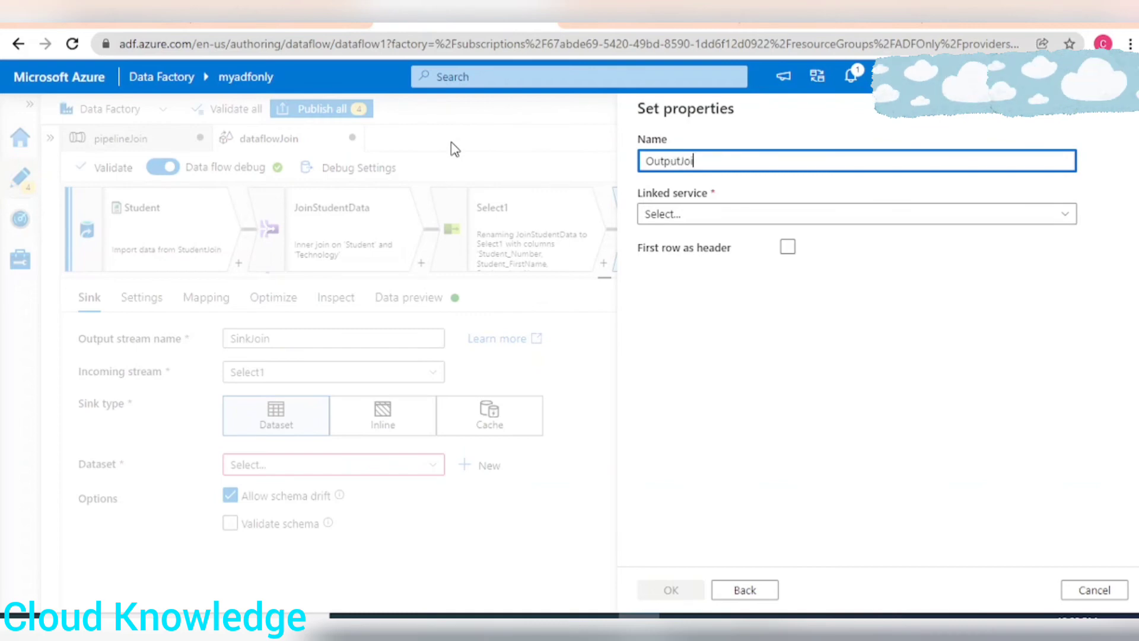
pyautogui.click(855, 213)
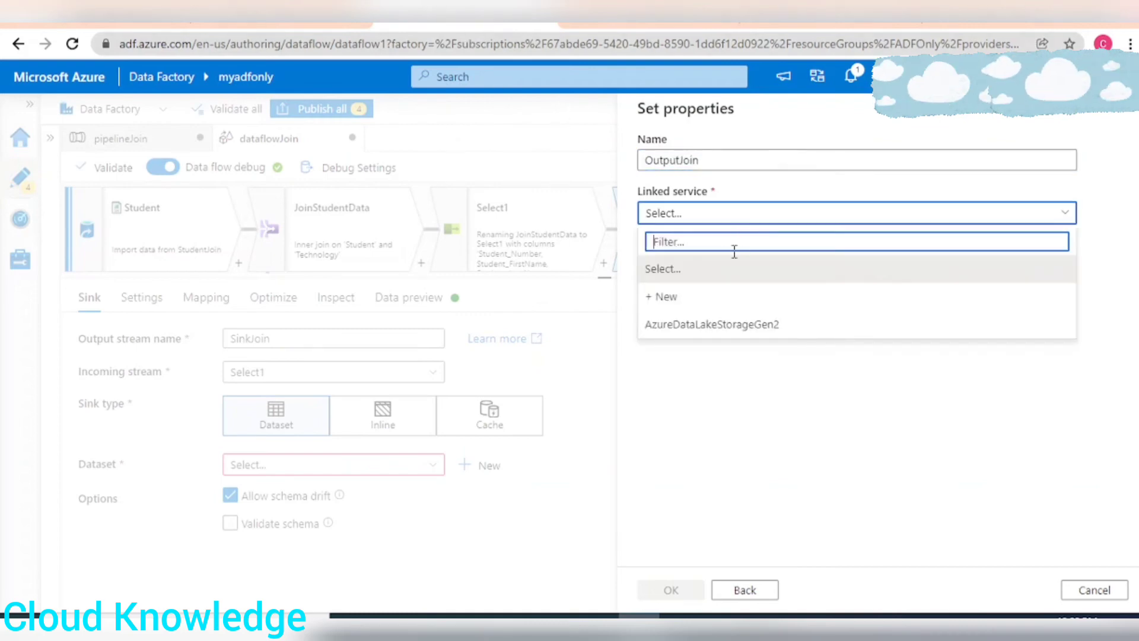
pyautogui.click(711, 324)
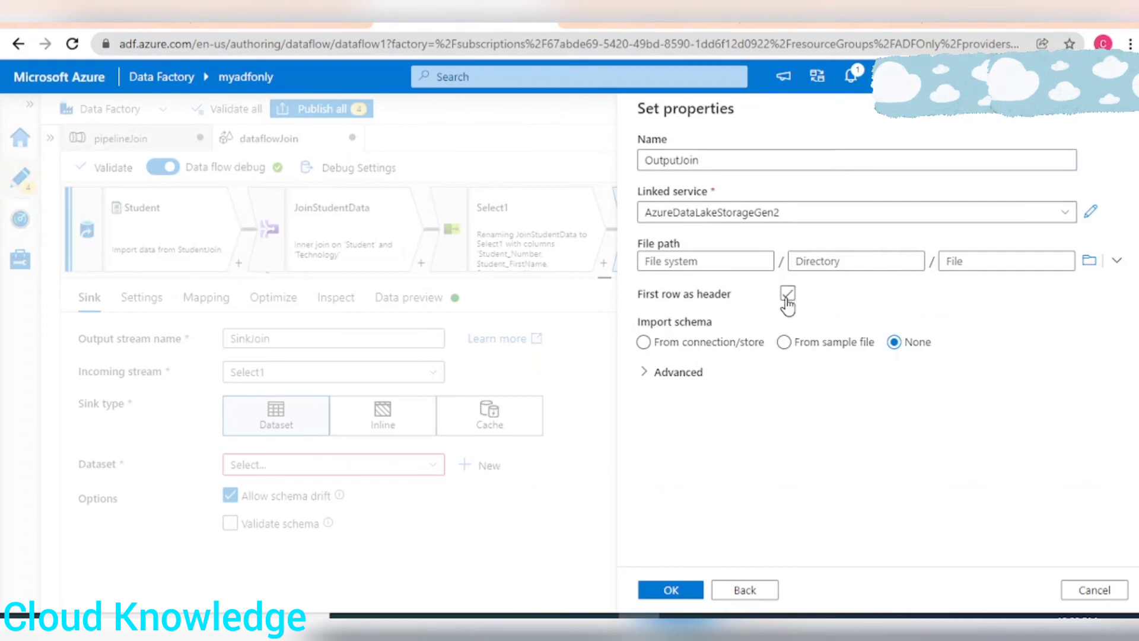
pyautogui.click(1090, 260)
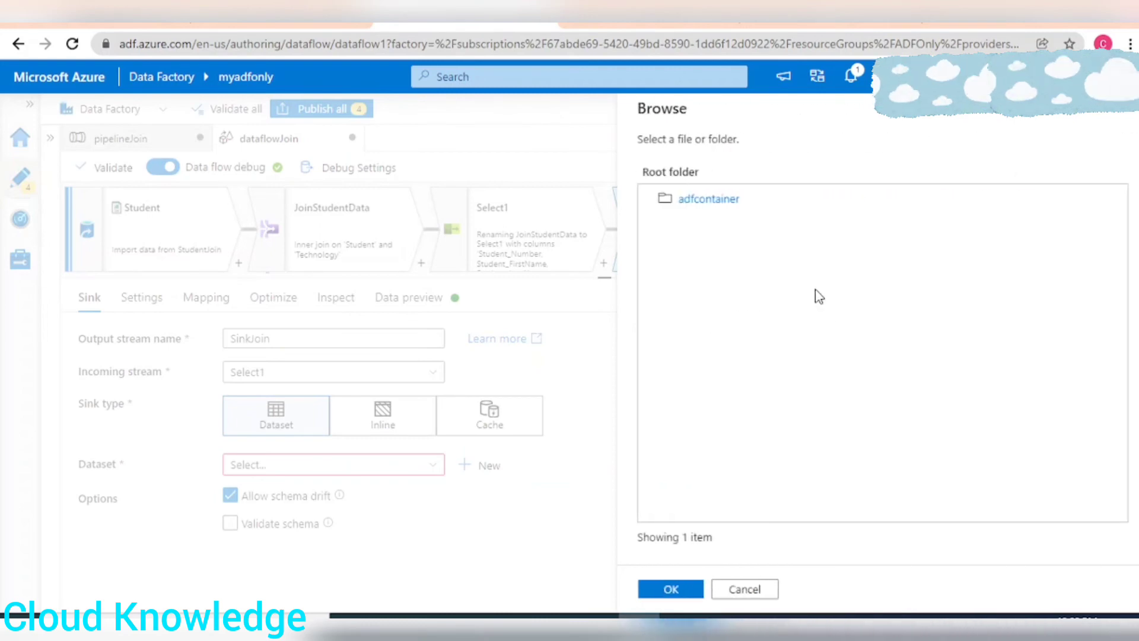
pyautogui.click(707, 198)
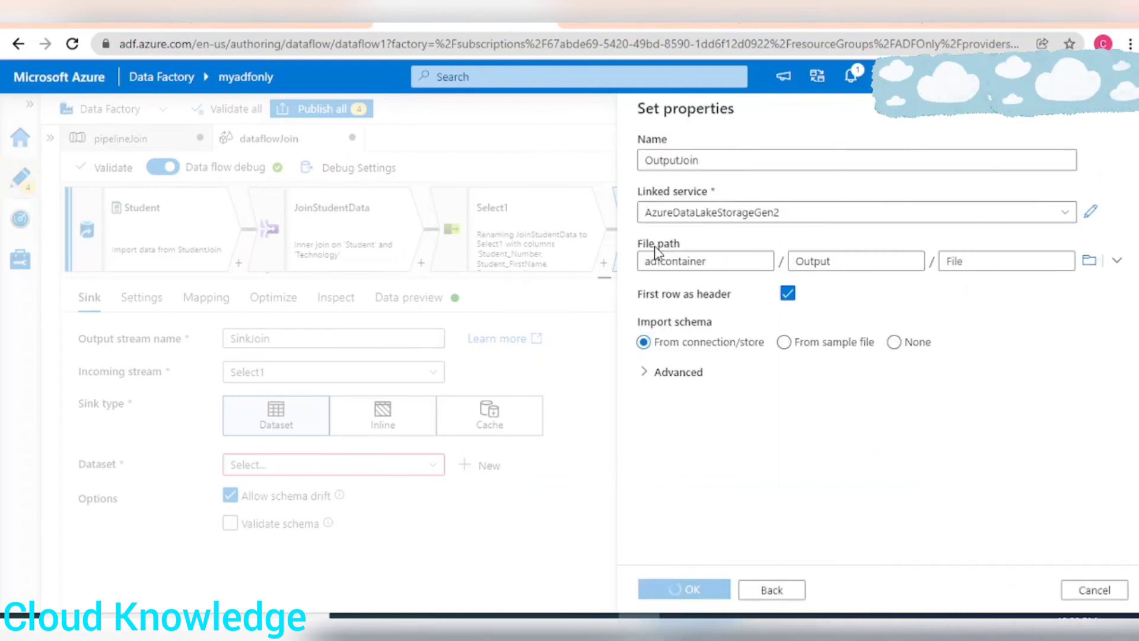
pyautogui.click(683, 589)
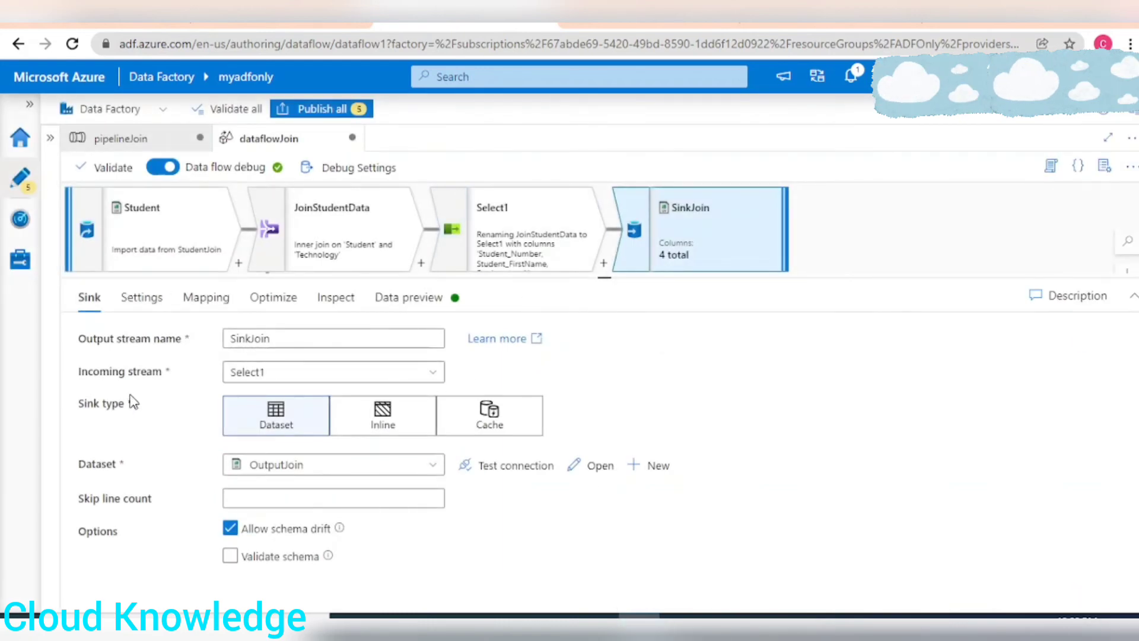
# Step: Set SinkJoin to write one single-partition file named StudentTechJoin.csv
pyautogui.click(141, 297)
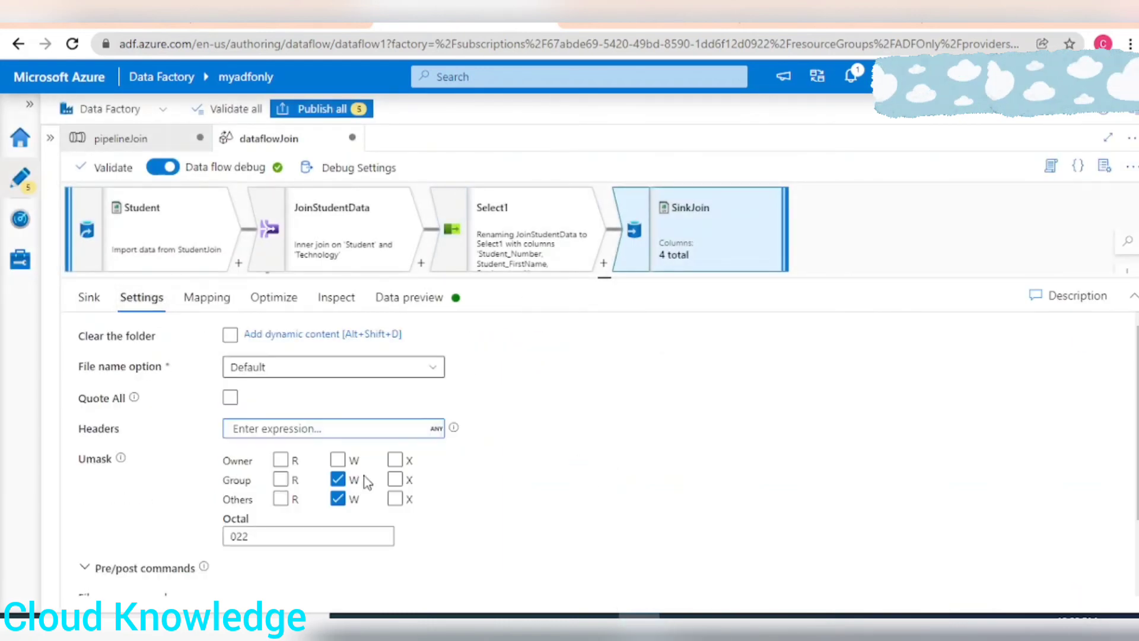
pyautogui.click(332, 367)
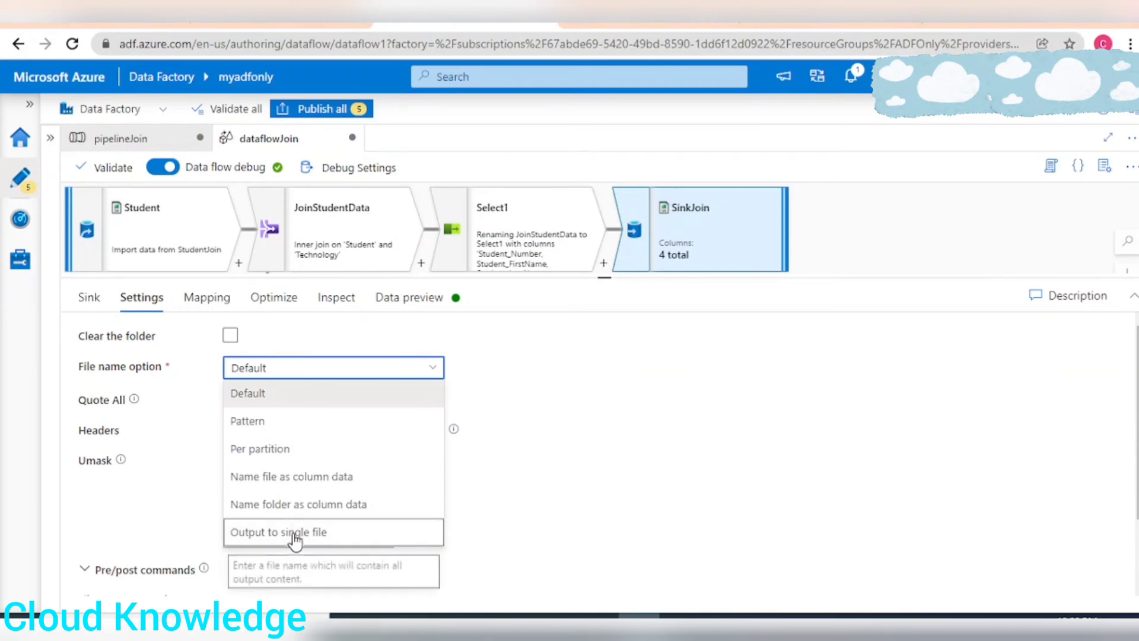
pyautogui.click(280, 532)
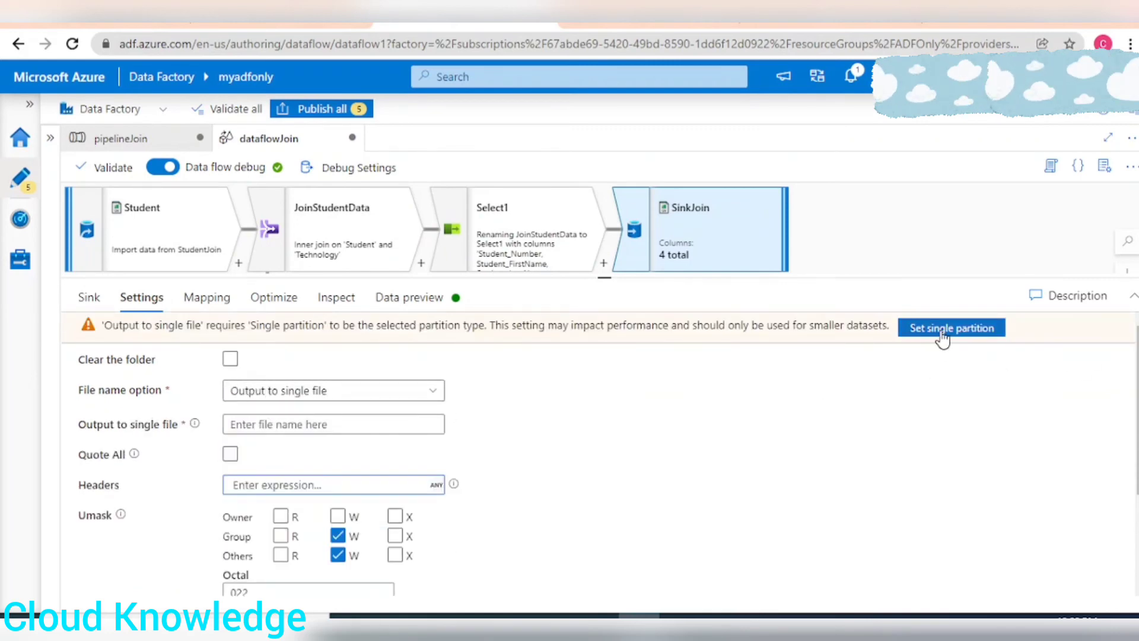
pyautogui.click(950, 327)
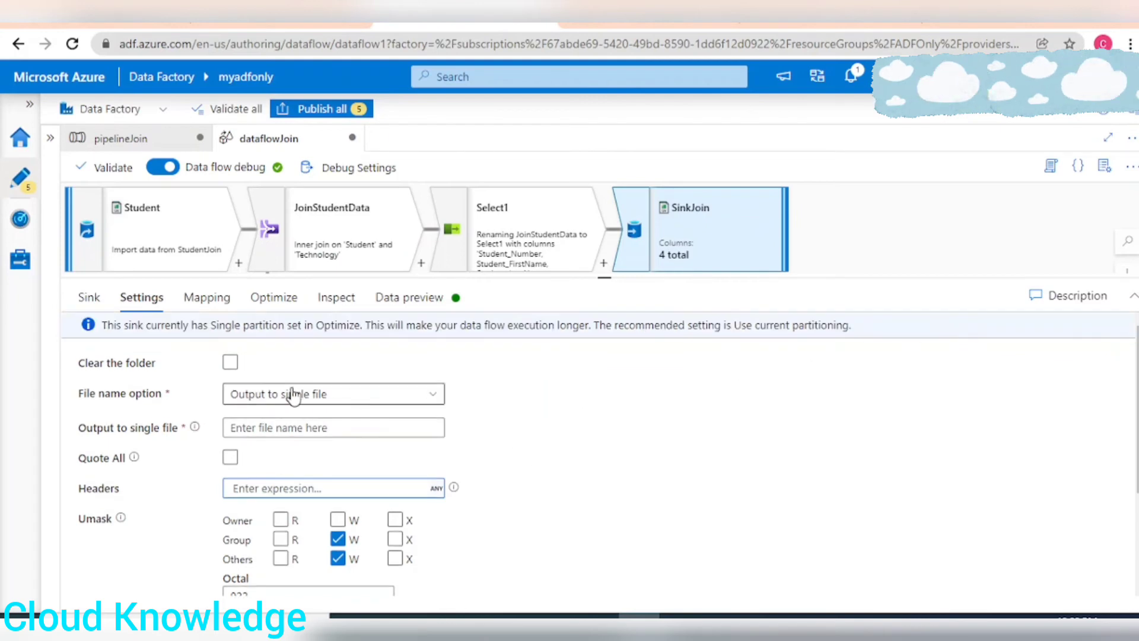
pyautogui.click(333, 427)
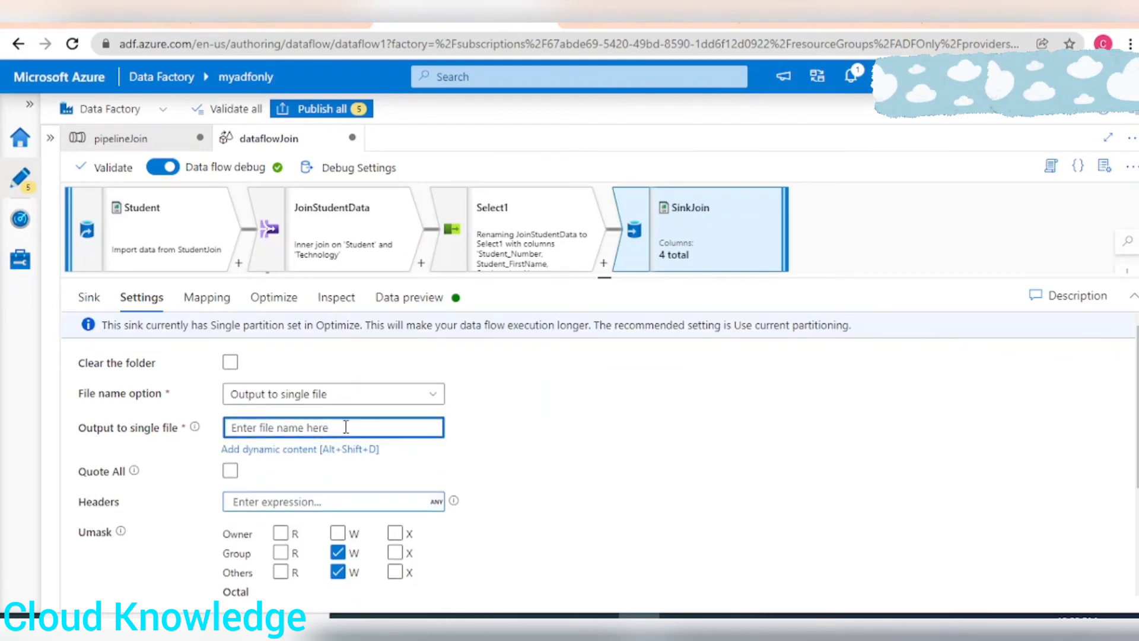
pyautogui.write('s')
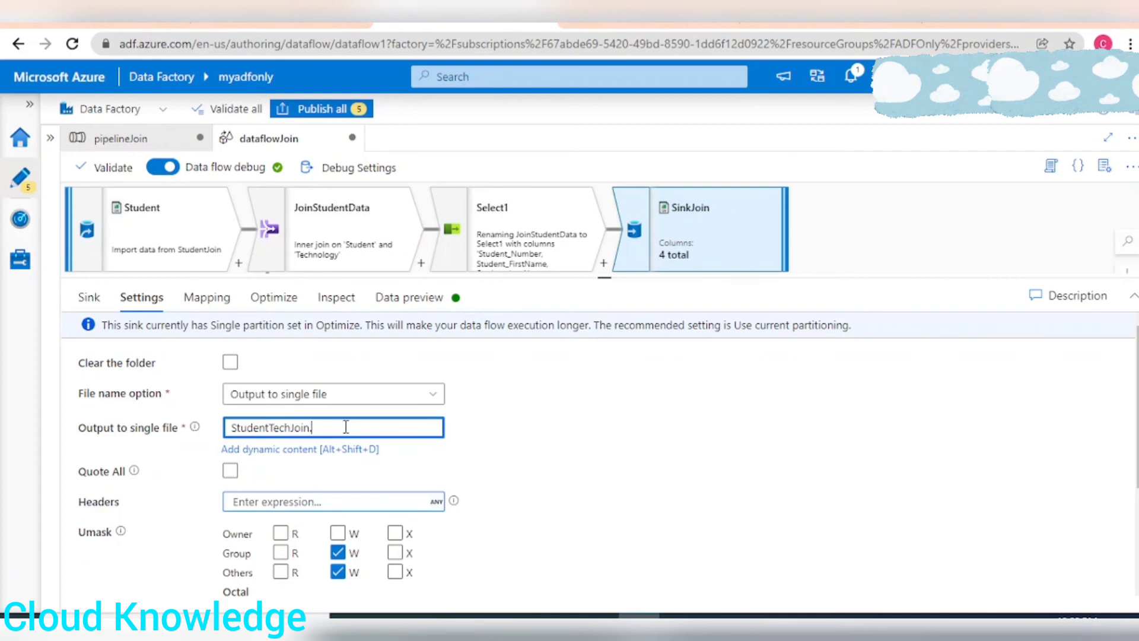
pyautogui.write('.csv')
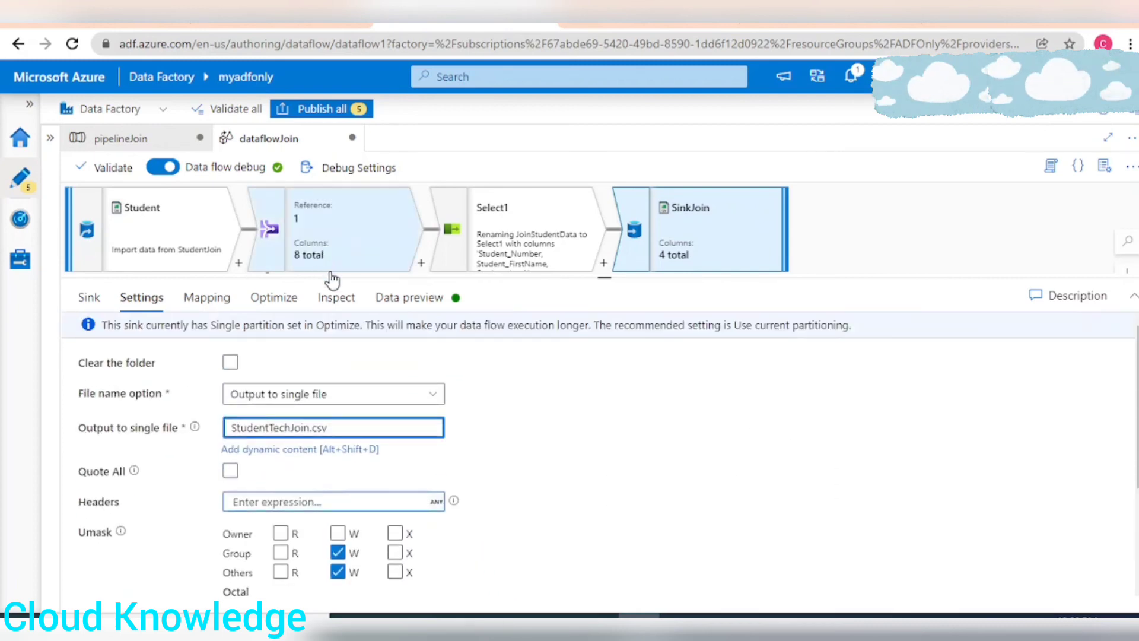
pyautogui.click(408, 296)
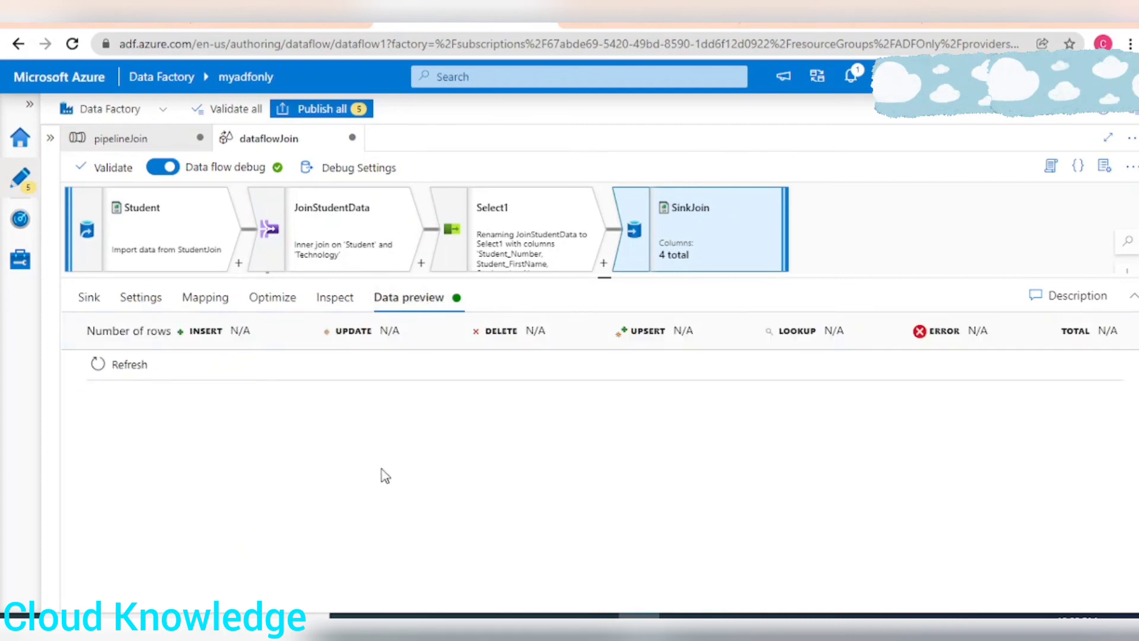
# Step: Refresh SinkJoin's preview of the four final rows, then publish all changes
pyautogui.click(130, 364)
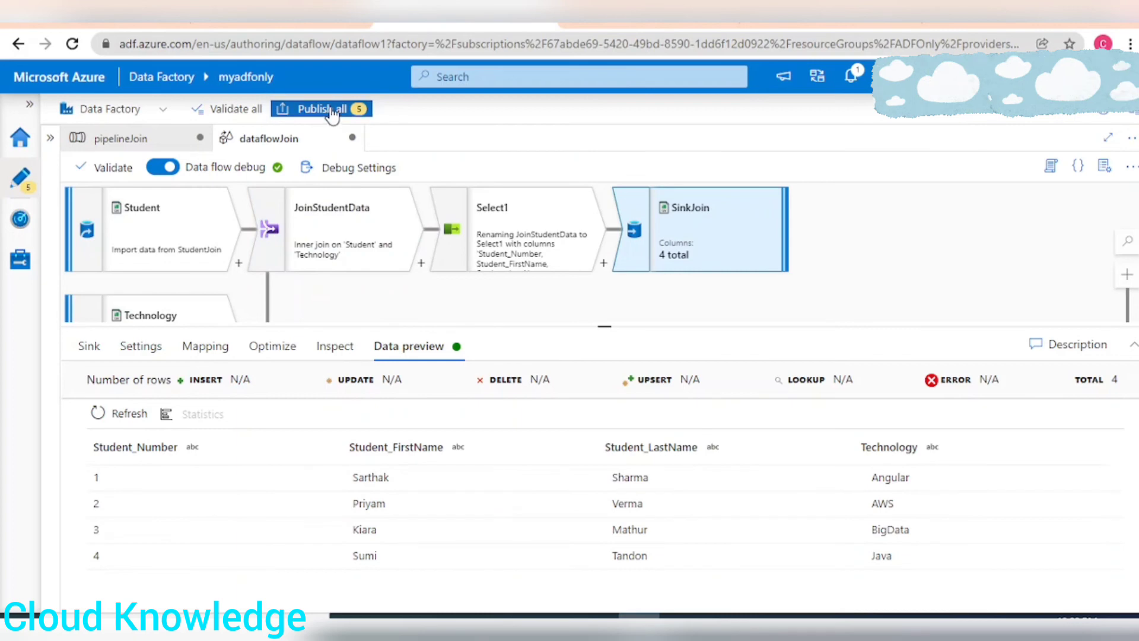
pyautogui.click(320, 108)
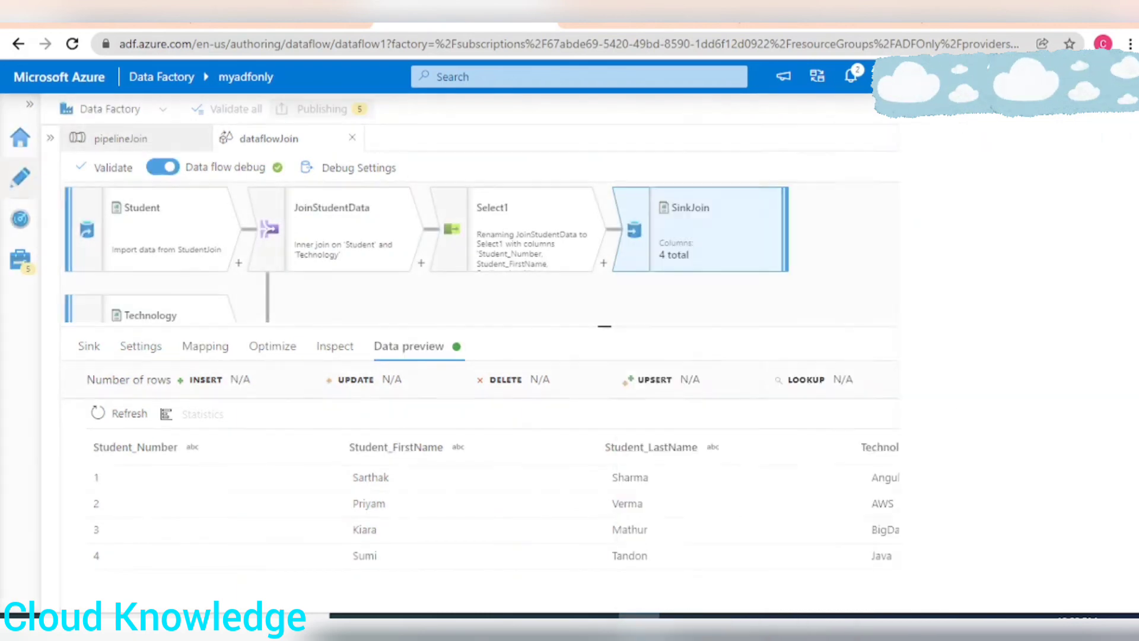
pyautogui.click(317, 108)
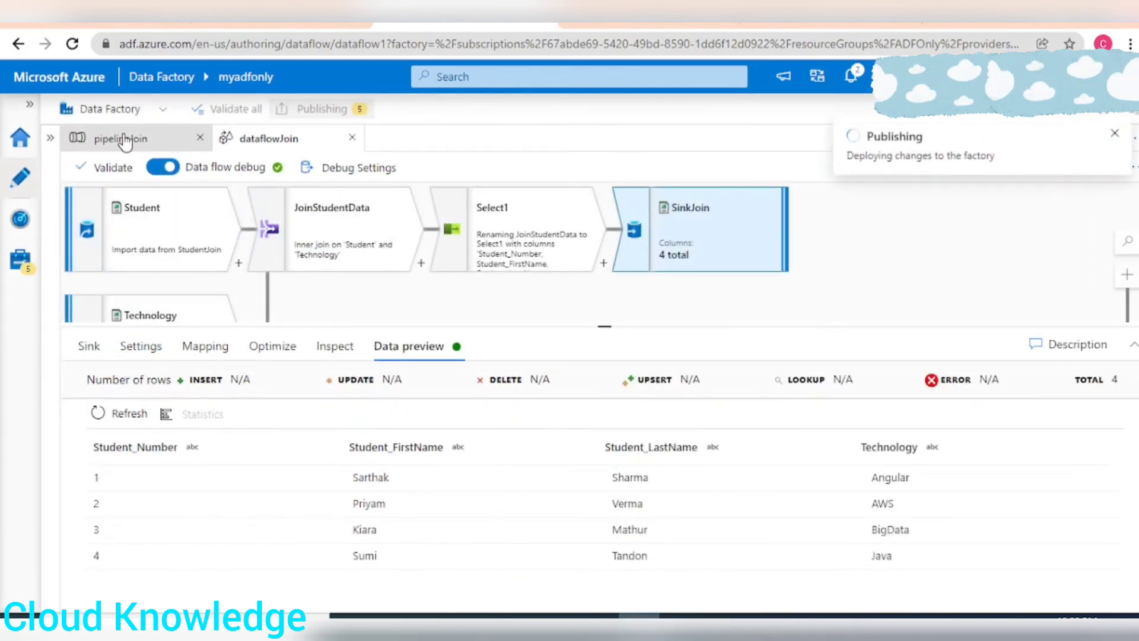
# Step: Trigger a debug run of the pipelineJoin pipeline
pyautogui.click(121, 139)
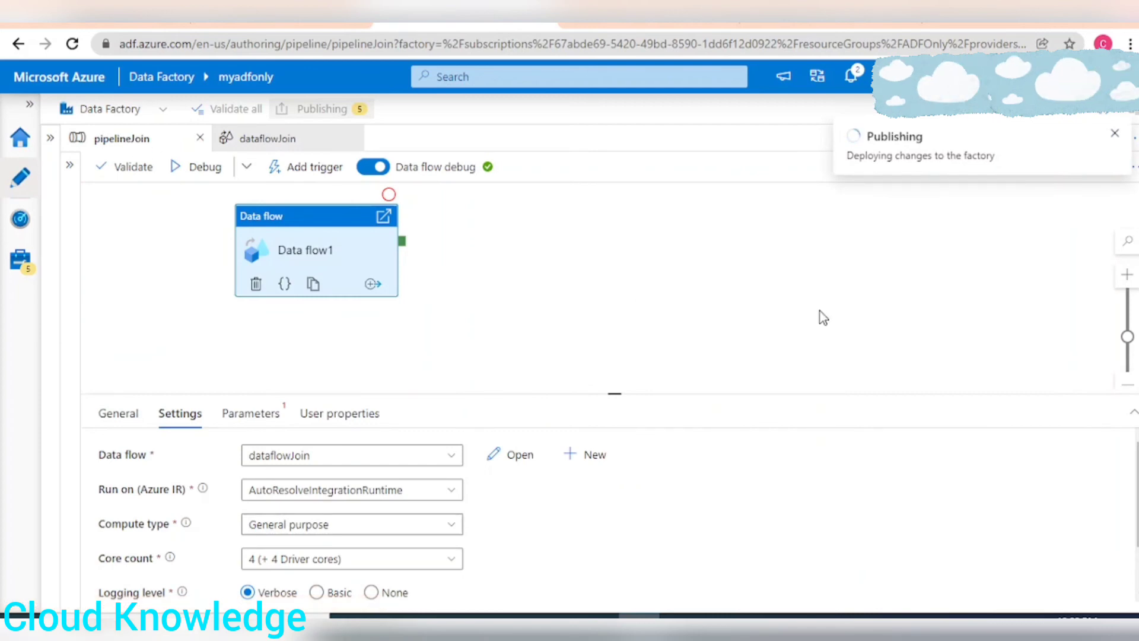
pyautogui.moveTo(206, 166)
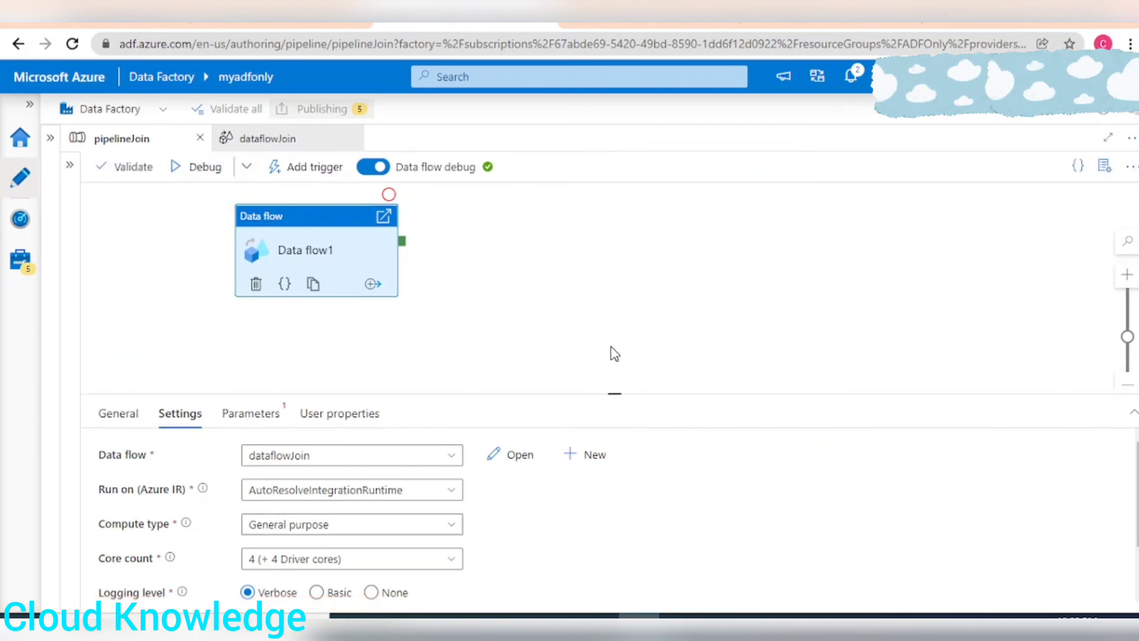
pyautogui.moveTo(188, 166)
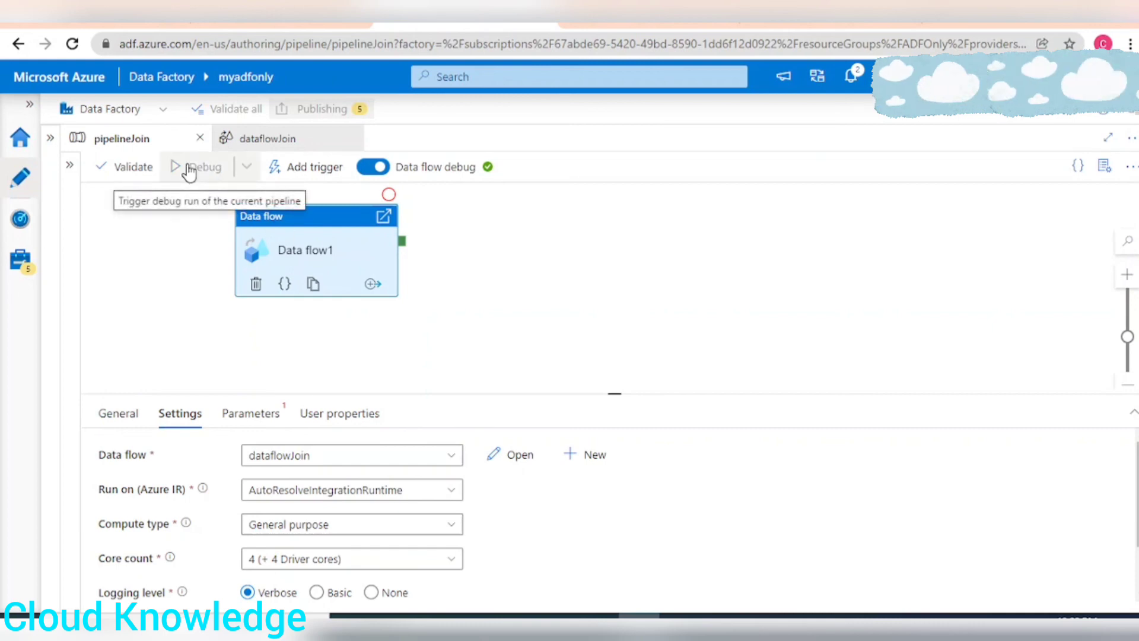
pyautogui.click(203, 166)
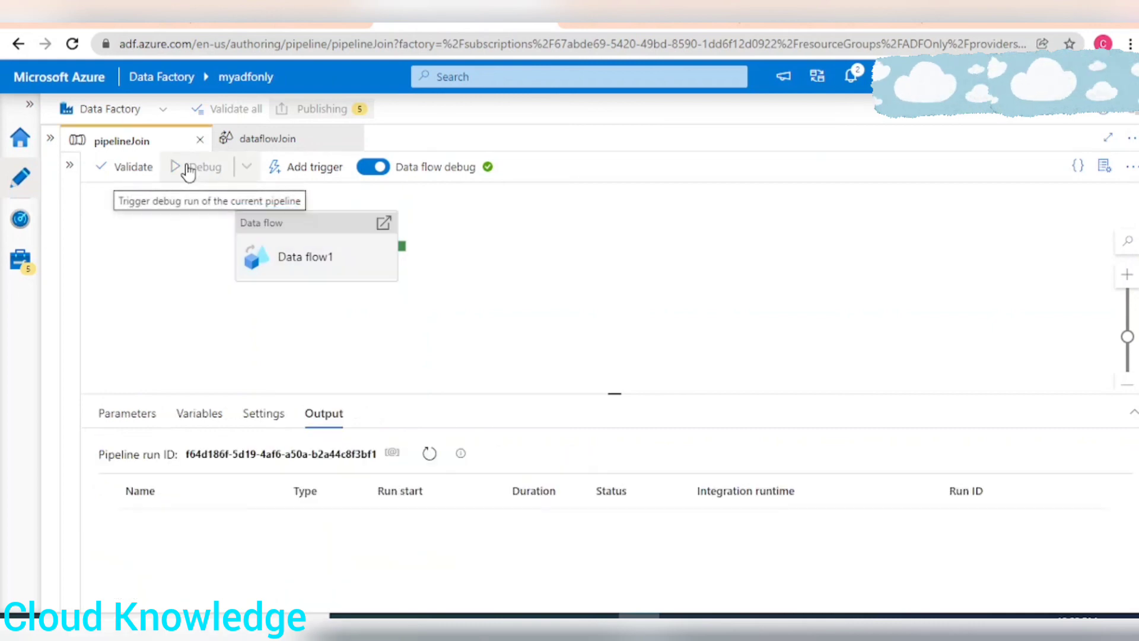
pyautogui.click(322, 108)
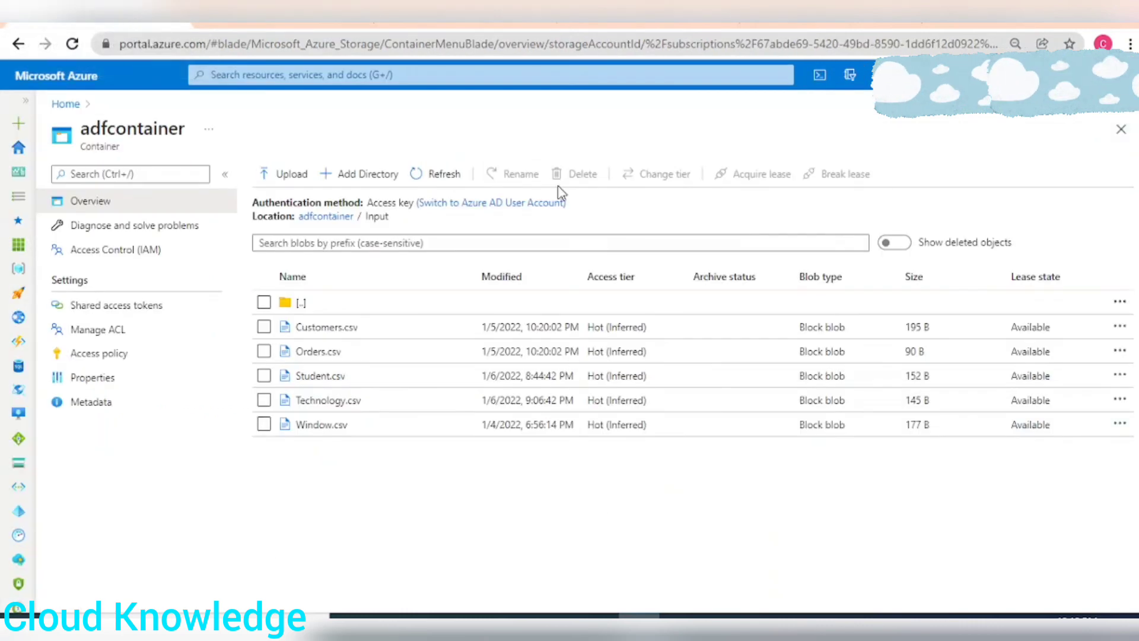
# Step: Open StudentTechJoin.csv in adfcontainer's Output folder to check its four joined rows
pyautogui.click(434, 174)
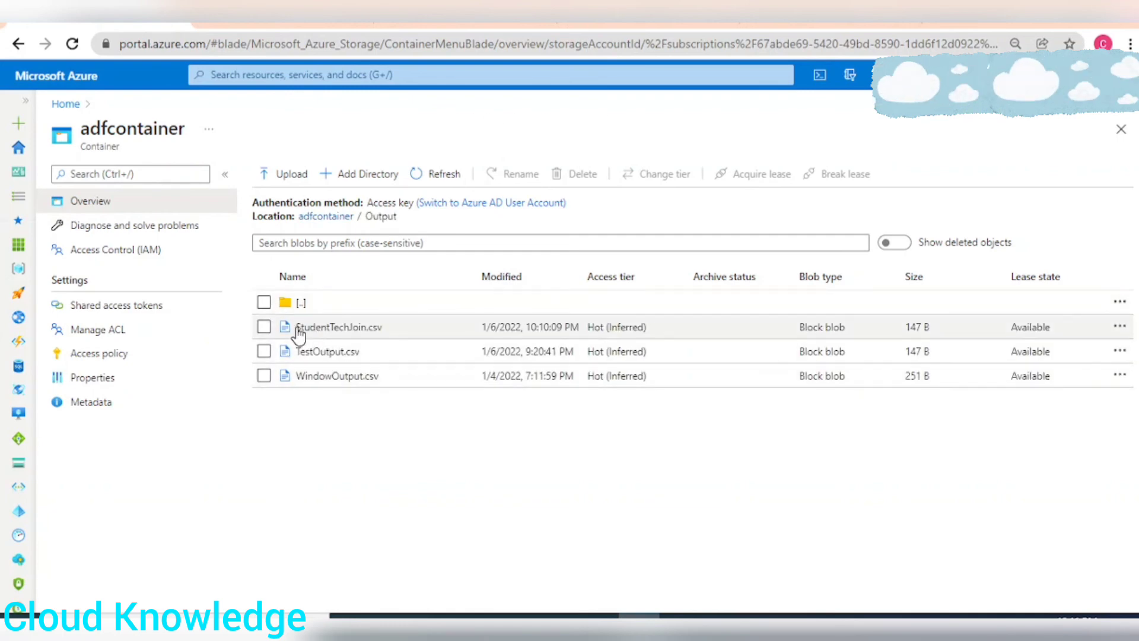
pyautogui.click(339, 326)
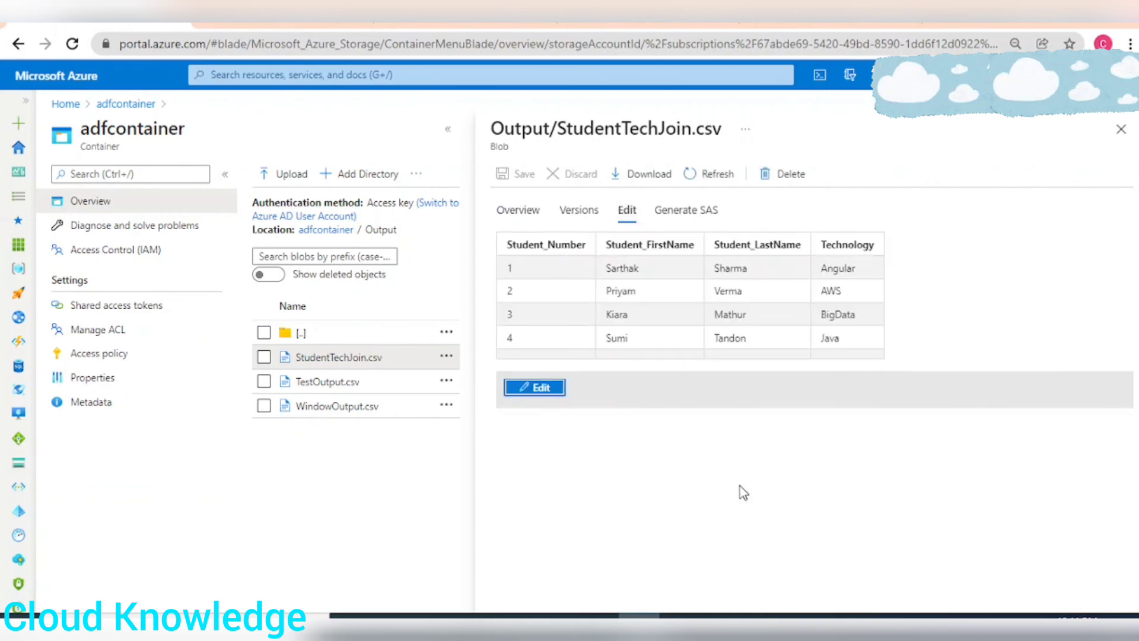
pyautogui.moveTo(669, 271)
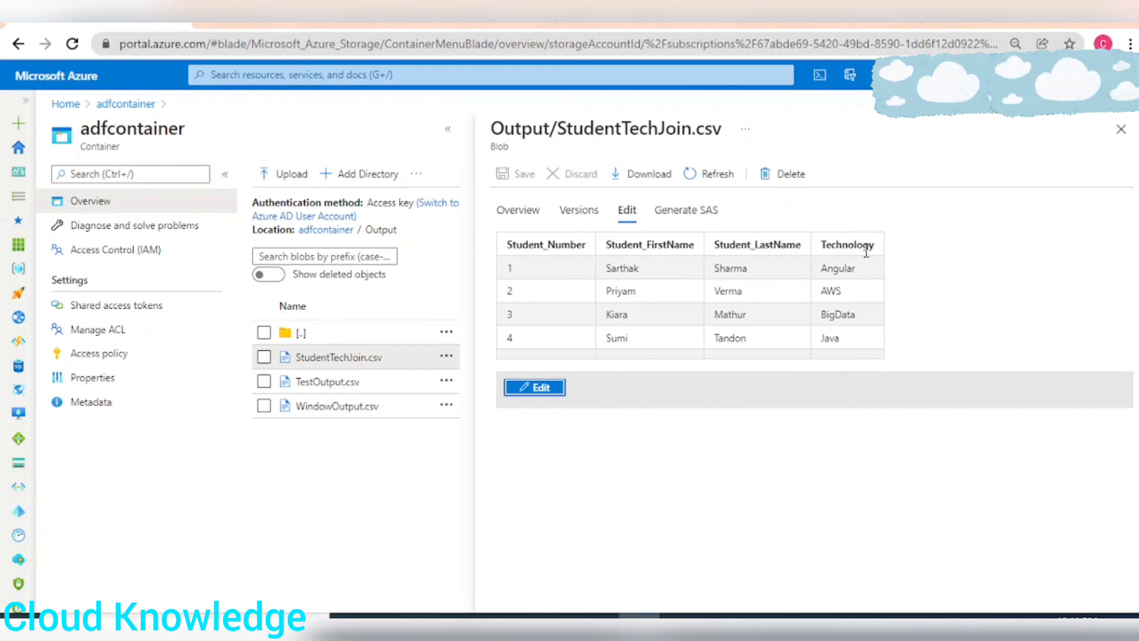
pyautogui.moveTo(1012, 369)
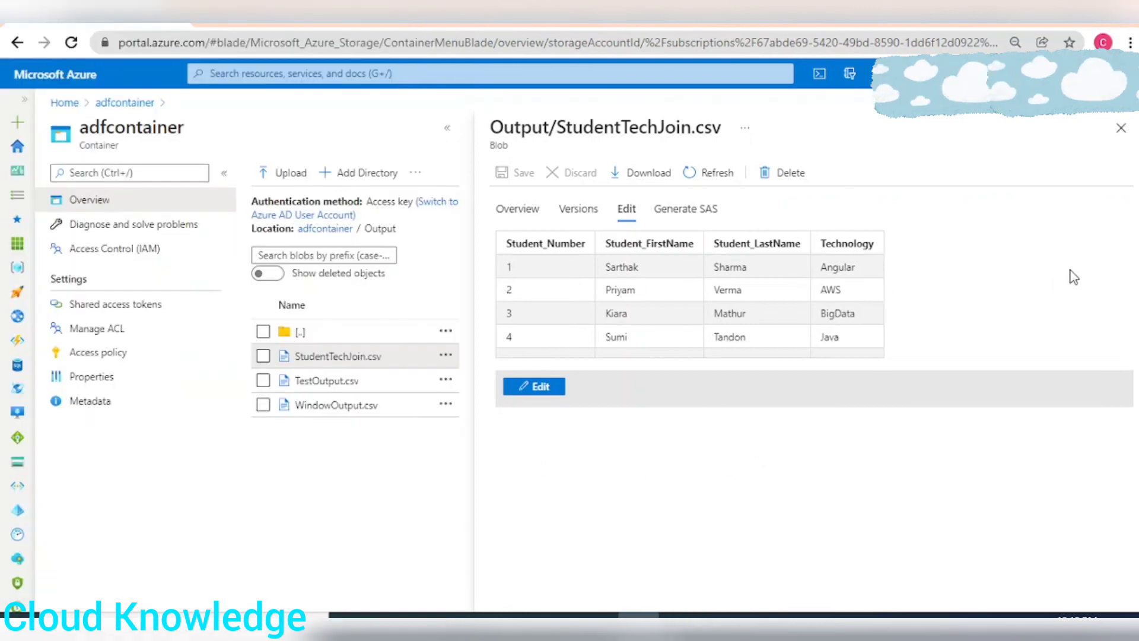
pyautogui.moveTo(383, 384)
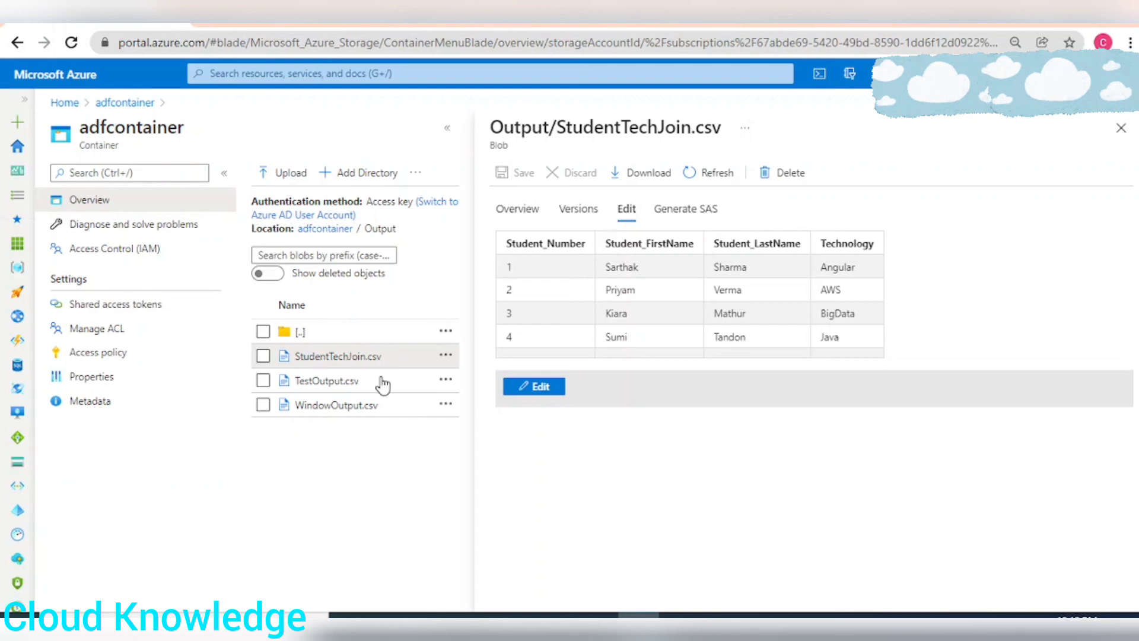